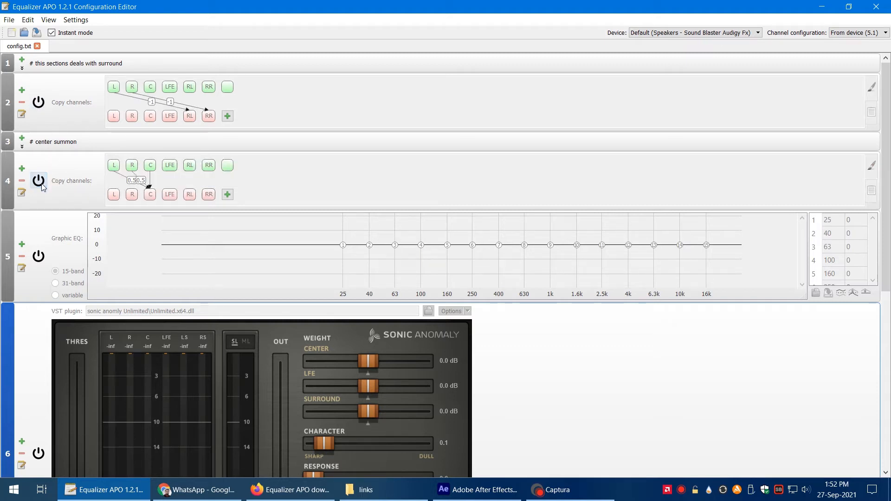
# - Raise the 40 Hz band to +2.9 dB and 63 Hz to +3.8 dB, then review the limiter and reverb settings
pyautogui.click(38, 256)
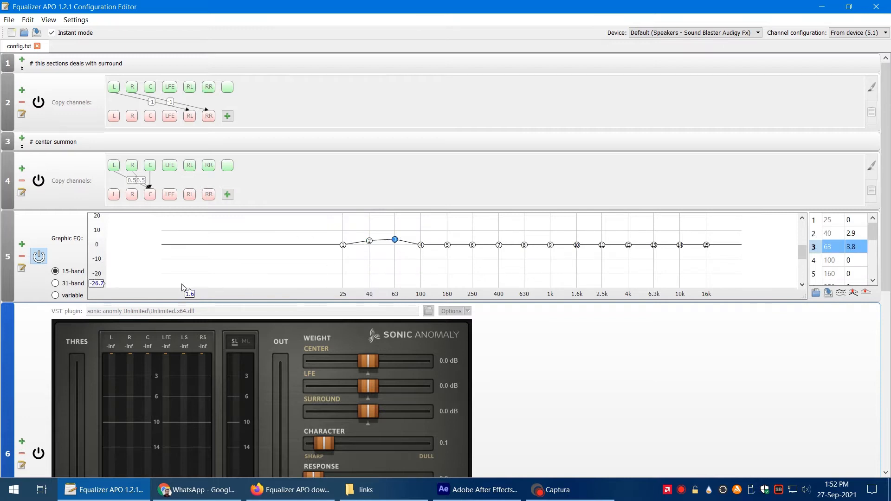
pyautogui.scroll(-3)
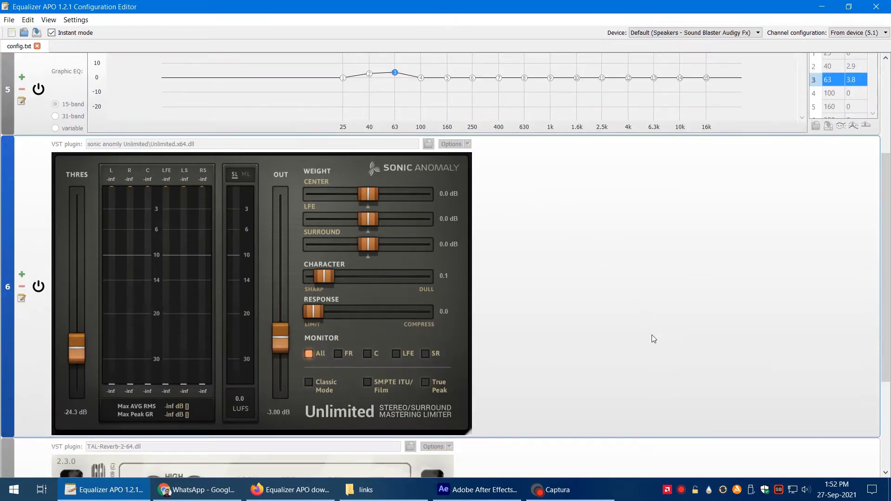
pyautogui.moveTo(38, 286)
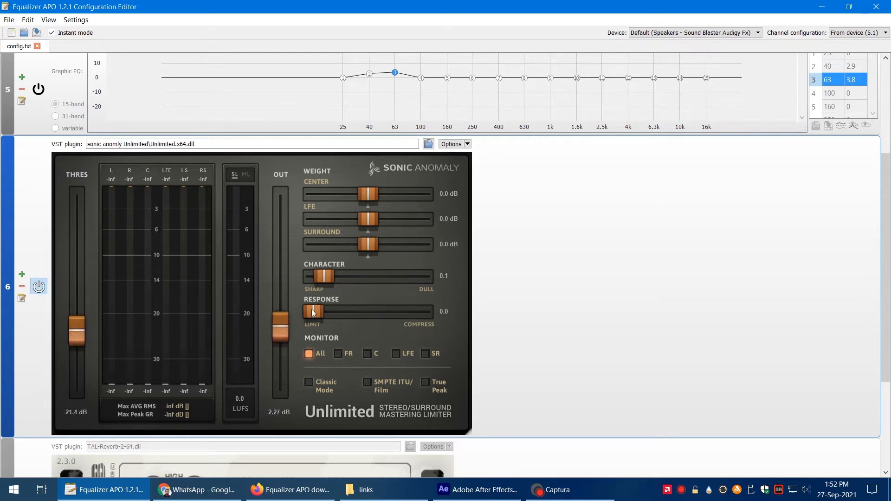
pyautogui.scroll(-3)
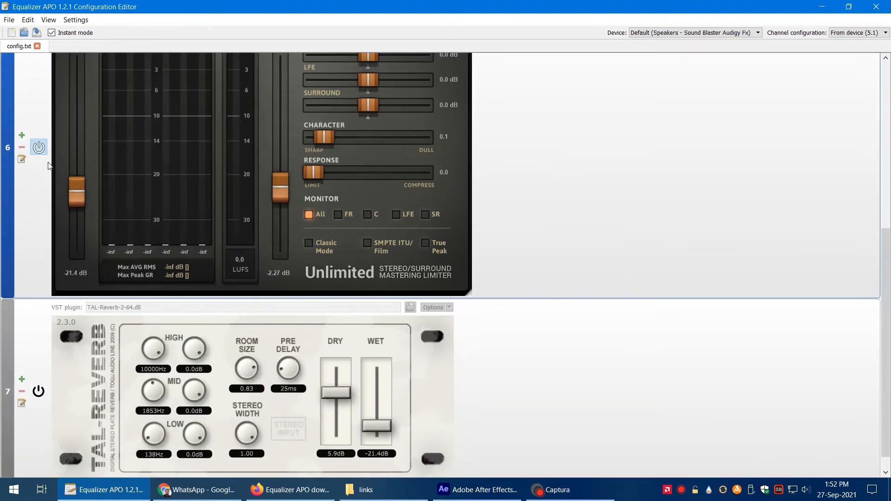
pyautogui.scroll(-3)
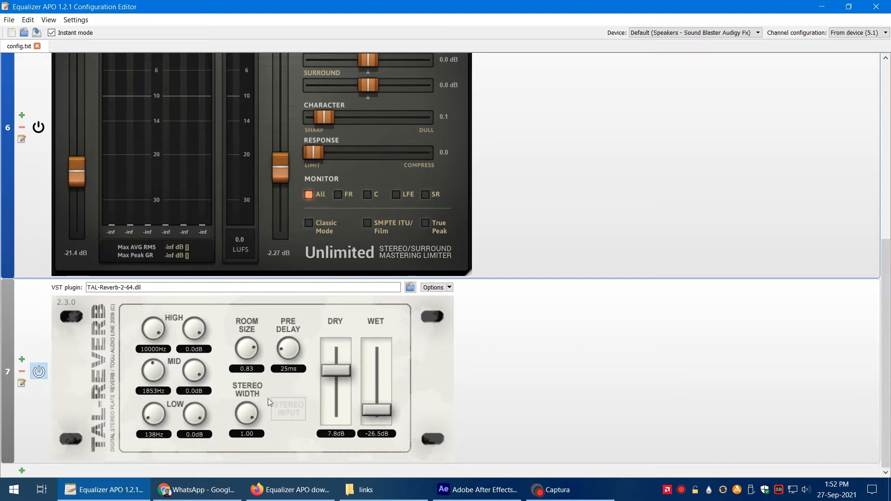
pyautogui.moveTo(162, 415)
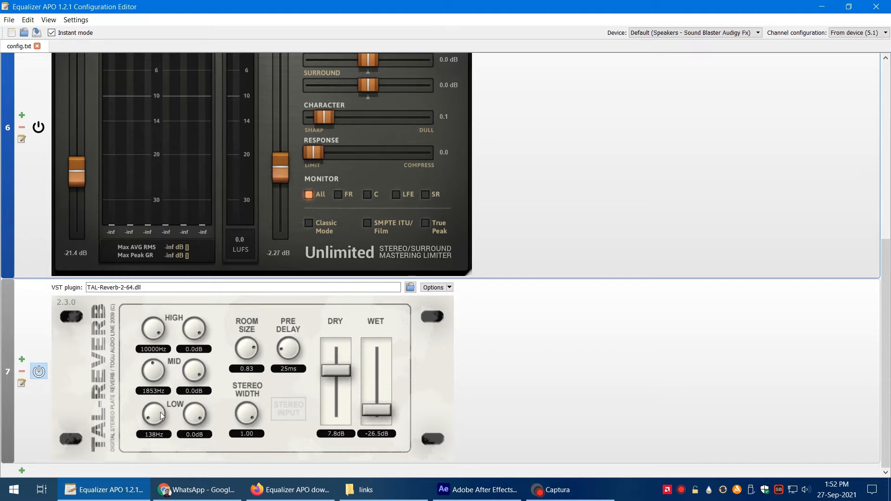
pyautogui.moveTo(217, 300)
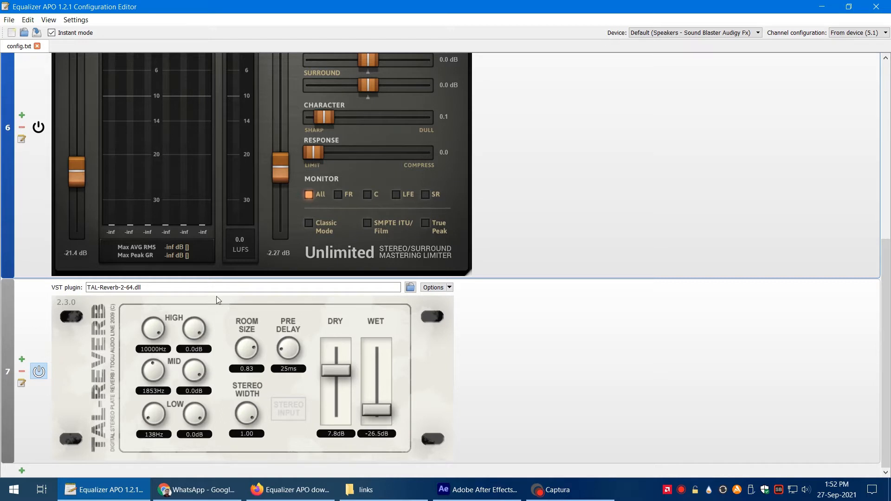
pyautogui.moveTo(168, 418)
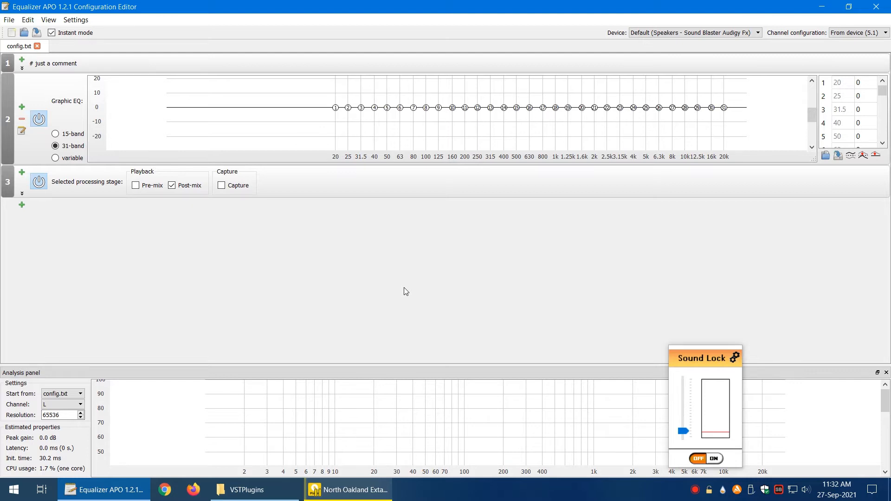
pyautogui.moveTo(395, 290)
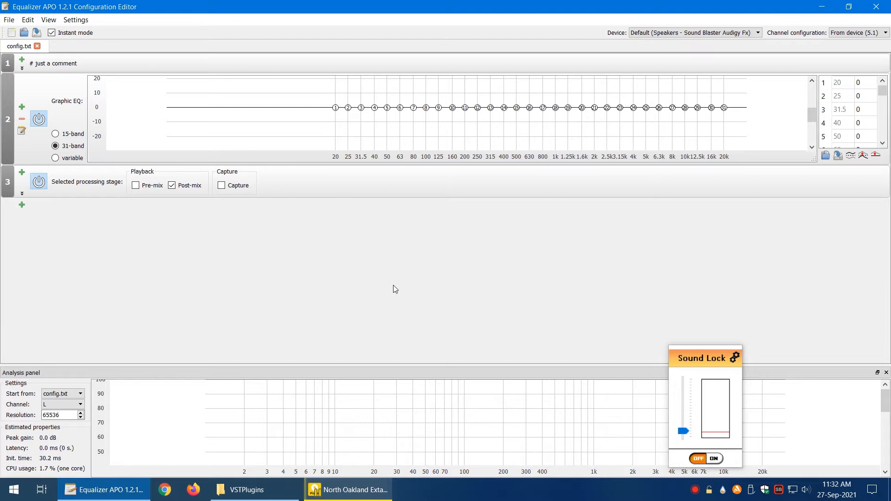
pyautogui.moveTo(340, 282)
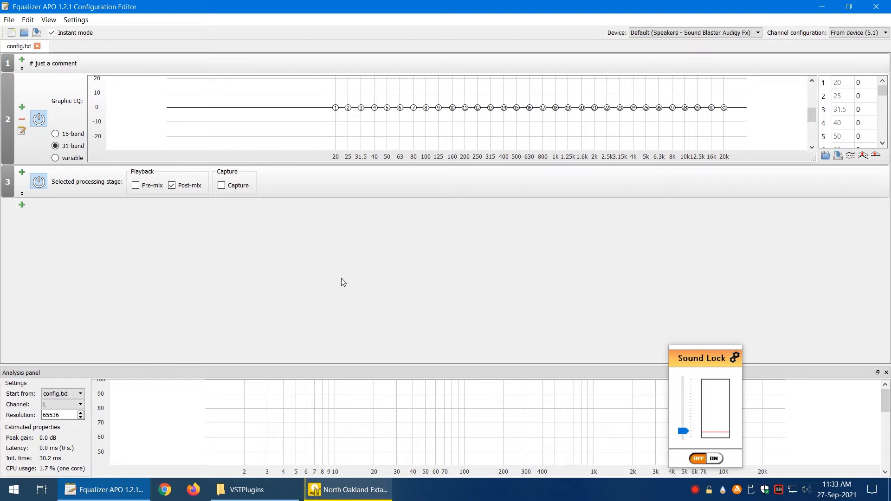
pyautogui.moveTo(191, 134)
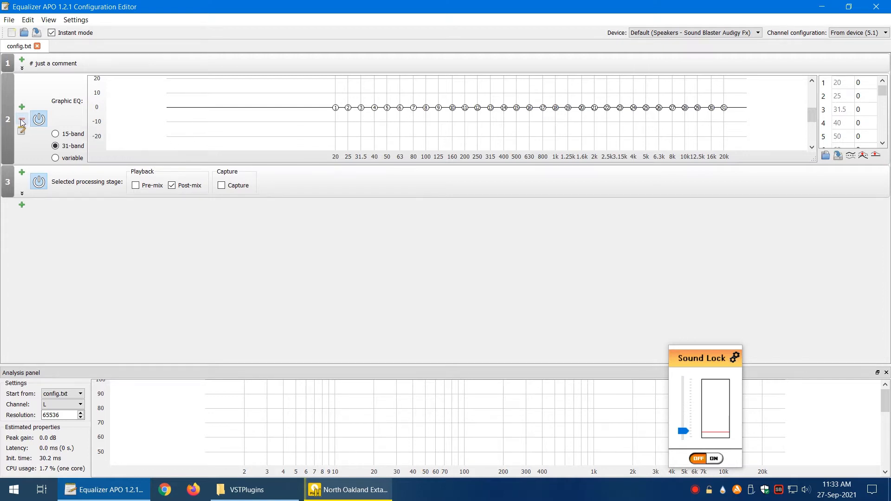
# - Delete the 31-band graphic EQ entry and the last comment line, leaving config.txt empty
pyautogui.click(22, 114)
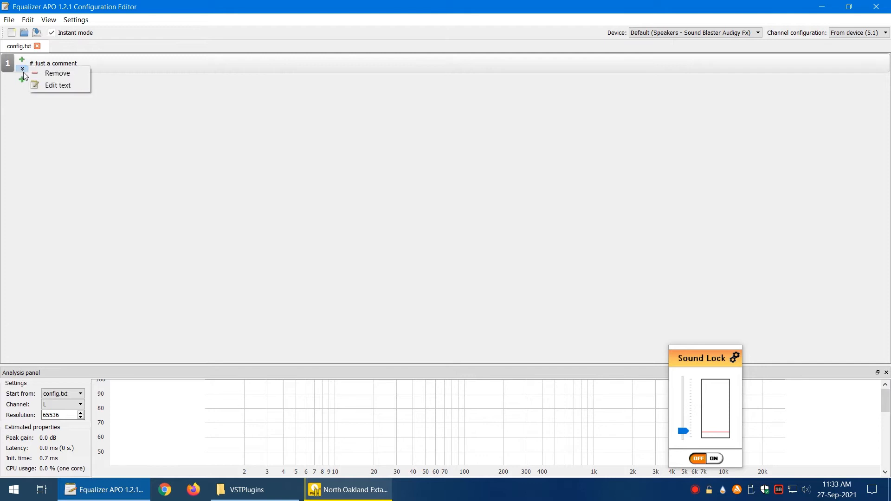
pyautogui.click(56, 72)
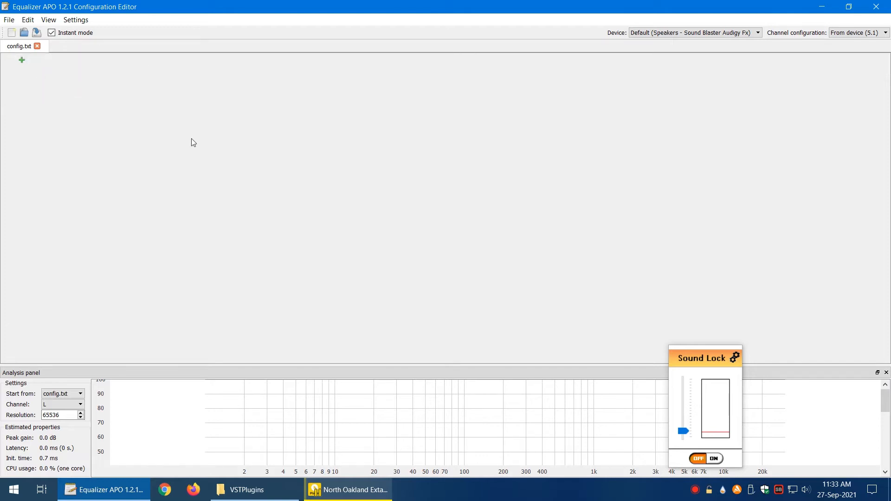
pyautogui.moveTo(704, 358)
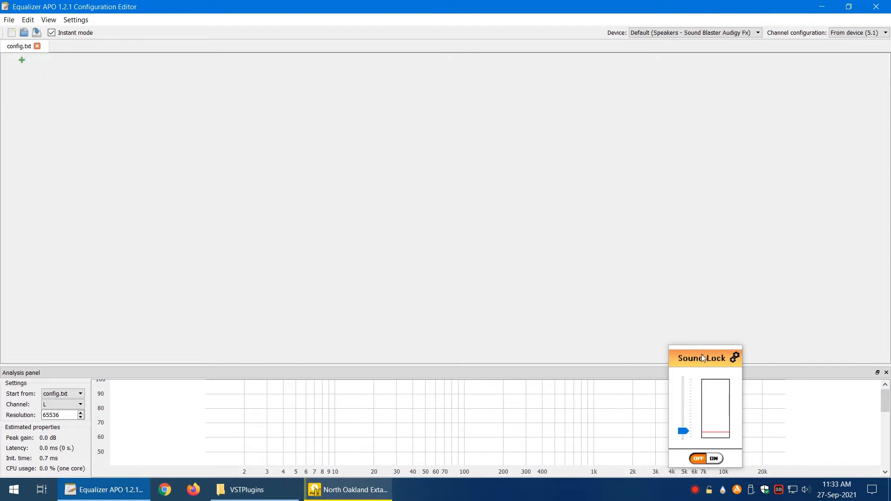
pyautogui.moveTo(723, 347)
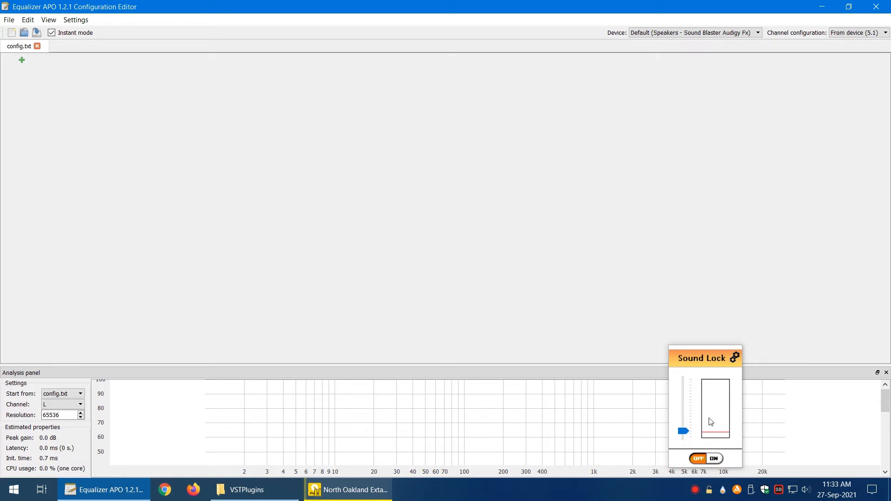
pyautogui.moveTo(700, 347)
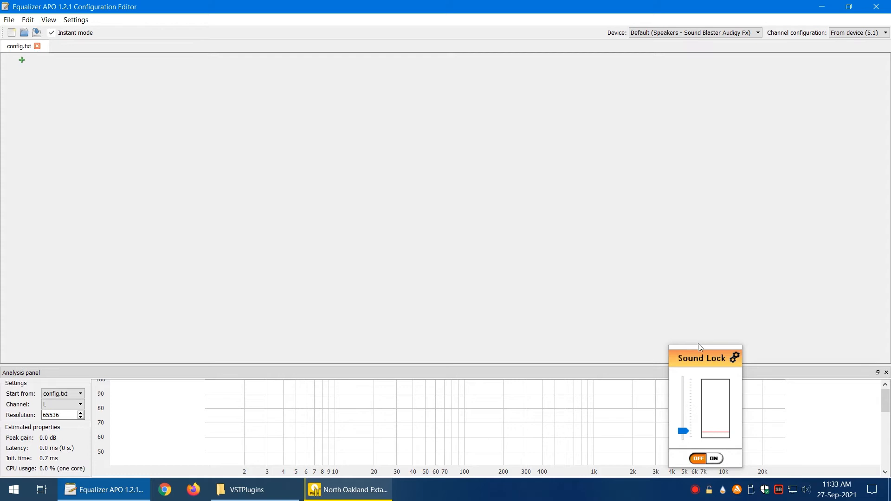
pyautogui.moveTo(717, 436)
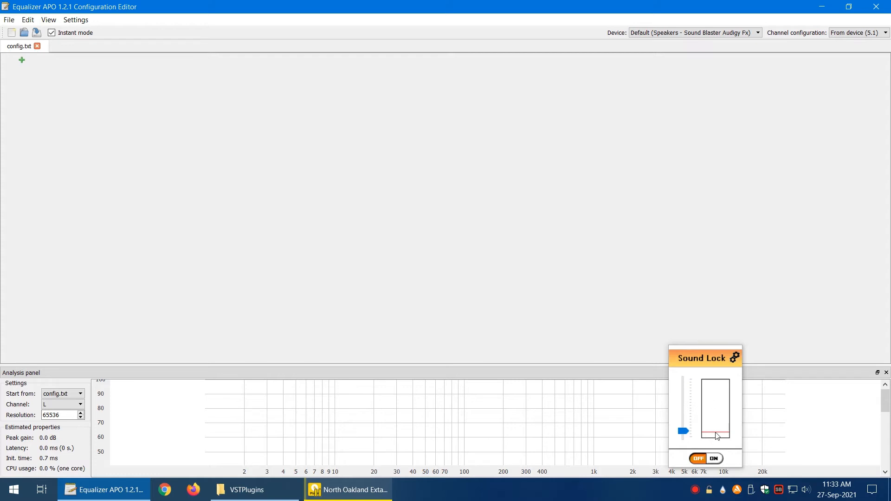
pyautogui.moveTo(717, 436)
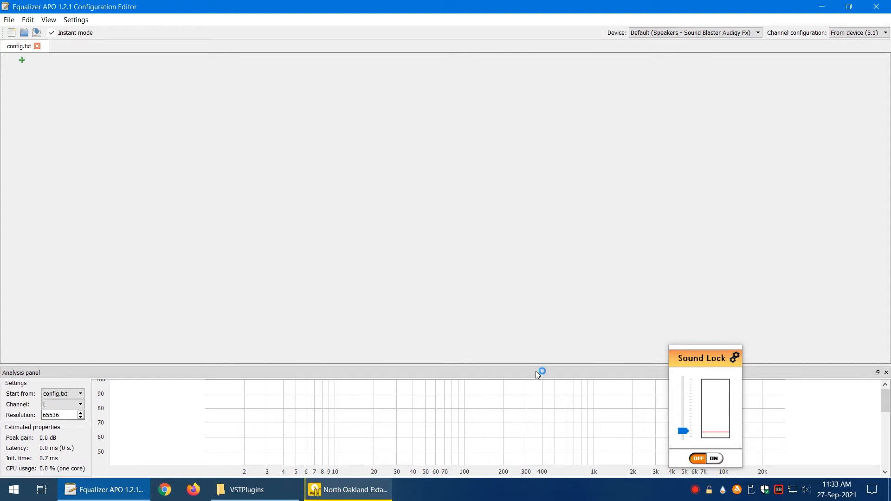
pyautogui.moveTo(528, 370)
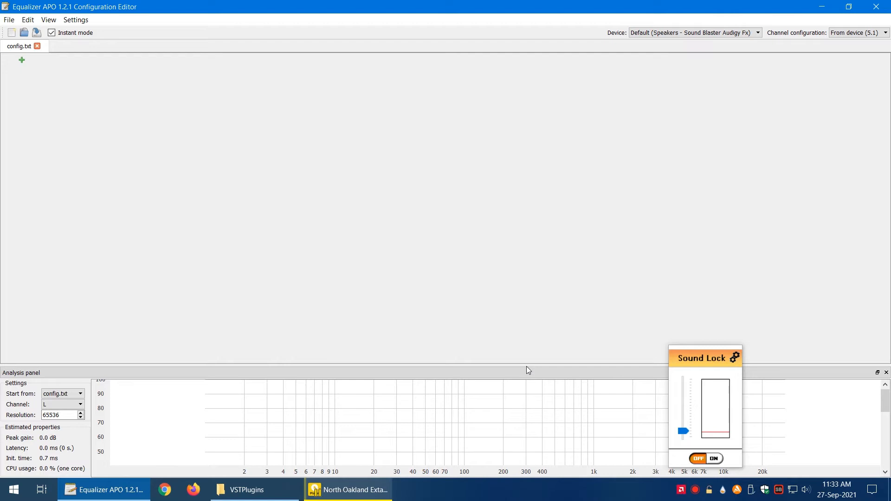
pyautogui.moveTo(526, 366)
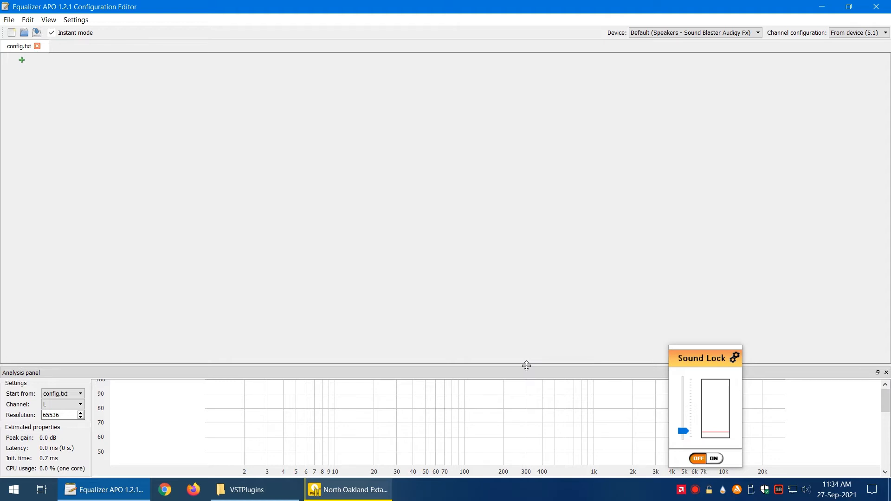
pyautogui.moveTo(206, 227)
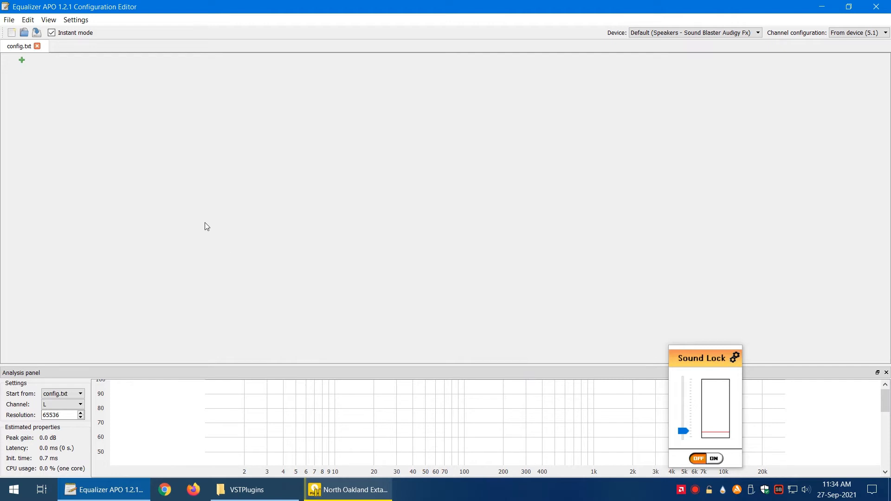
pyautogui.moveTo(653, 287)
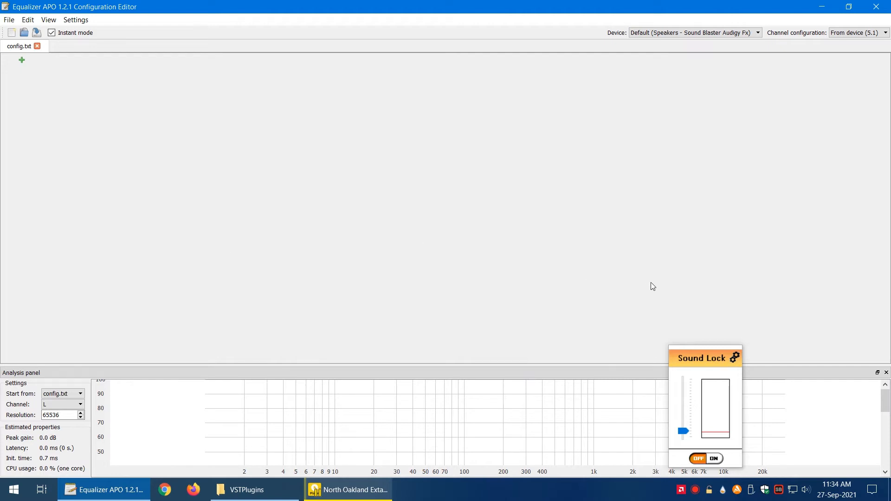
pyautogui.moveTo(750, 381)
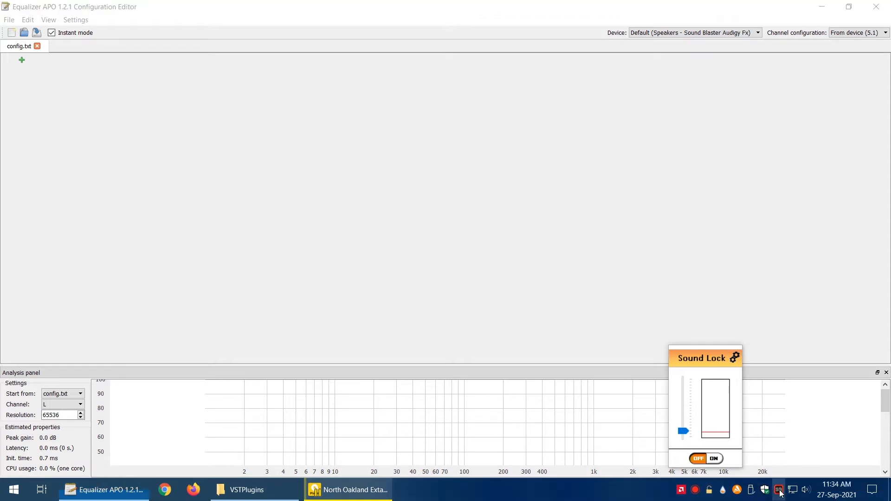
# - Bring up the Sound Blaster Audigy Fx panel on its Mixer page with the speaker balance sliders shown
pyautogui.click(778, 489)
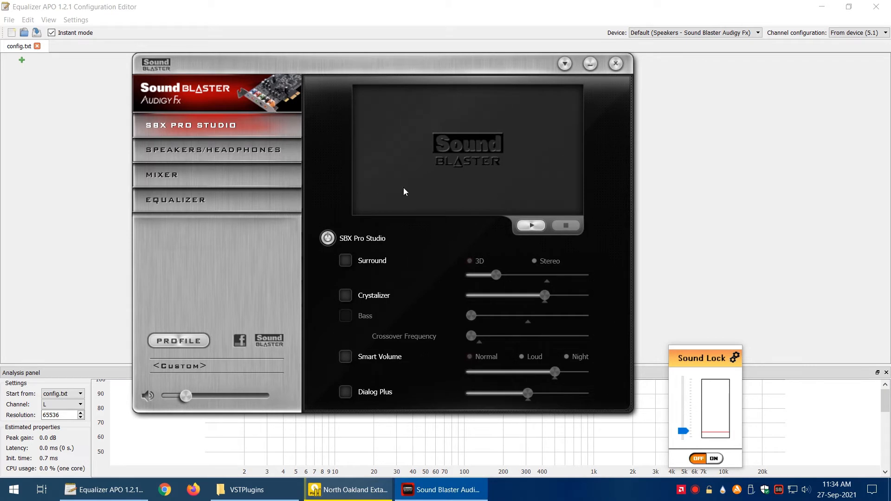
pyautogui.moveTo(353, 208)
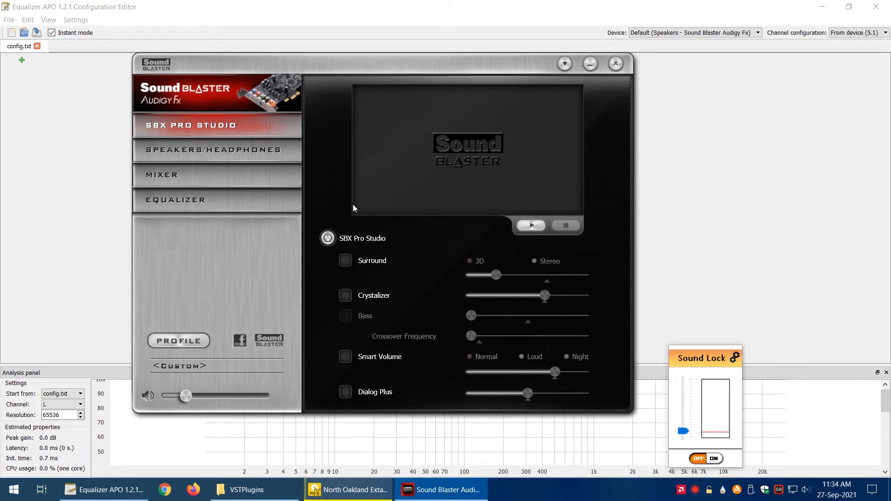
pyautogui.moveTo(54, 161)
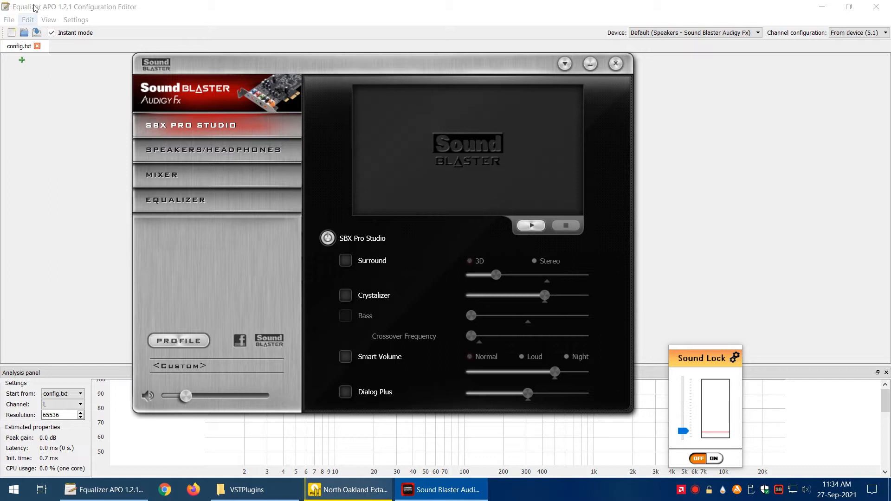
pyautogui.moveTo(93, 12)
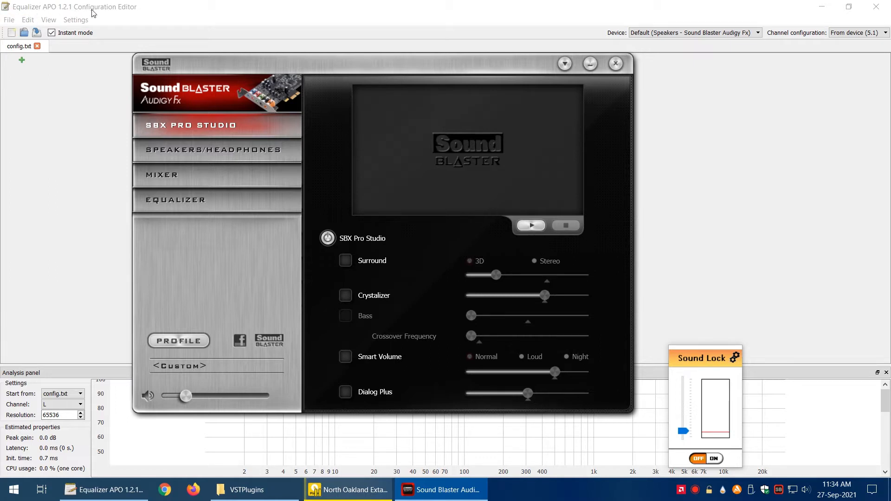
pyautogui.moveTo(326, 186)
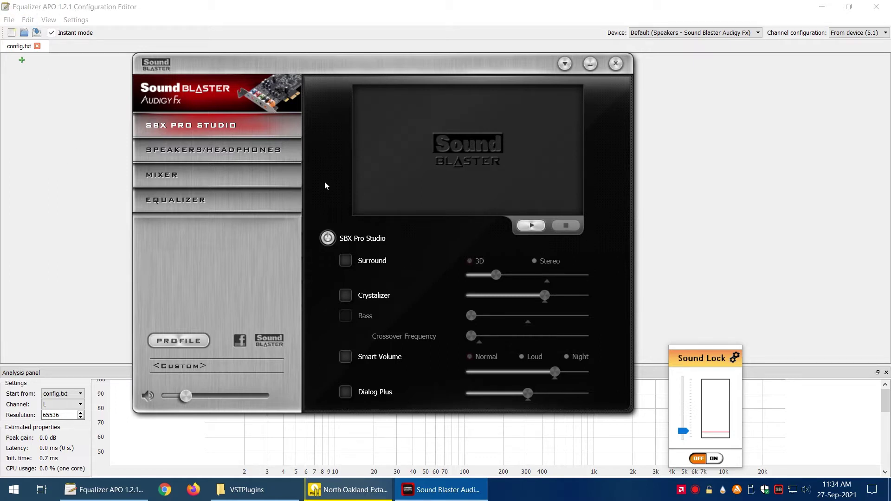
pyautogui.moveTo(341, 234)
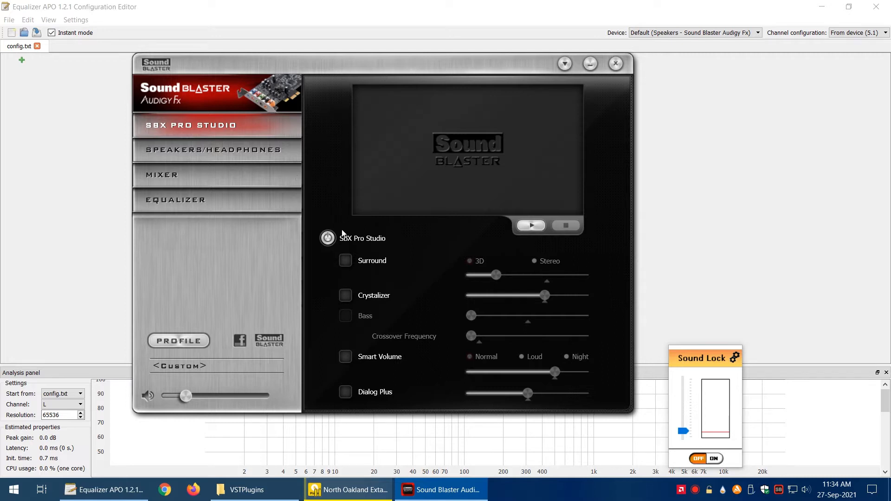
pyautogui.moveTo(345, 260)
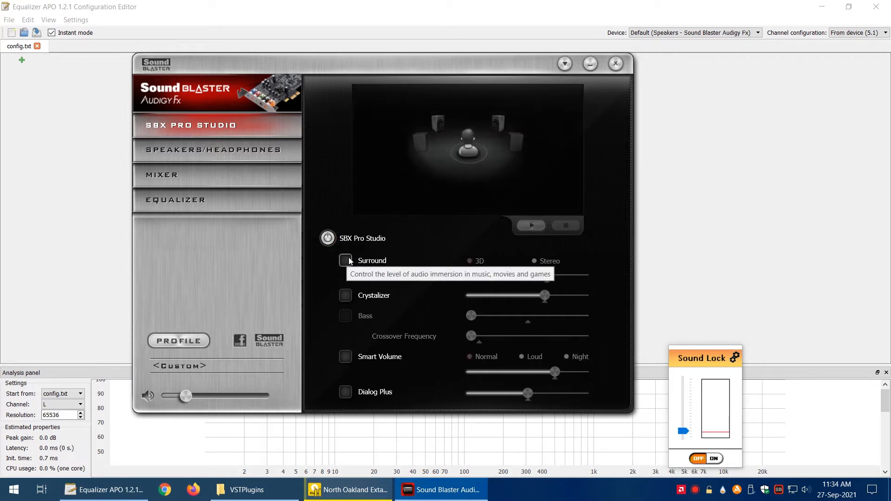
pyautogui.moveTo(353, 262)
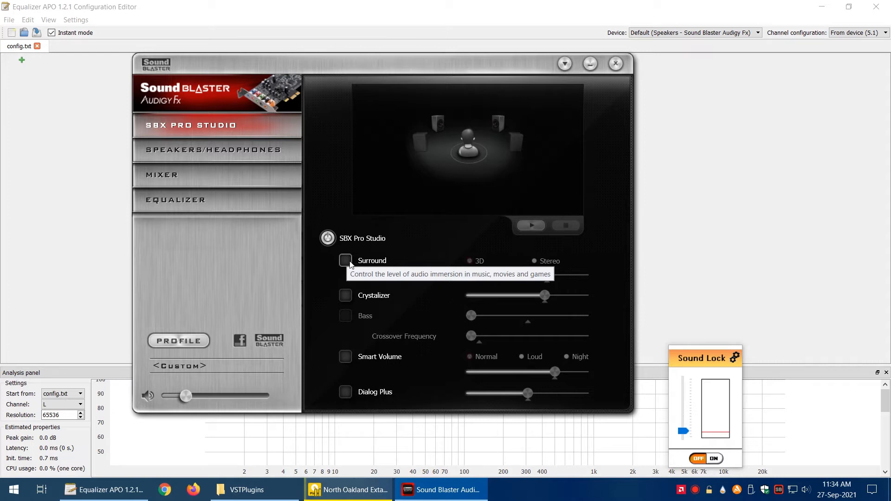
pyautogui.moveTo(409, 260)
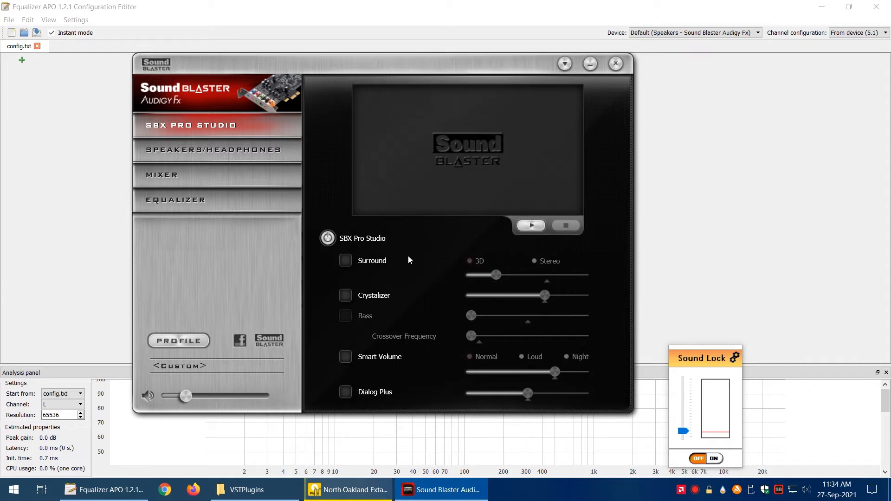
pyautogui.moveTo(383, 330)
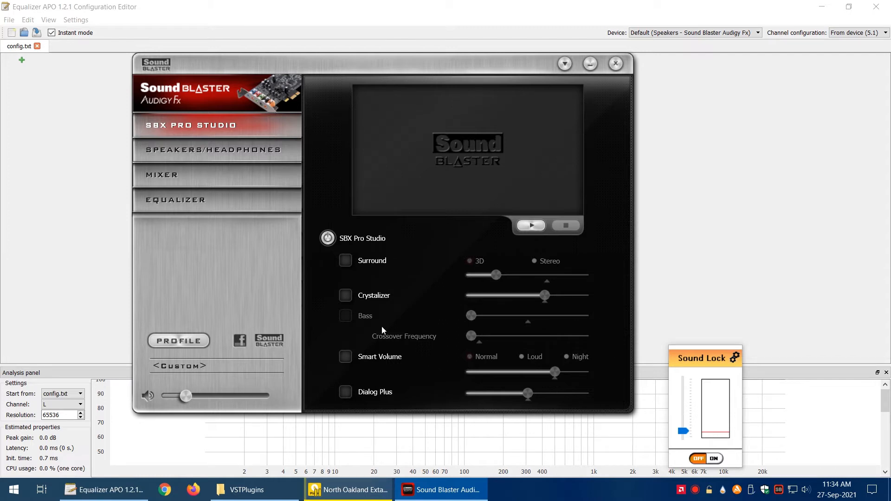
pyautogui.click(531, 226)
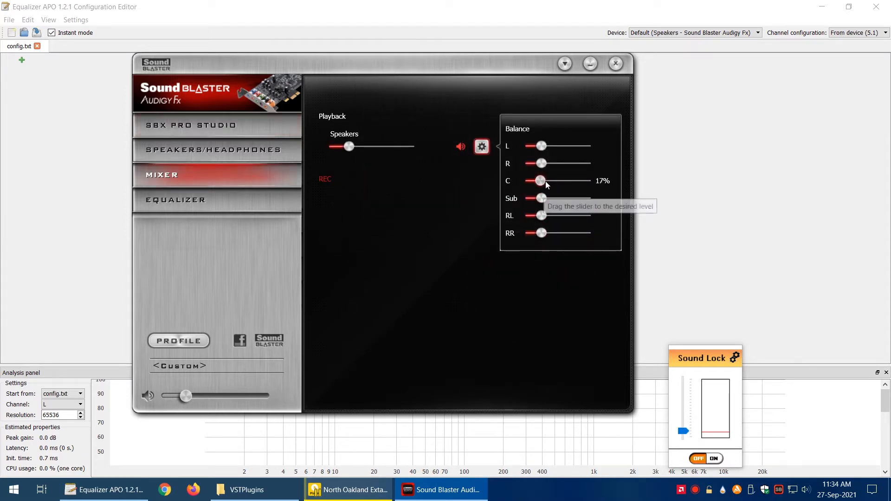
pyautogui.moveTo(268, 174)
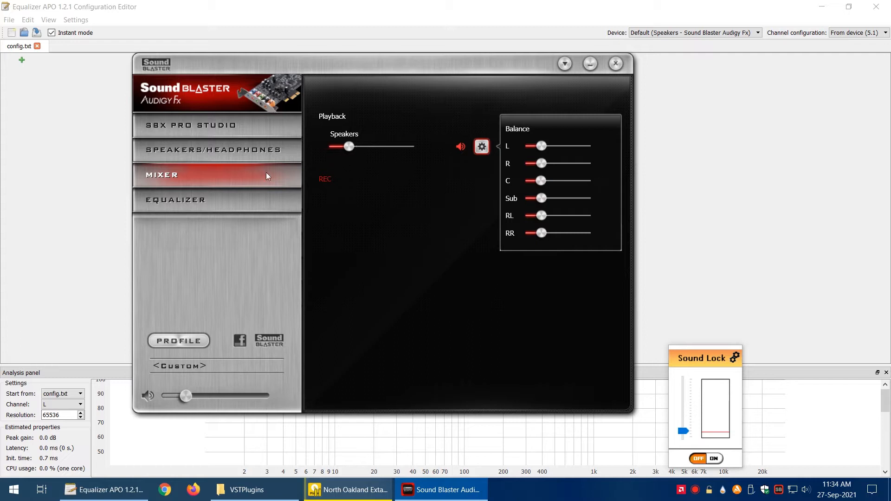
# - Show the card's Equalizer page, toggling its EQ on and back off so all bands stay flat
pyautogui.click(176, 199)
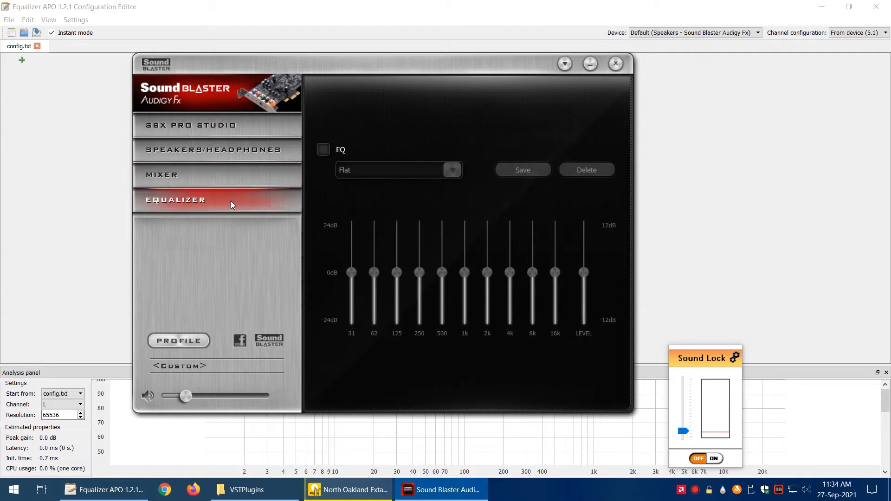
pyautogui.click(323, 150)
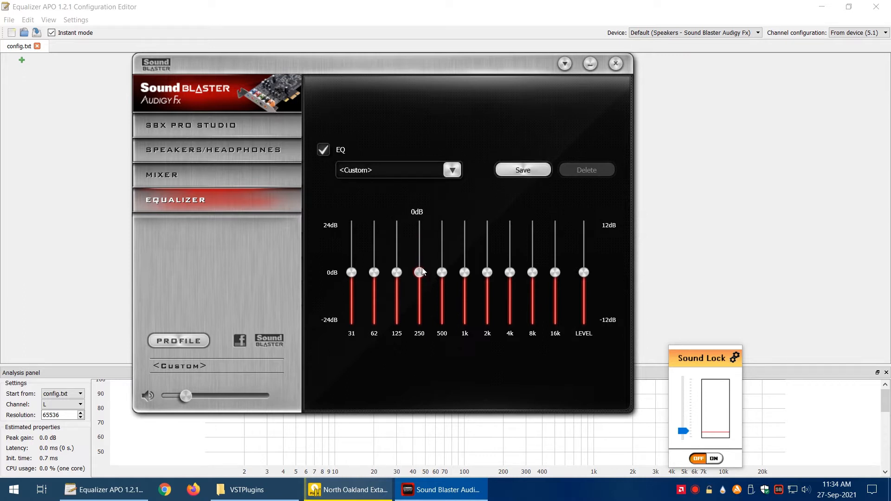
pyautogui.click(323, 150)
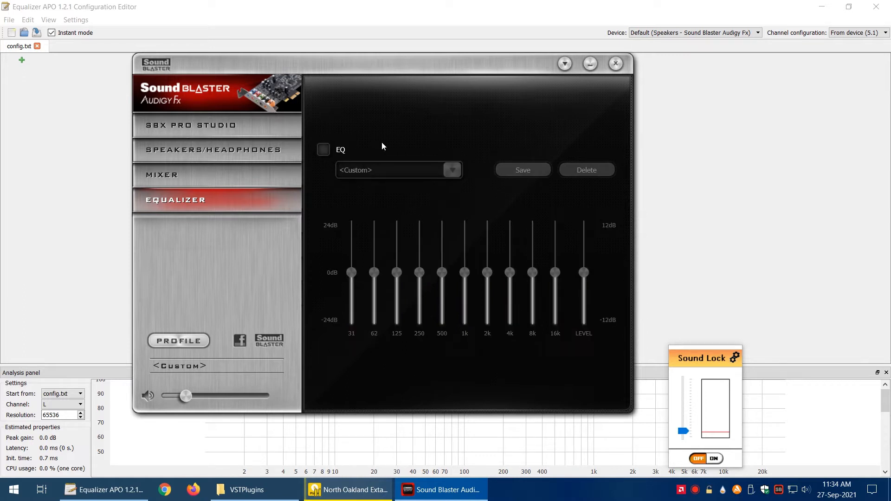
pyautogui.moveTo(597, 83)
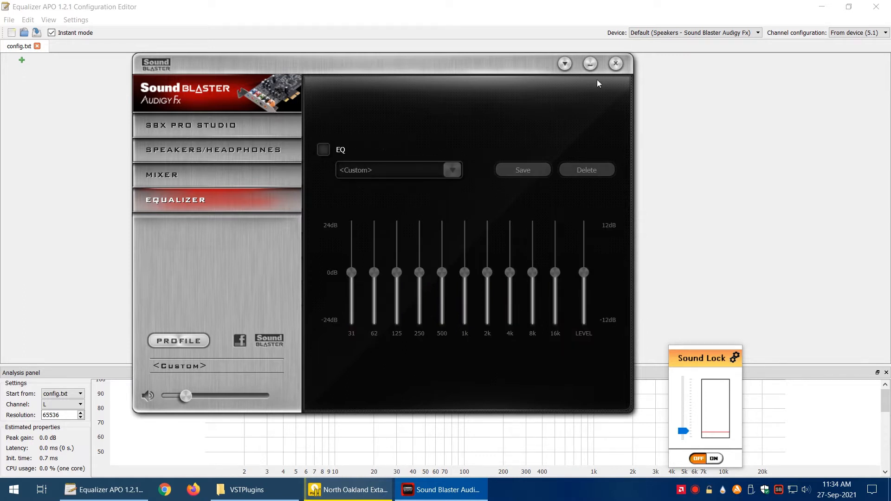
pyautogui.moveTo(412, 173)
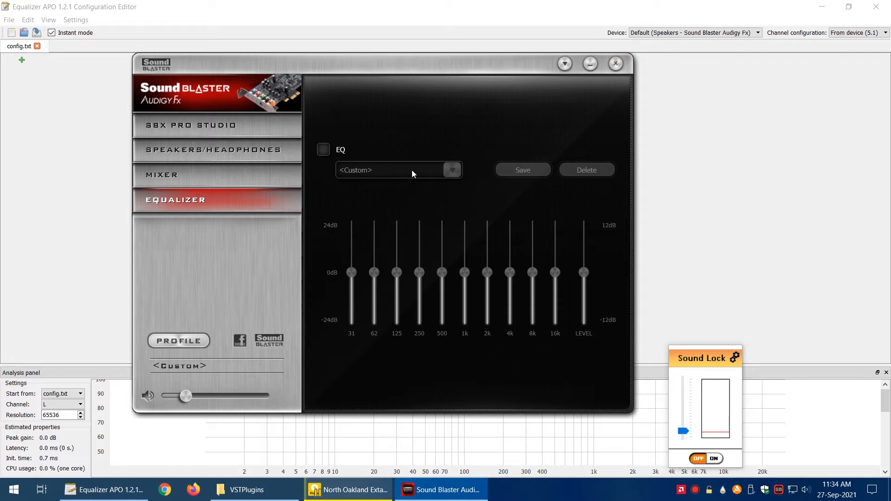
pyautogui.moveTo(66, 70)
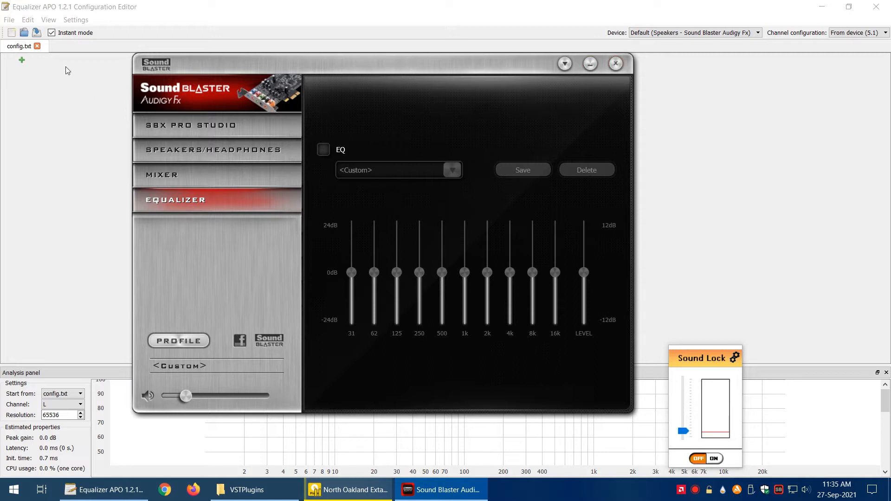
pyautogui.moveTo(616, 63)
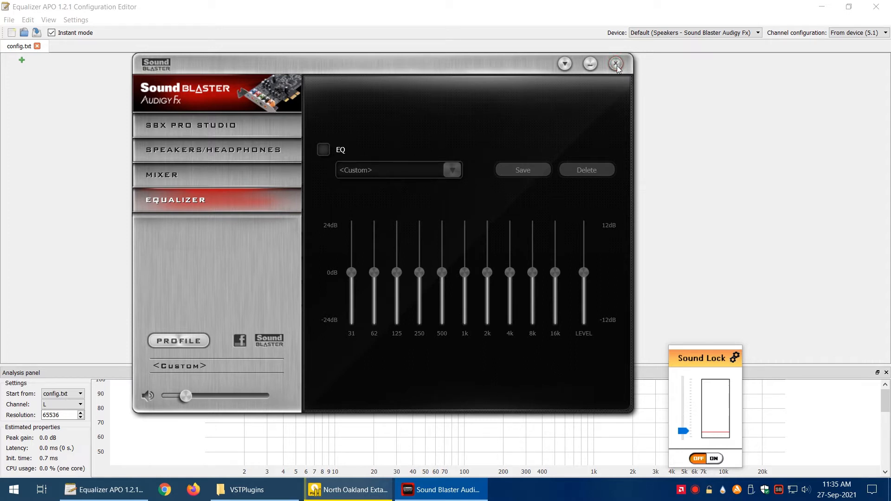
# - Close the Sound Blaster panel and hide Equalizer APO's analysis panel
pyautogui.click(616, 63)
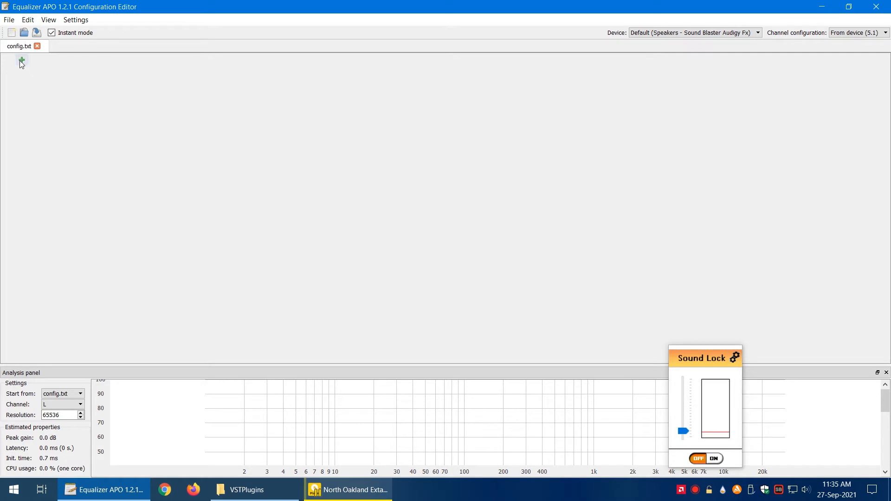
pyautogui.moveTo(76, 322)
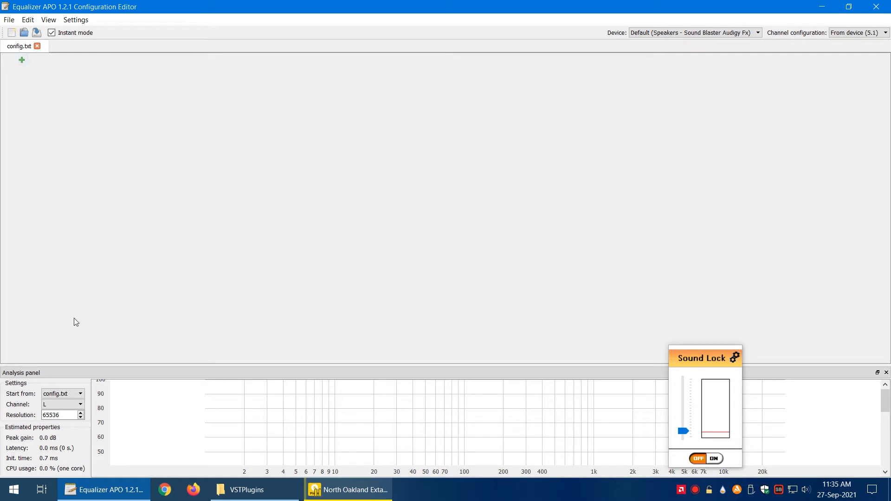
pyautogui.moveTo(89, 72)
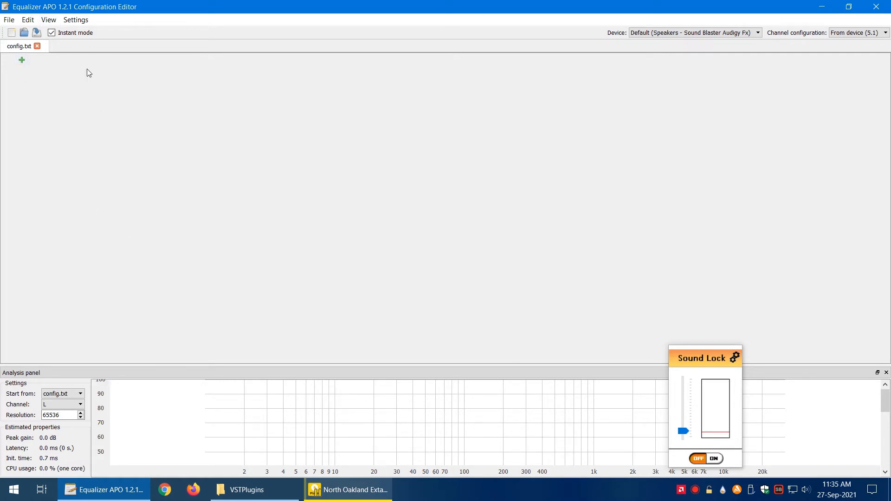
pyautogui.click(49, 19)
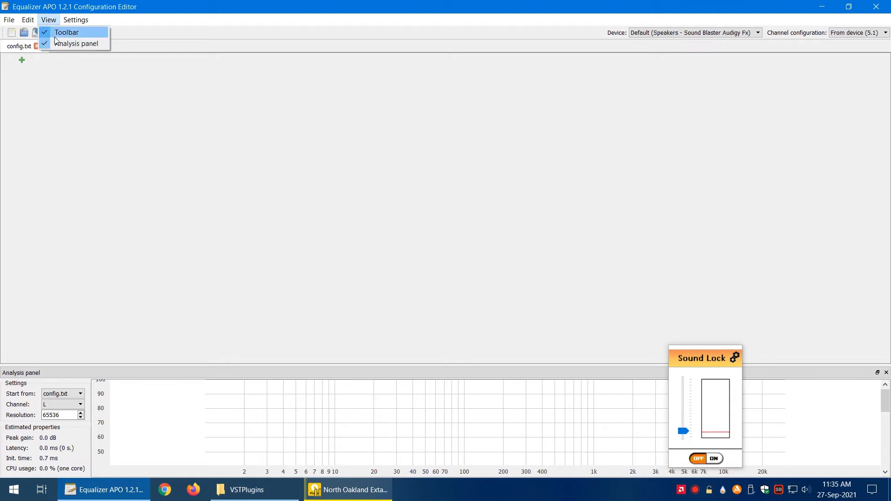
pyautogui.click(77, 44)
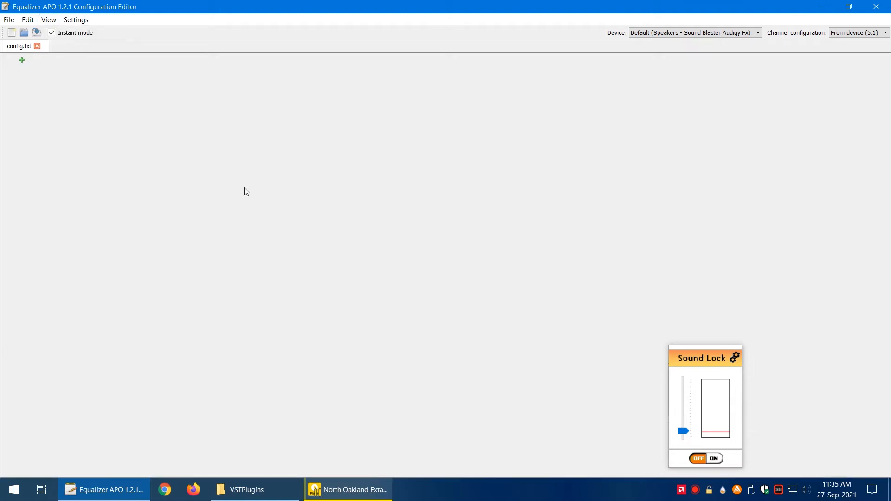
pyautogui.moveTo(43, 62)
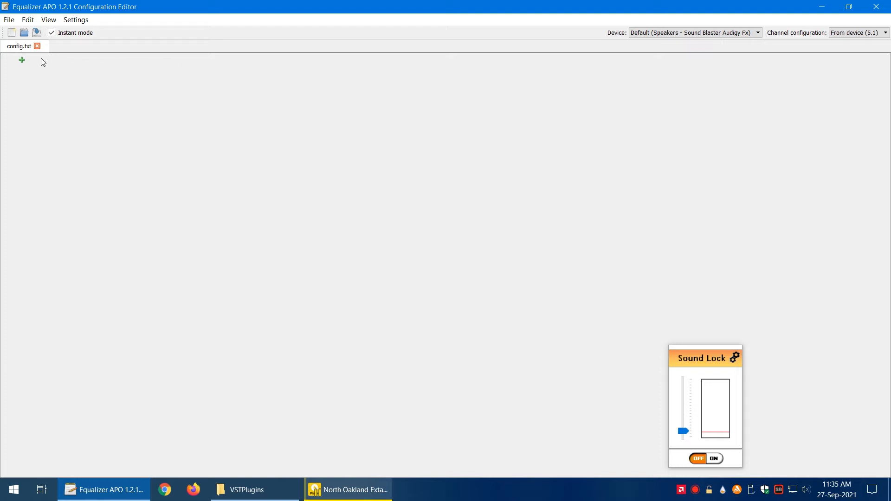
# - Add a comment entry reading 'this sections deals with surround'
pyautogui.click(22, 61)
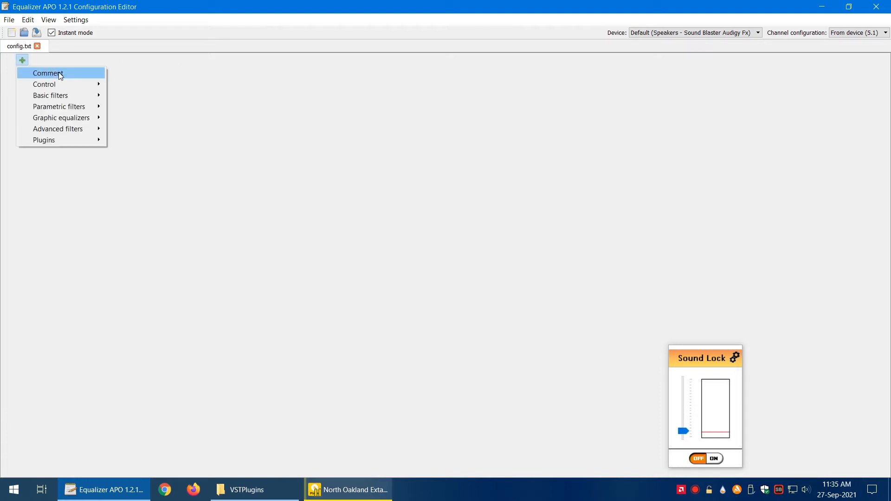
pyautogui.moveTo(81, 75)
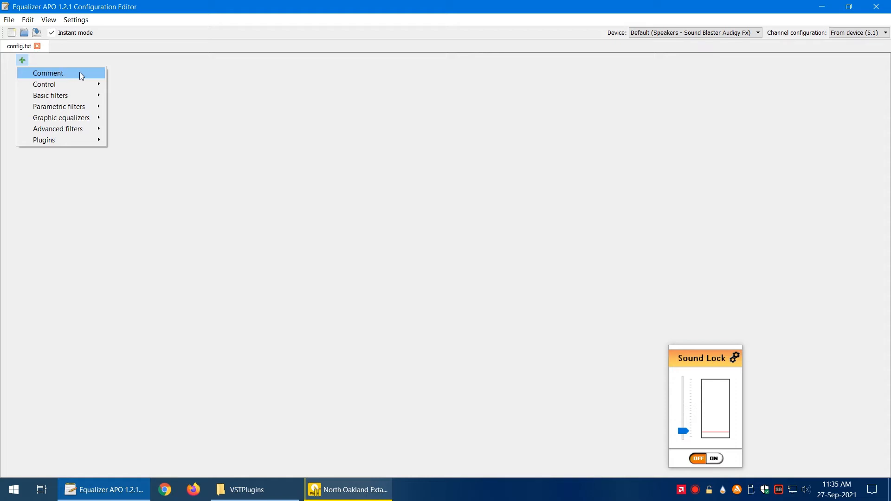
pyautogui.click(47, 73)
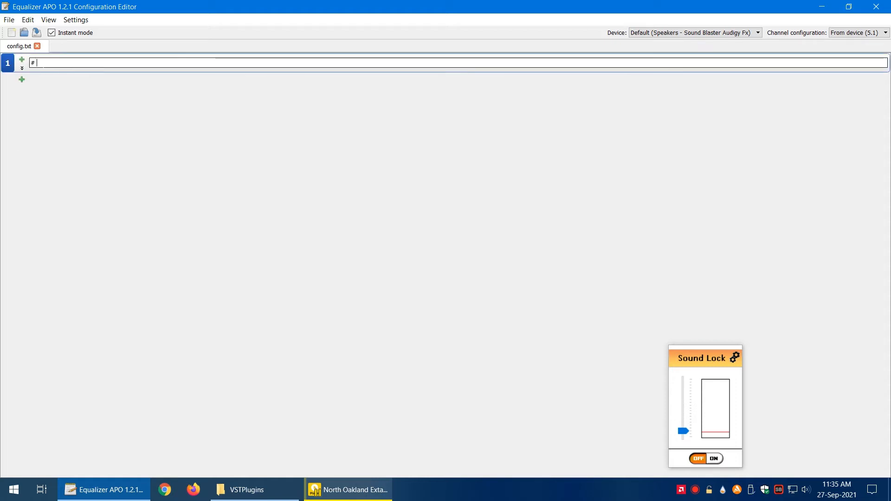
pyautogui.write('this sec')
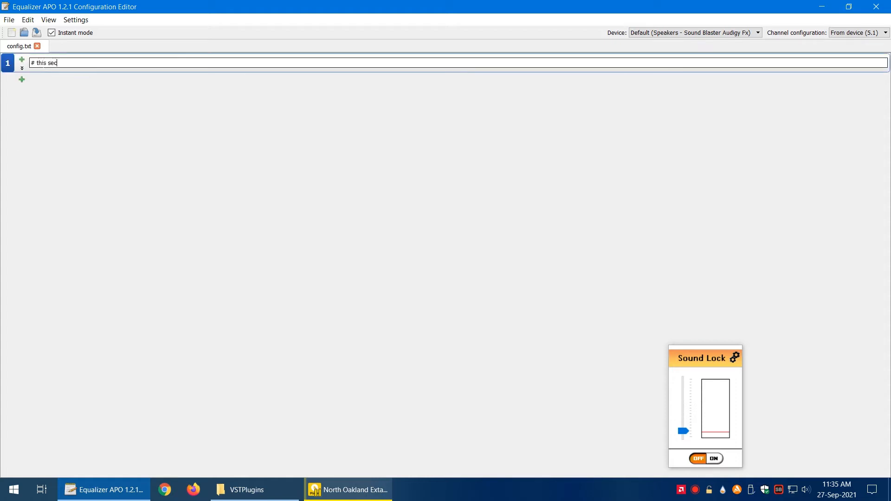
pyautogui.write('tions deals with')
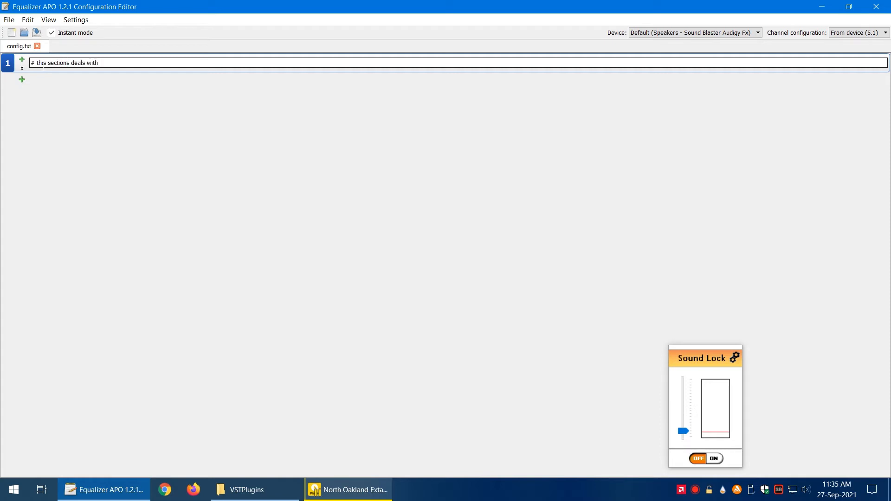
pyautogui.write('surroud')
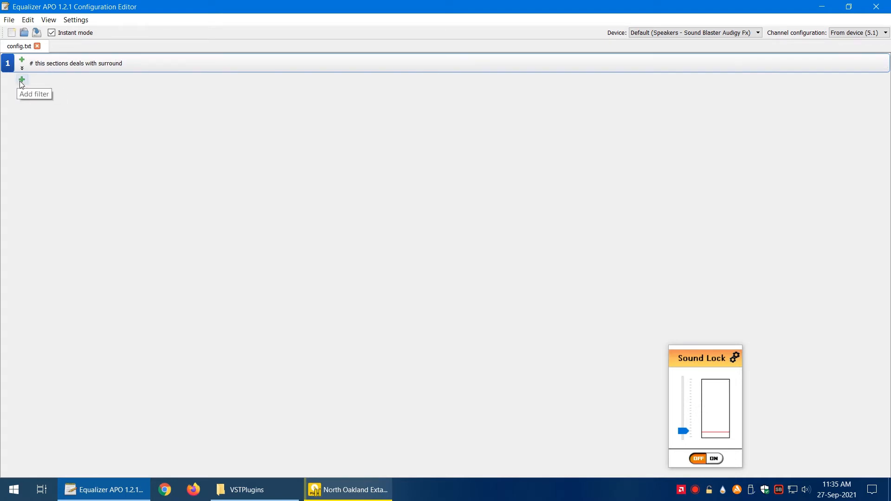
pyautogui.moveTo(41, 65)
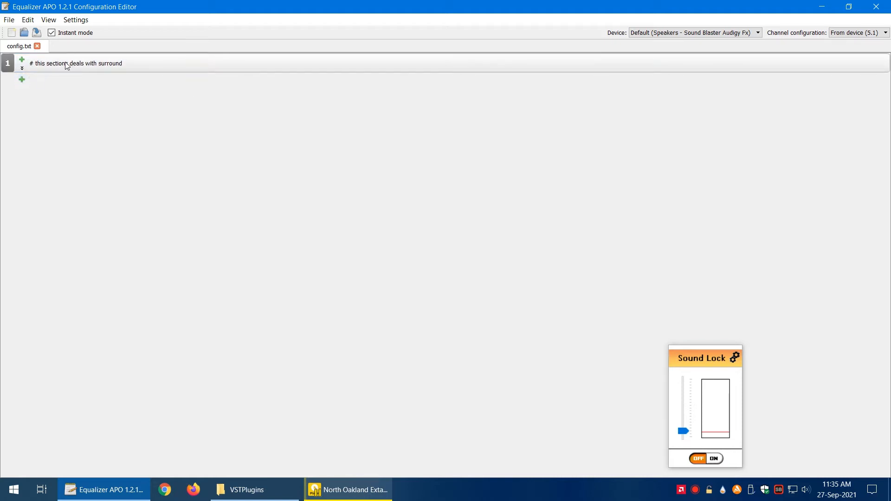
pyautogui.click(22, 79)
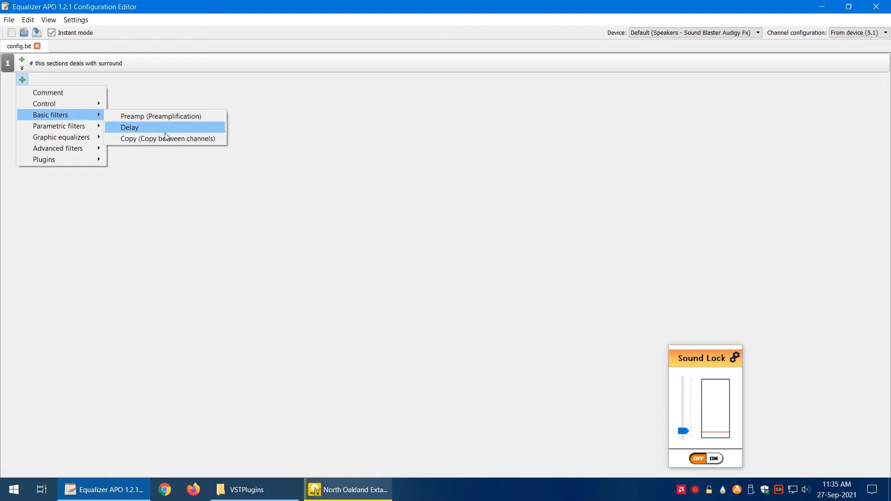
pyautogui.moveTo(167, 138)
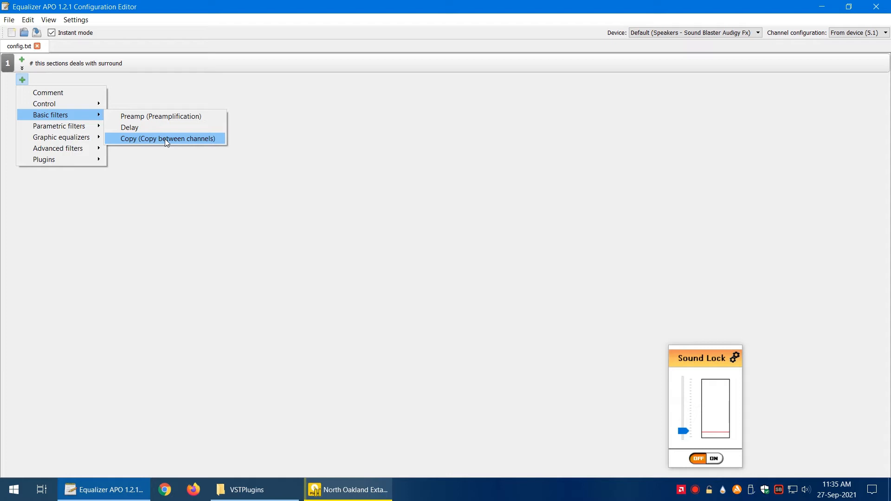
pyautogui.click(168, 138)
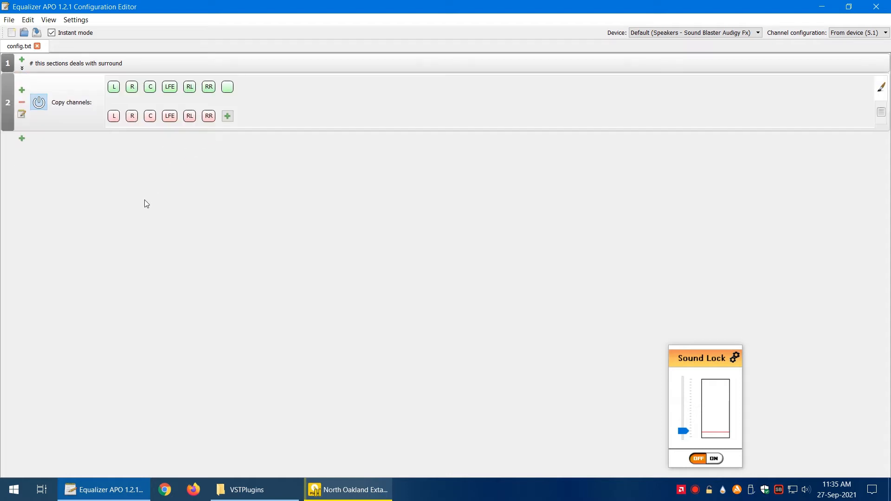
pyautogui.moveTo(140, 199)
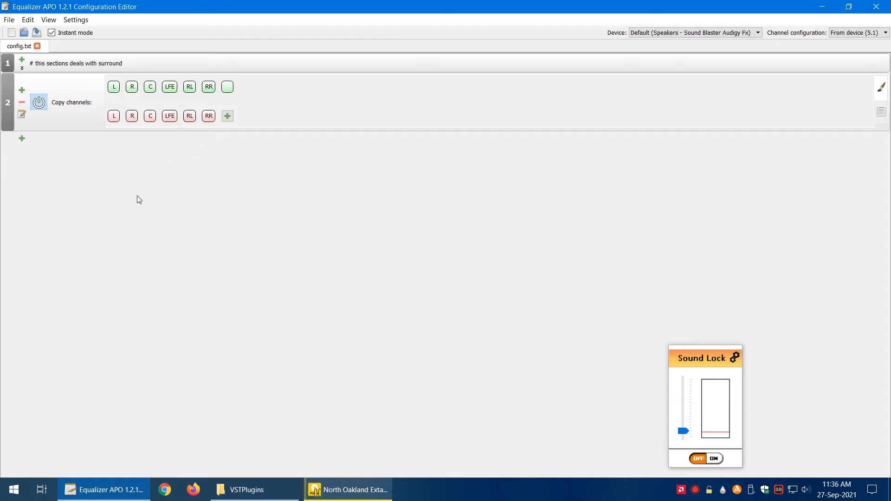
pyautogui.click(21, 138)
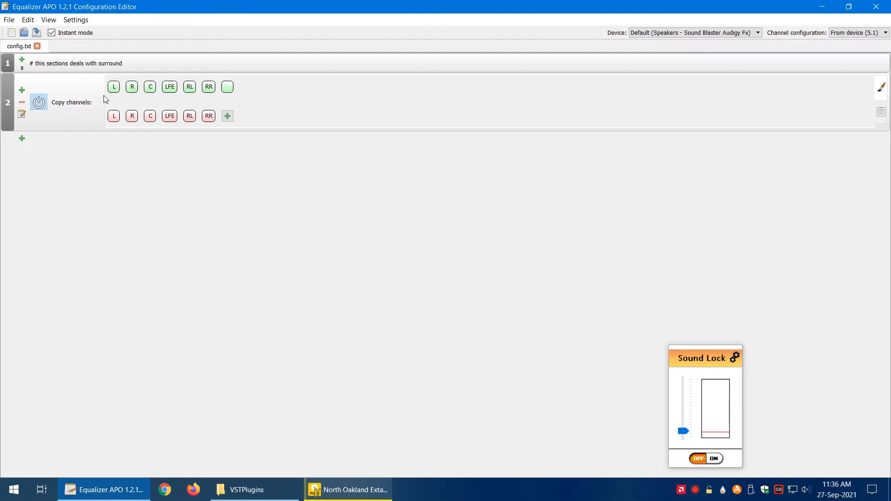
pyautogui.moveTo(167, 141)
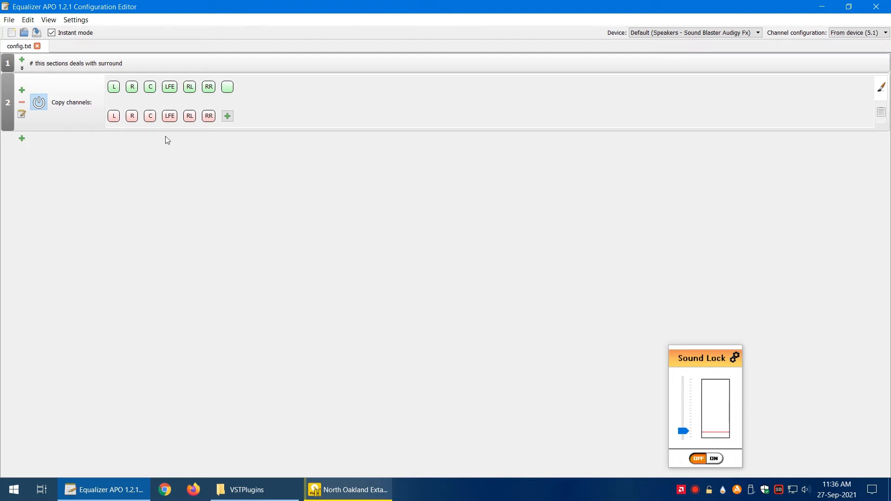
pyautogui.moveTo(109, 106)
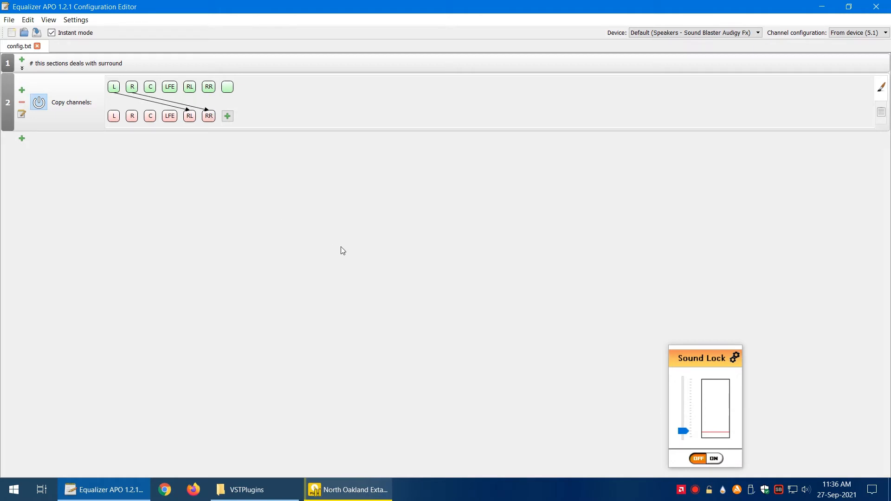
pyautogui.moveTo(358, 350)
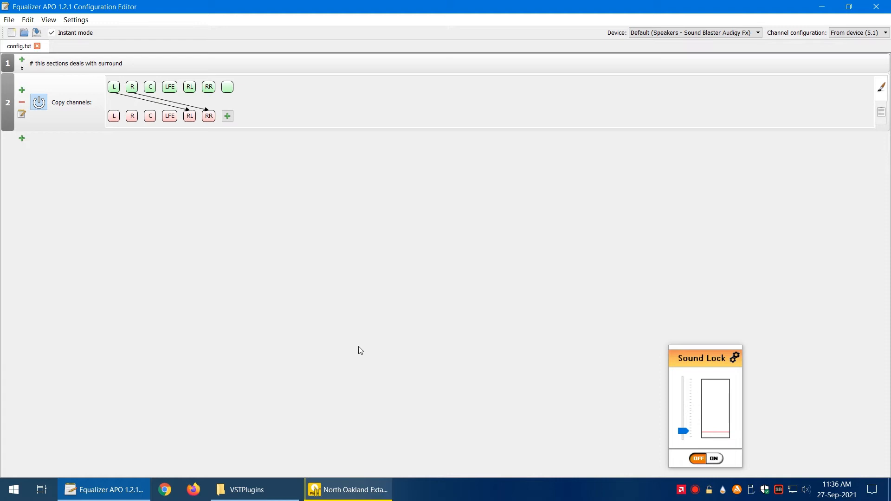
# - Start the test track in PotPlayer to hear the left-to-rear routing
pyautogui.click(347, 489)
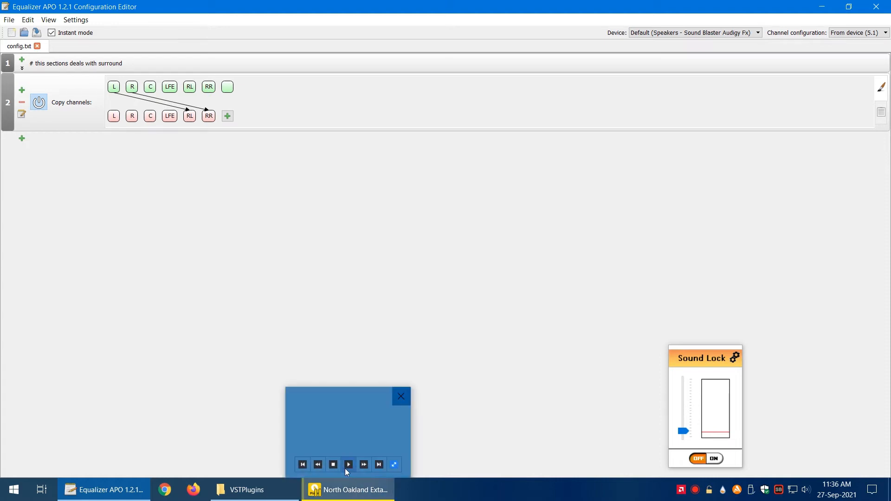
pyautogui.click(400, 396)
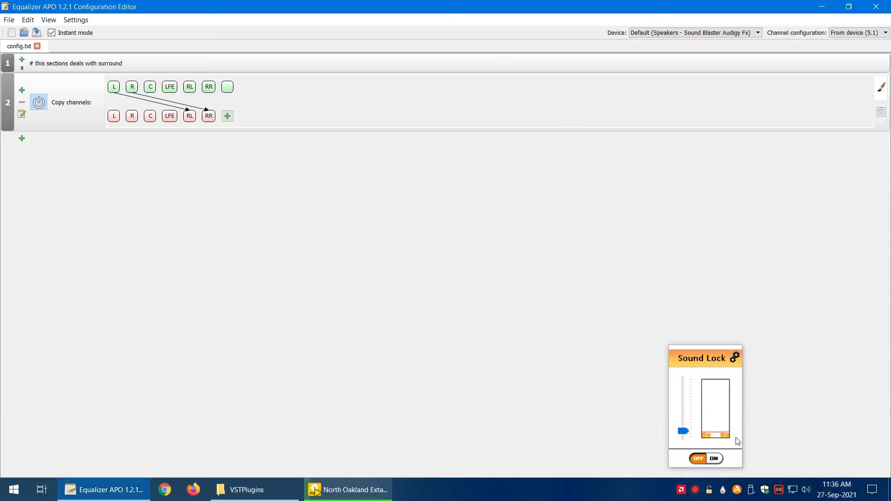
pyautogui.moveTo(806, 489)
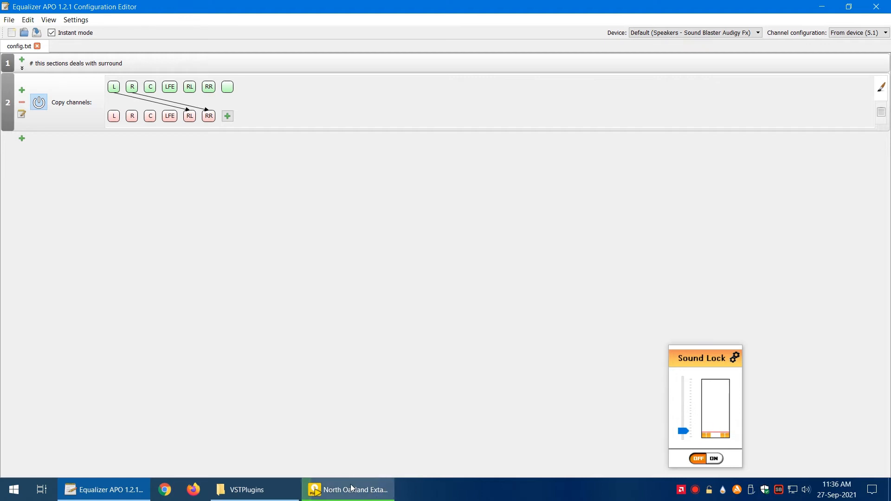
pyautogui.moveTo(347, 489)
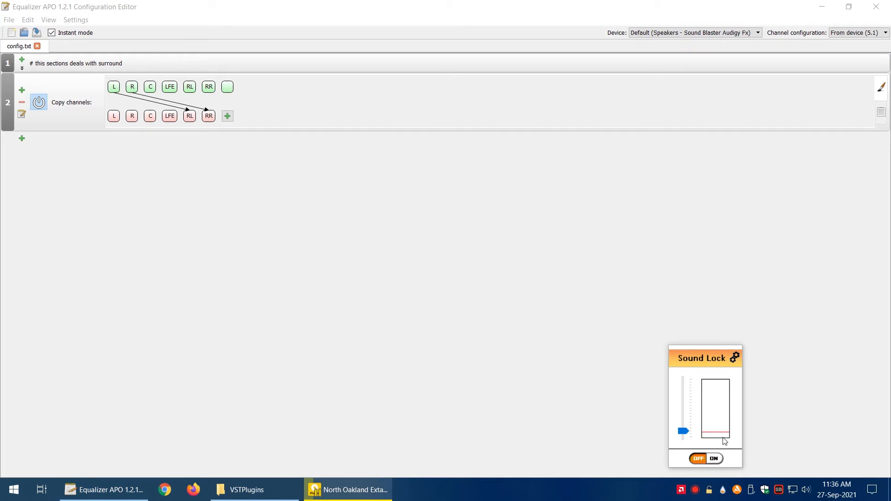
pyautogui.moveTo(731, 443)
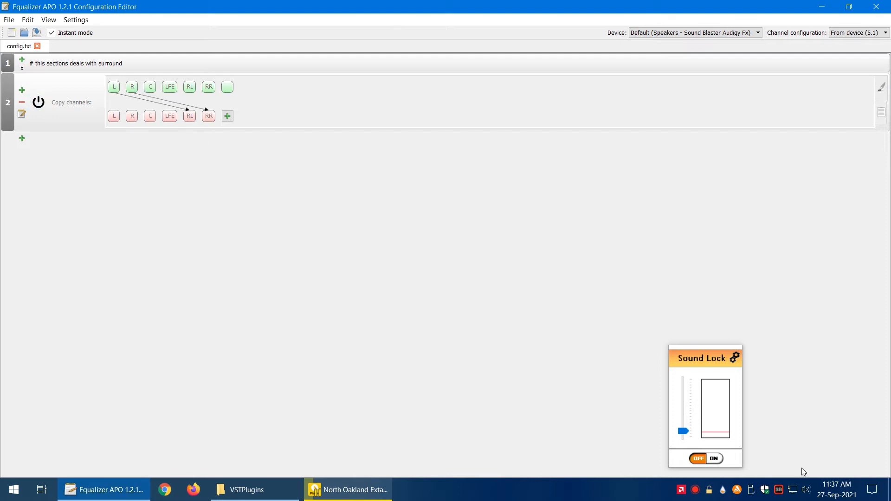
# - Replay and then stop the test track in PotPlayer, and bring up a blank Paint canvas
pyautogui.click(348, 489)
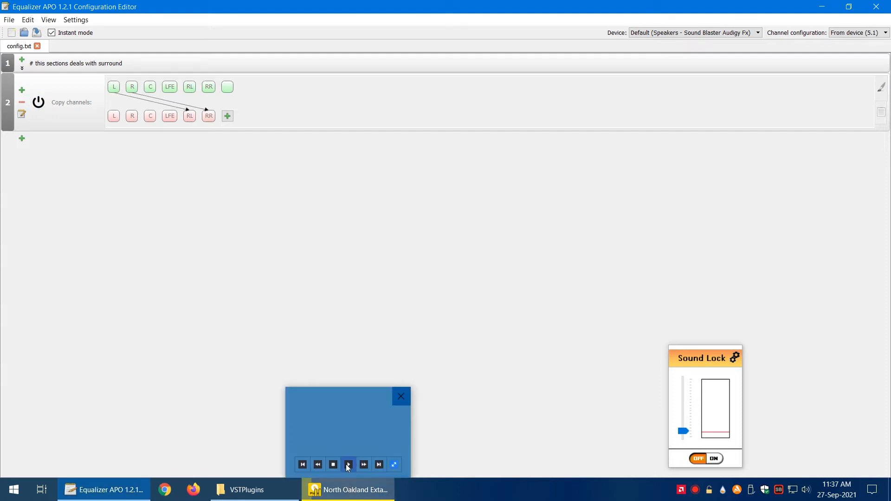
pyautogui.moveTo(348, 465)
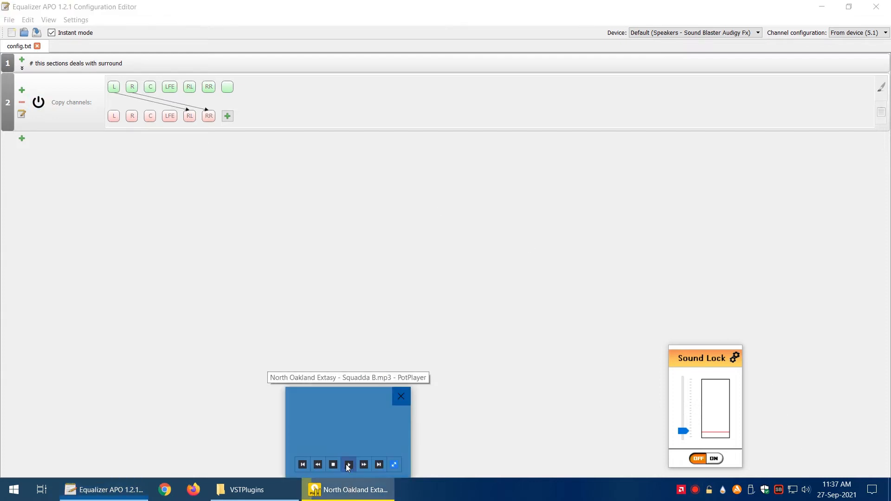
pyautogui.click(401, 397)
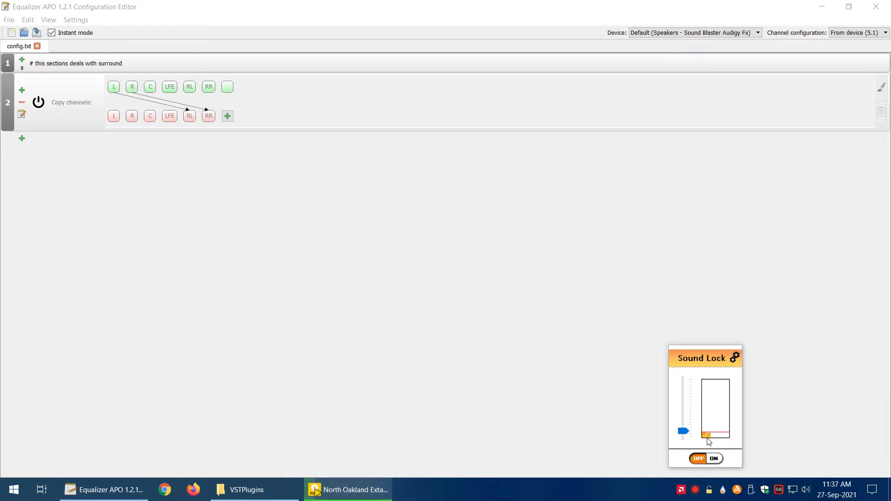
pyautogui.click(347, 489)
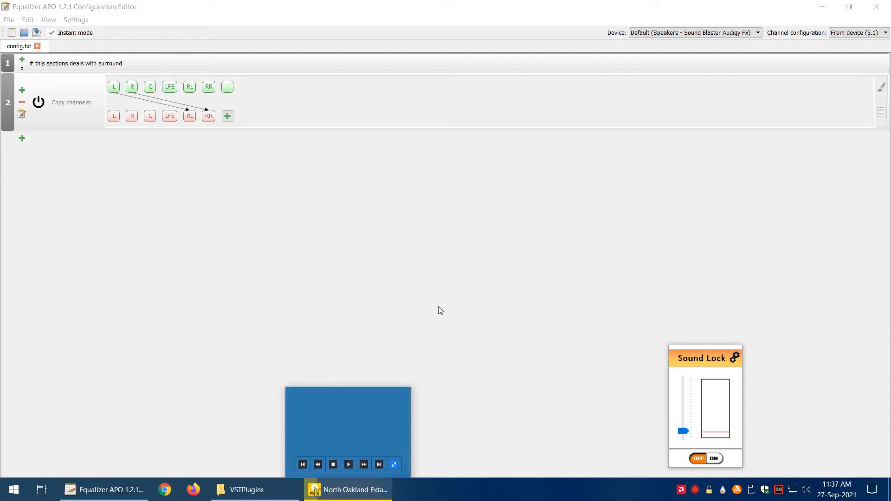
pyautogui.click(393, 464)
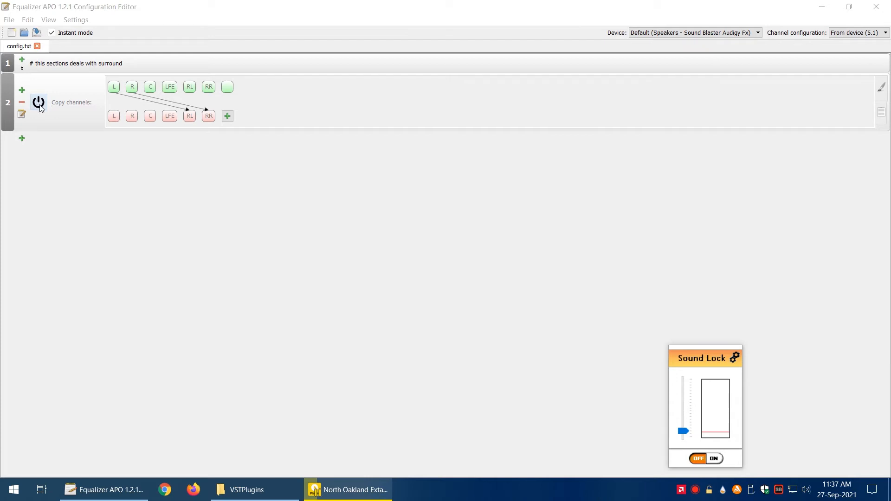
pyautogui.moveTo(728, 442)
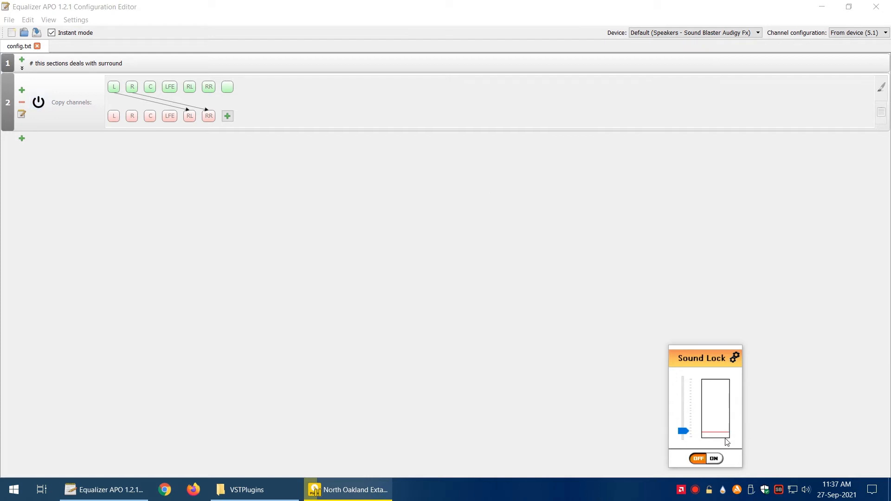
pyautogui.moveTo(645, 357)
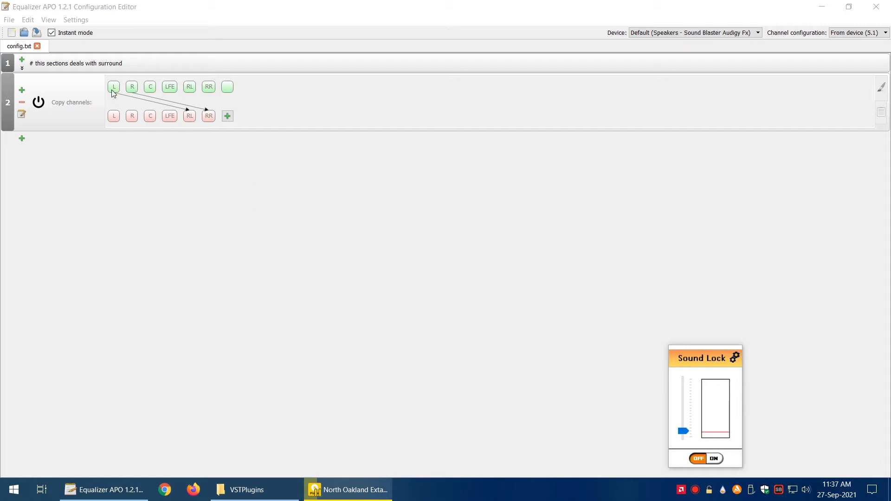
pyautogui.moveTo(132, 89)
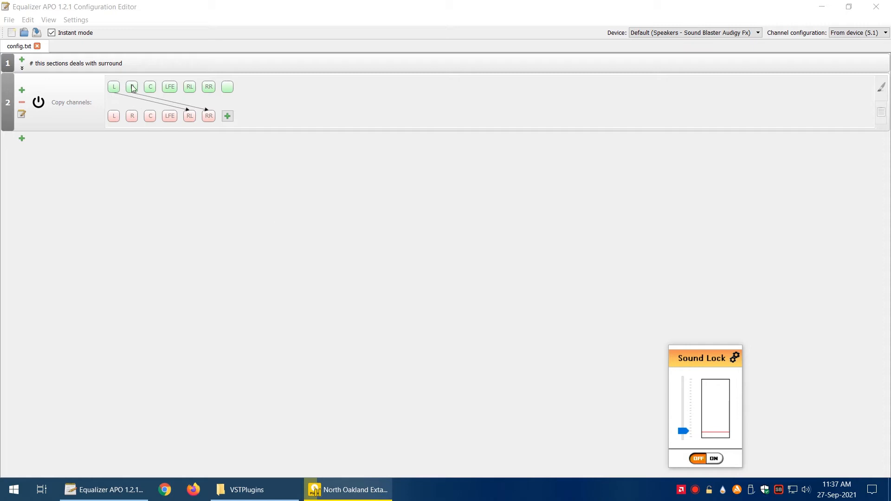
pyautogui.click(131, 86)
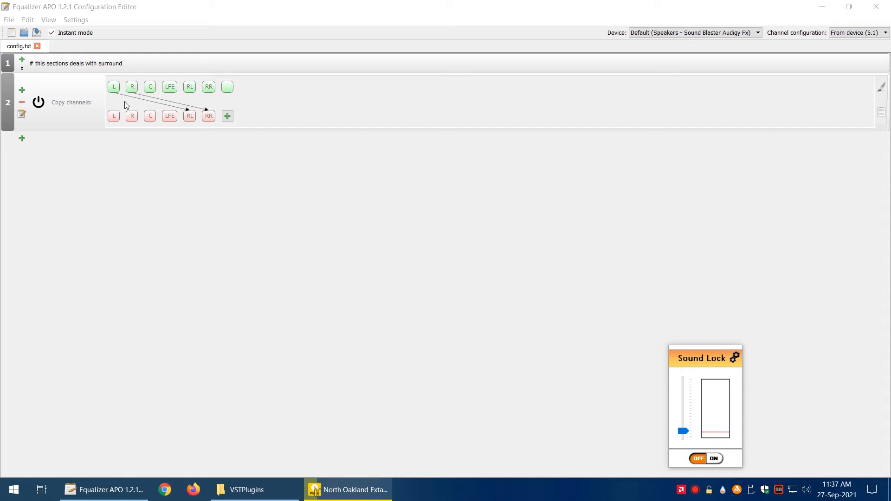
pyautogui.moveTo(398, 280)
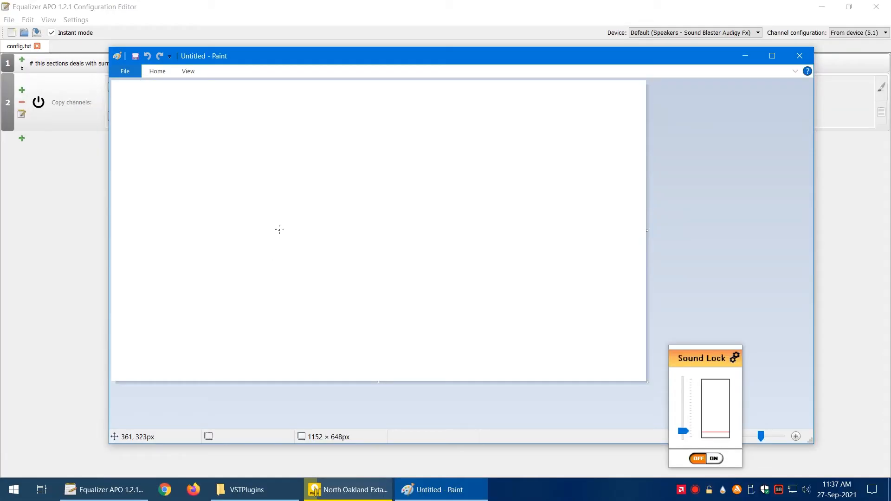
# - Sketch a sound wave by the left speaker and curved waves between the speakers, crossed out in the middle
pyautogui.click(772, 55)
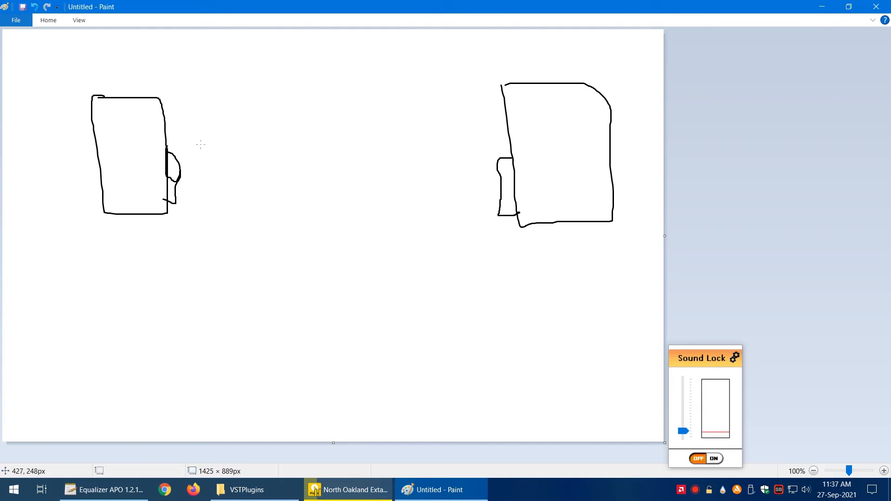
pyautogui.moveTo(189, 140)
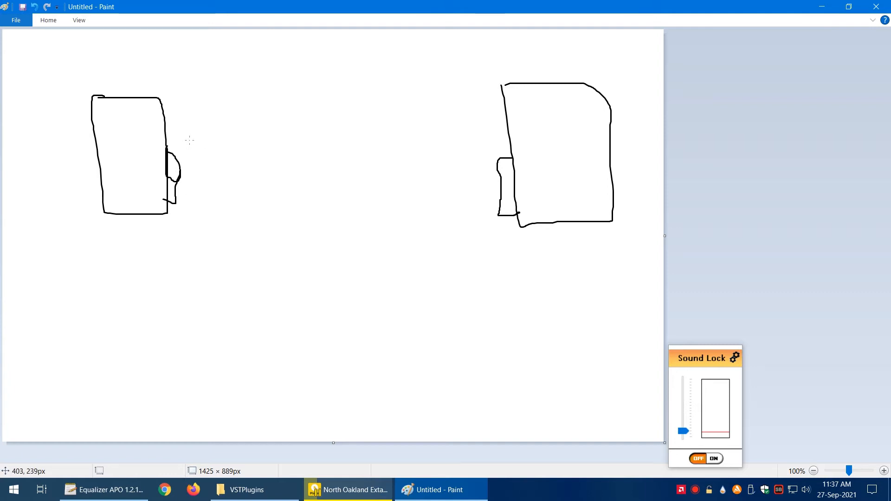
pyautogui.moveTo(196, 142); pyautogui.dragTo(202, 201)
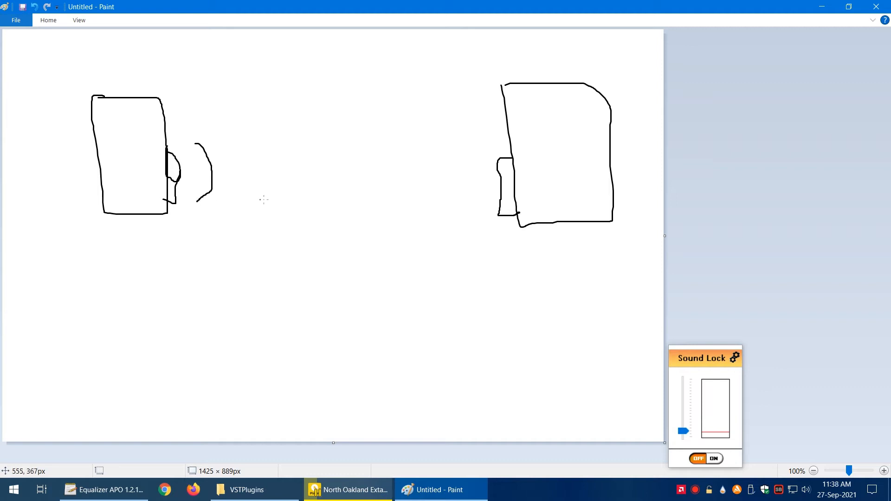
pyautogui.moveTo(475, 140)
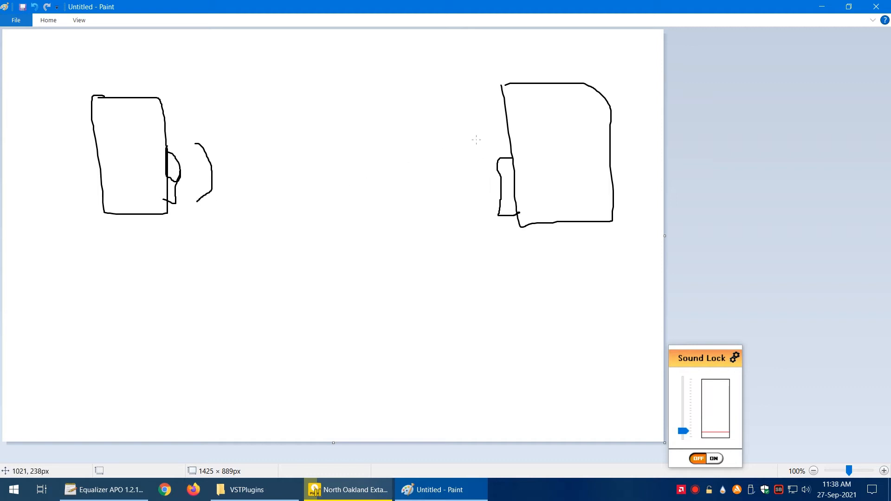
pyautogui.moveTo(469, 151)
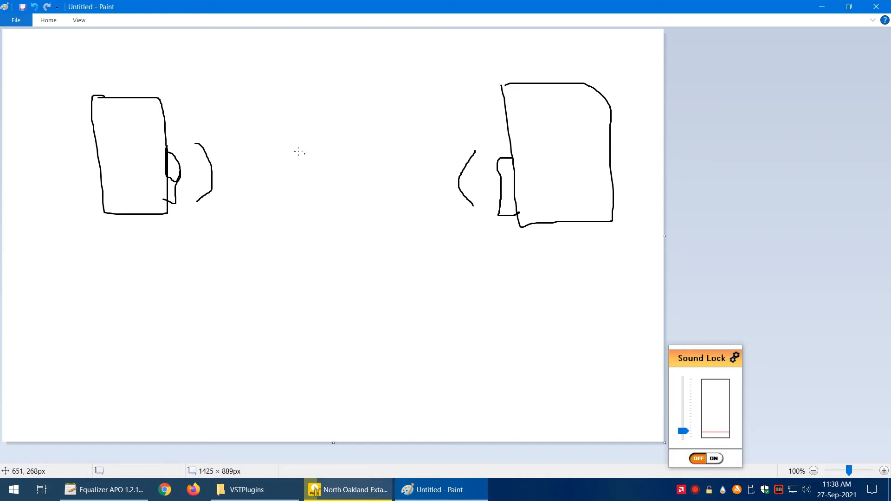
pyautogui.moveTo(307, 162); pyautogui.dragTo(315, 207)
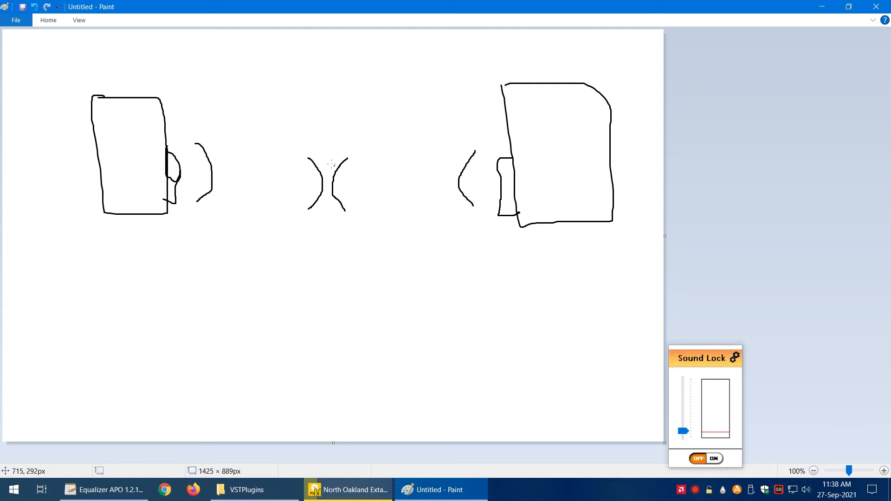
pyautogui.moveTo(319, 165); pyautogui.dragTo(361, 201)
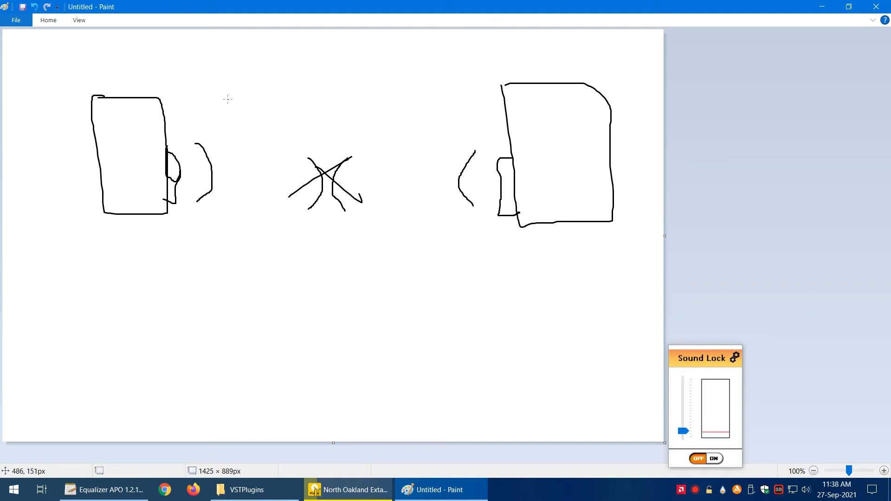
pyautogui.moveTo(201, 90)
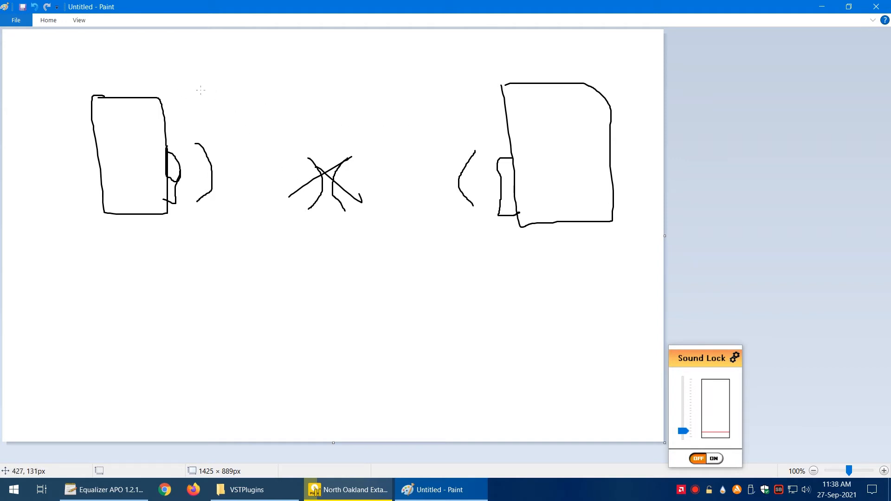
# - Add a wave by the right speaker and two arcs in the page centre, then return to Equalizer APO
pyautogui.moveTo(204, 79); pyautogui.dragTo(201, 128)
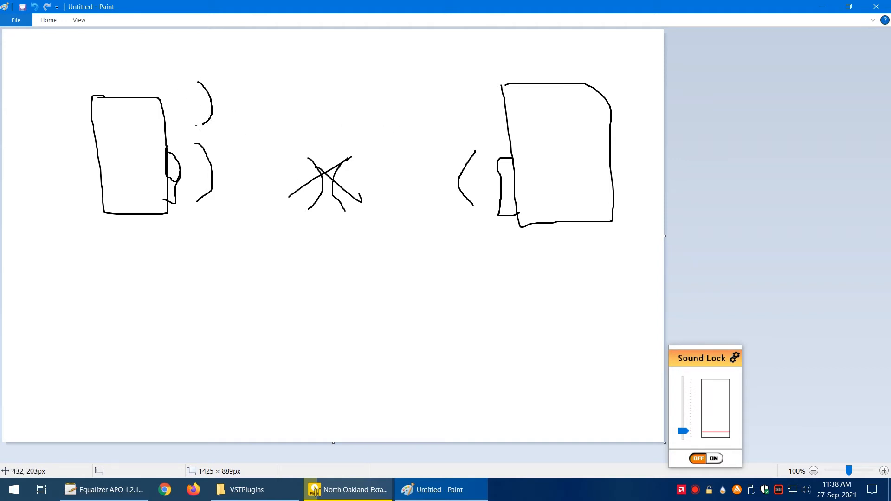
pyautogui.moveTo(426, 67)
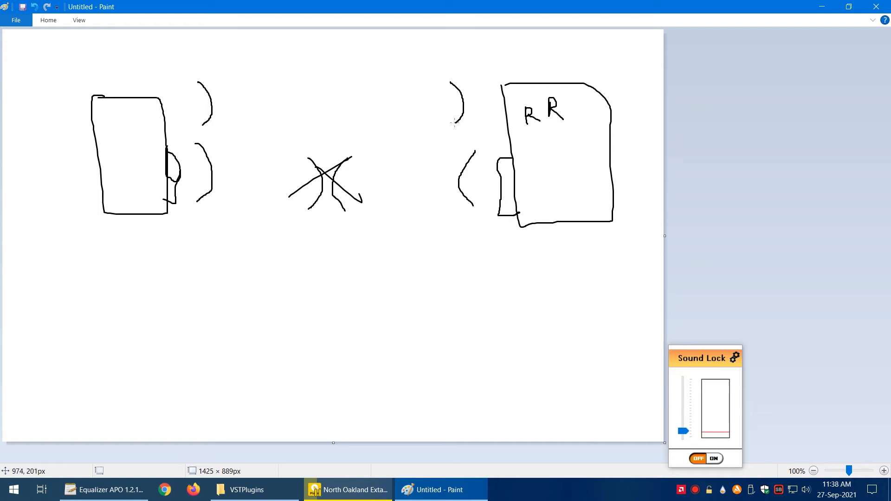
pyautogui.moveTo(317, 86); pyautogui.dragTo(318, 119)
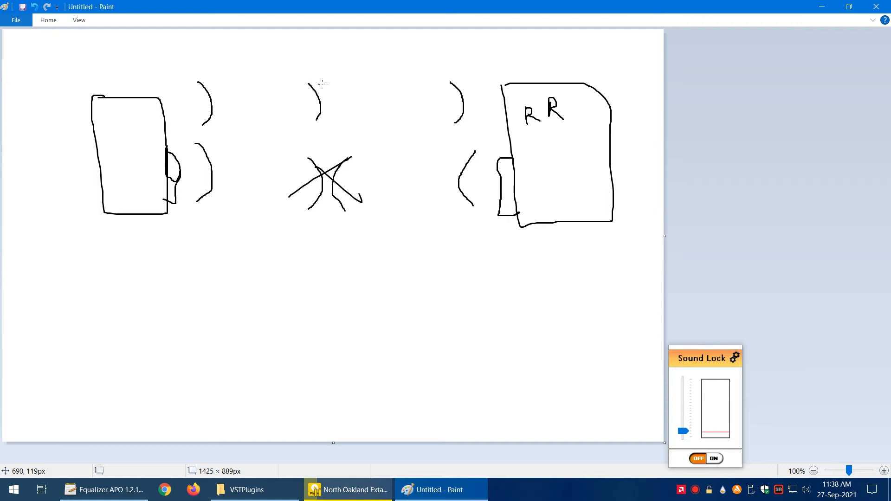
pyautogui.moveTo(320, 89); pyautogui.dragTo(324, 117)
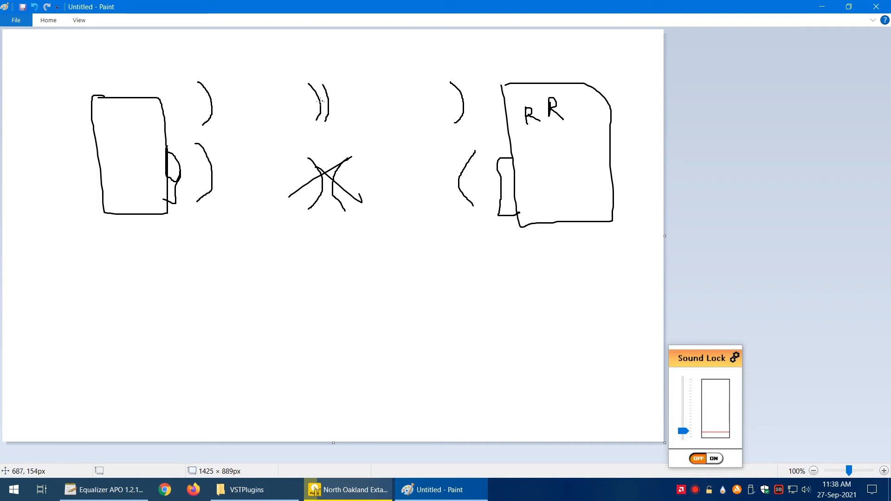
pyautogui.moveTo(318, 105)
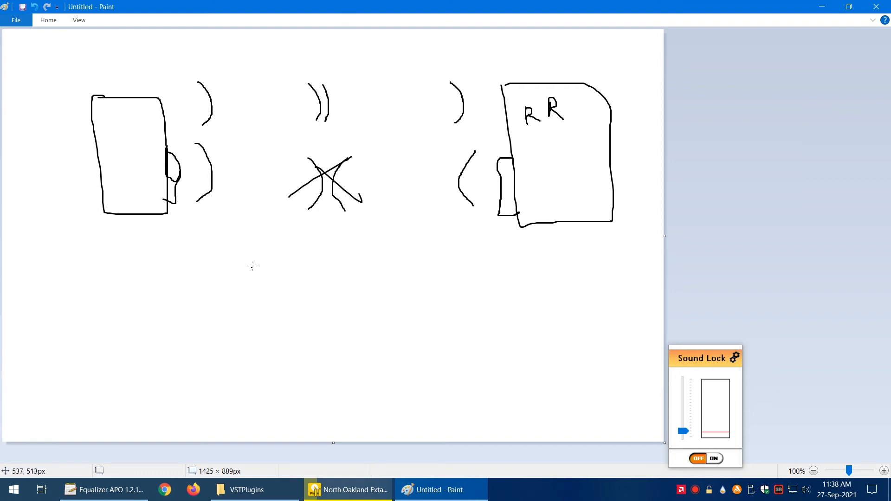
pyautogui.moveTo(217, 94)
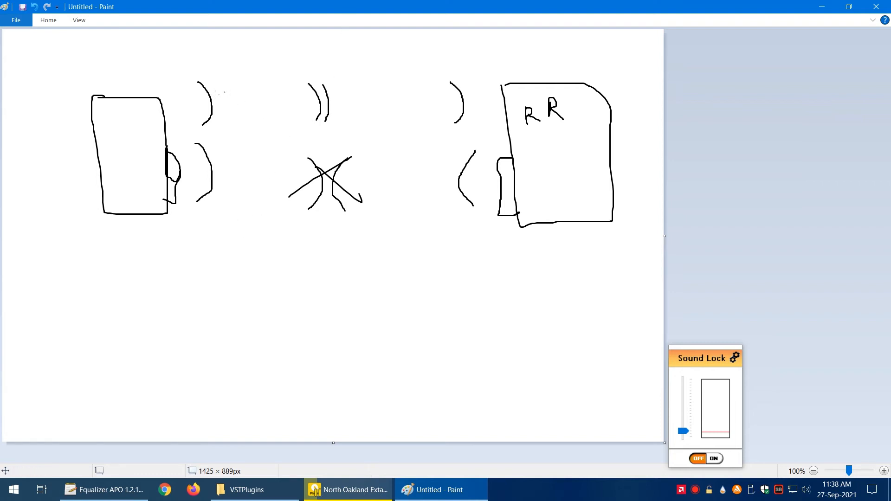
pyautogui.moveTo(329, 201)
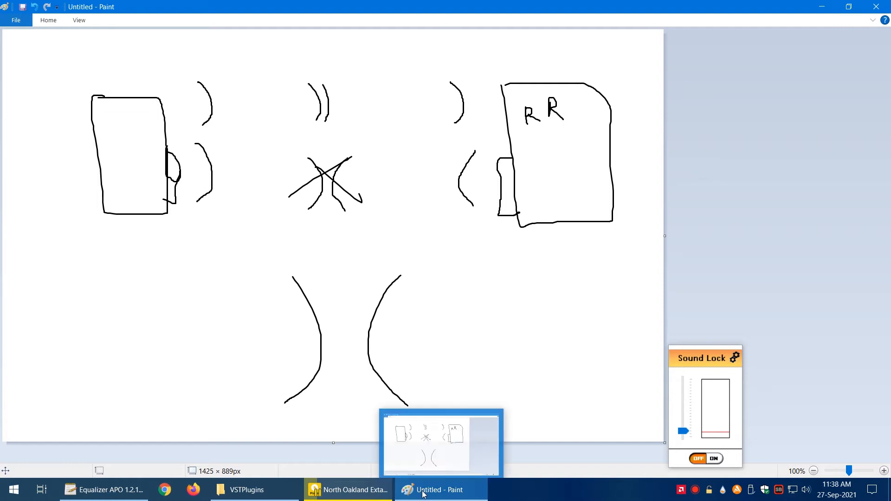
pyautogui.click(104, 489)
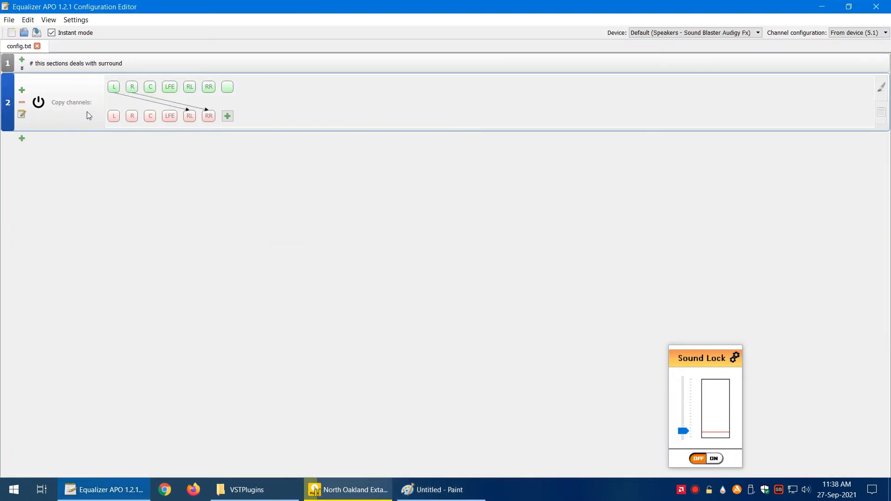
pyautogui.moveTo(877, 111)
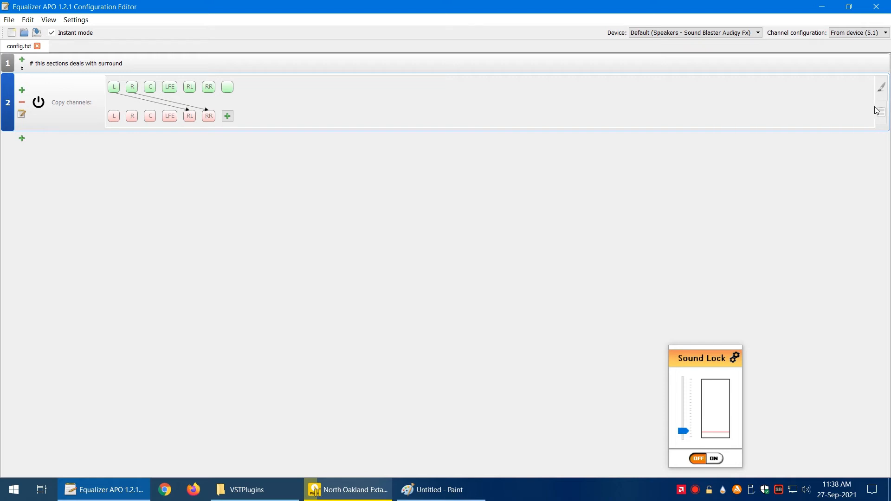
pyautogui.moveTo(880, 118)
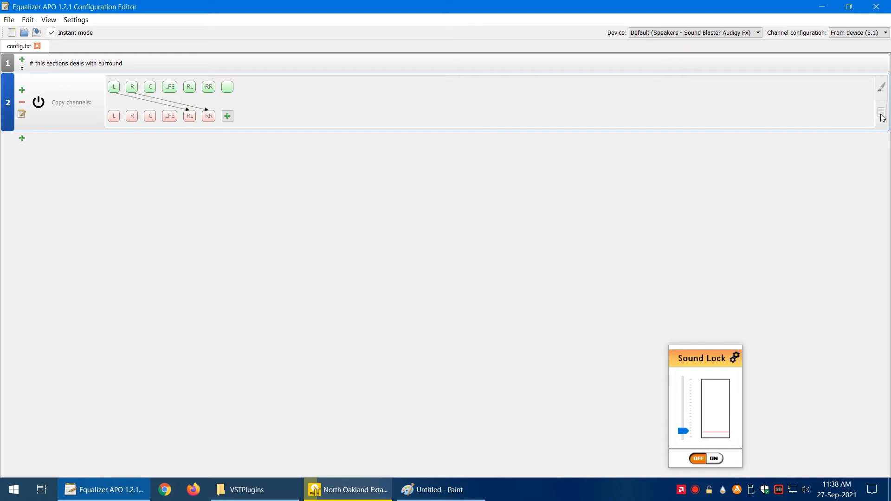
pyautogui.moveTo(880, 110)
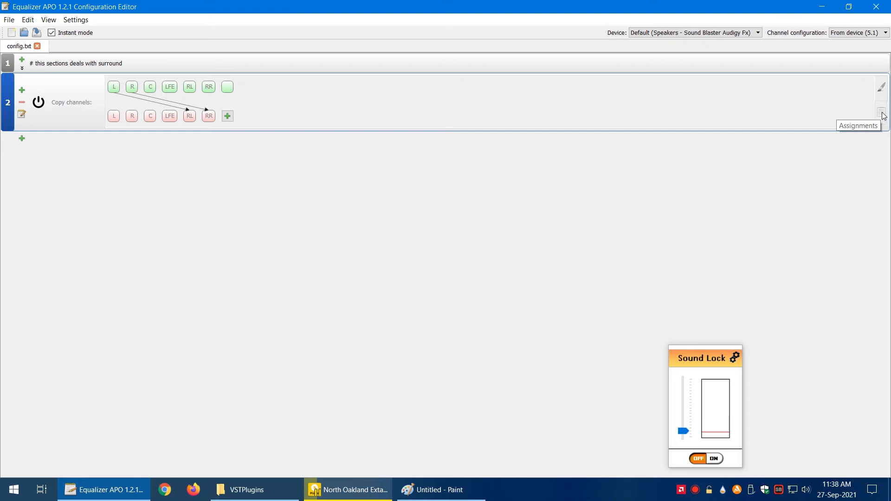
pyautogui.moveTo(882, 116)
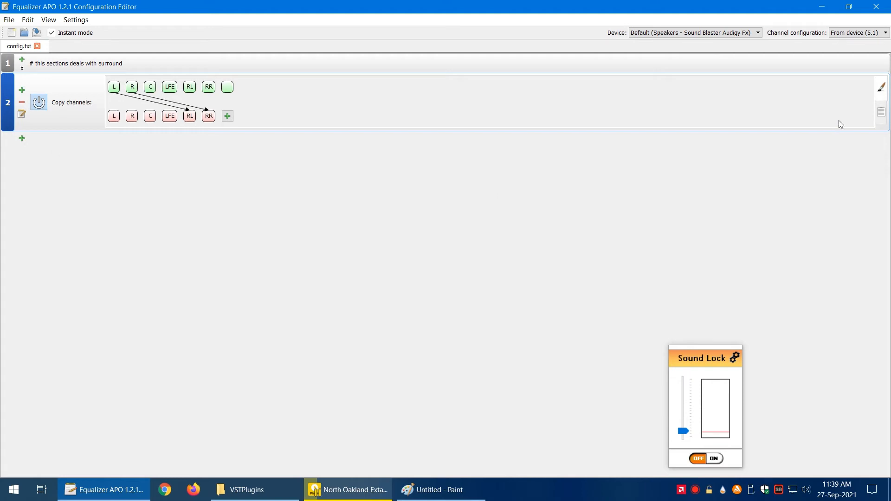
# - Show the Copy channels filter as assignments: RL from L and RR from R
pyautogui.click(21, 115)
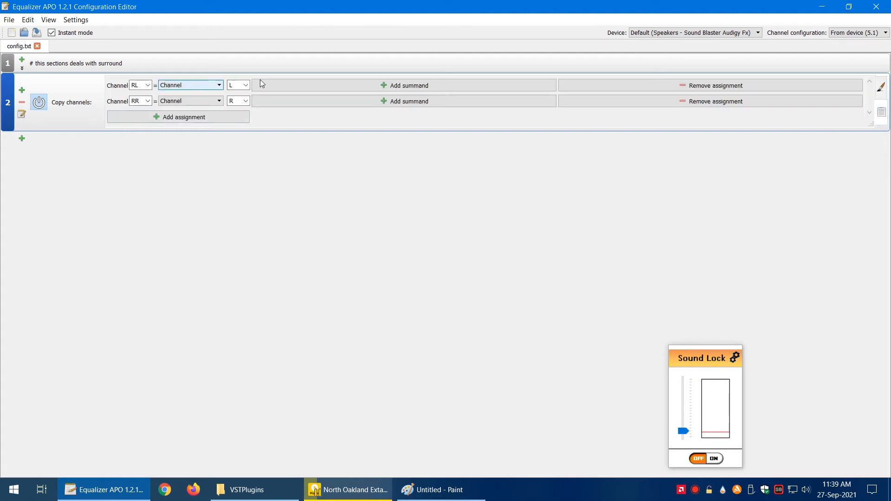
pyautogui.moveTo(258, 60)
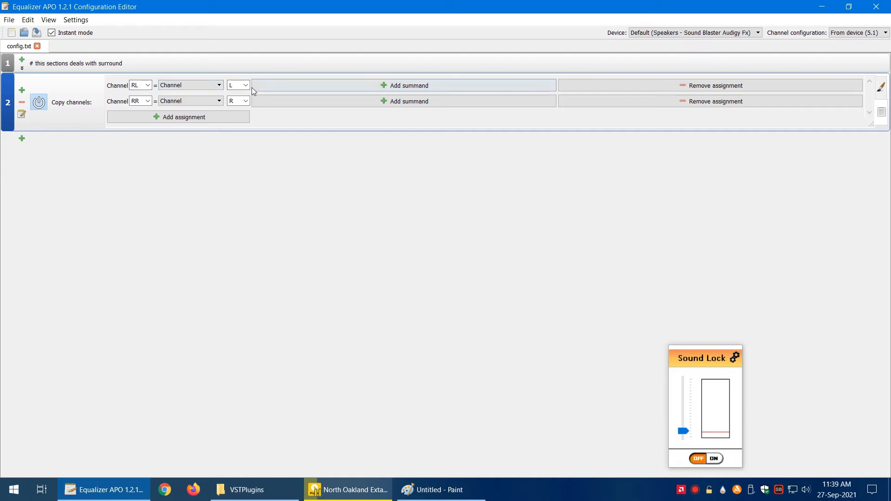
# - Set RL to -1 × L and RR to -1 × R so both rear channels are phase-inverted copies
pyautogui.click(190, 86)
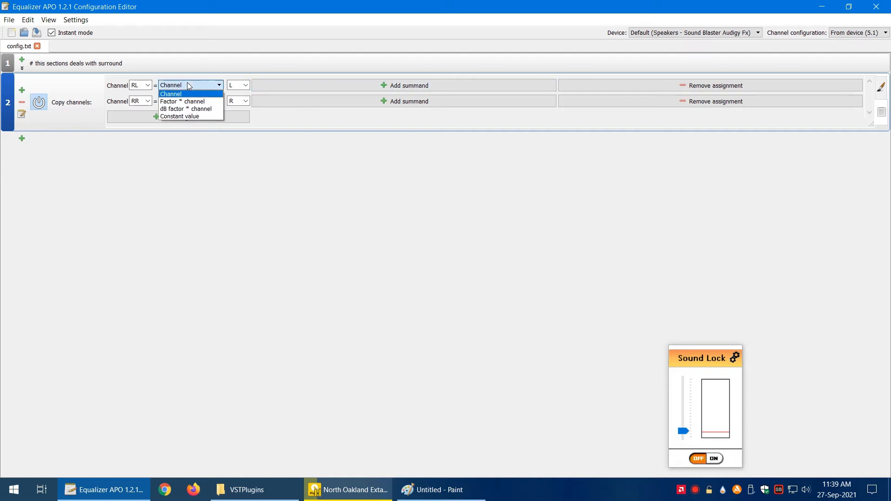
pyautogui.click(182, 102)
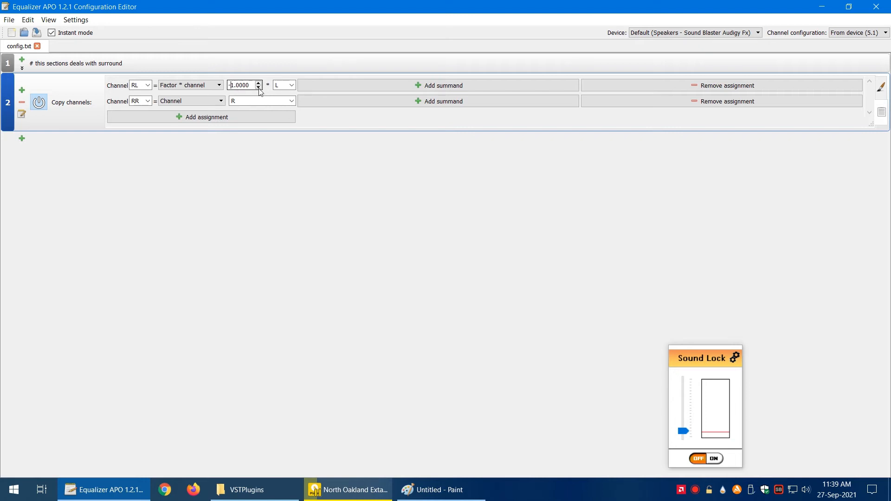
pyautogui.click(258, 87)
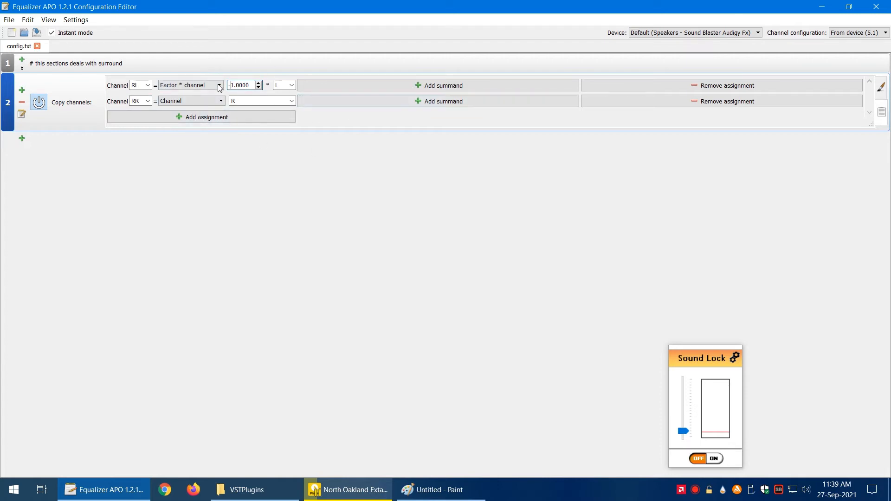
pyautogui.moveTo(206, 117)
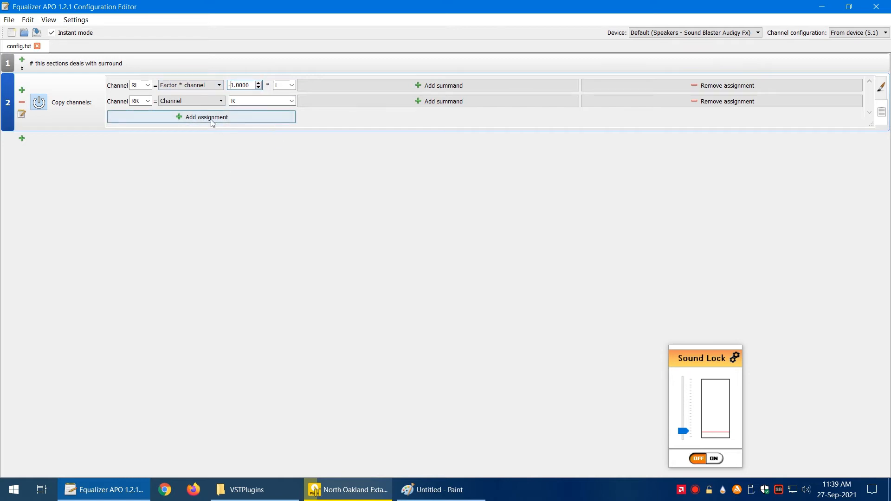
pyautogui.moveTo(348, 243)
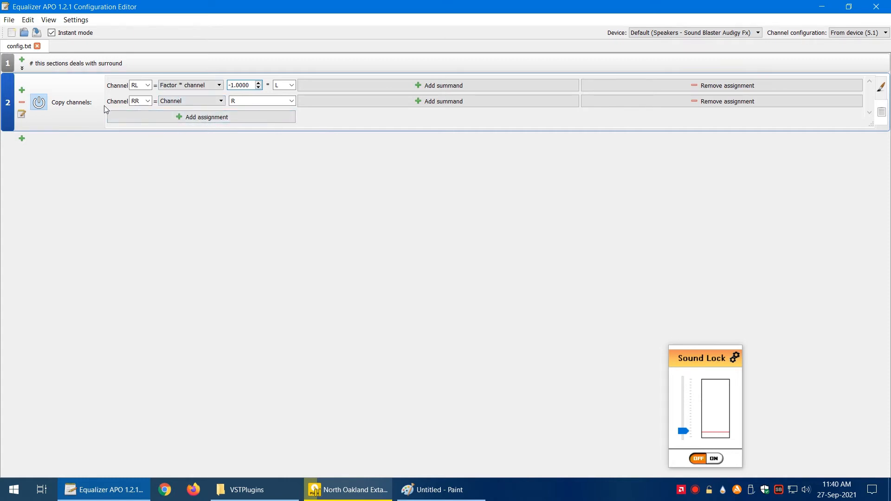
pyautogui.moveTo(317, 123)
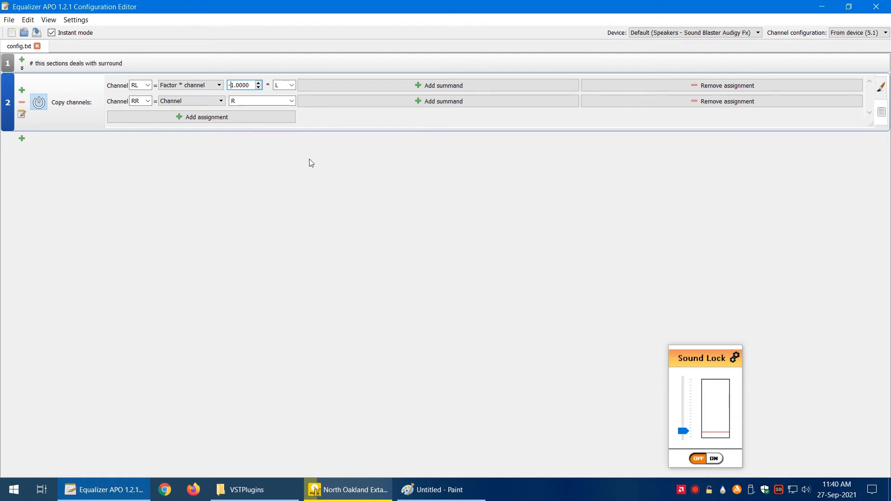
pyautogui.moveTo(191, 100)
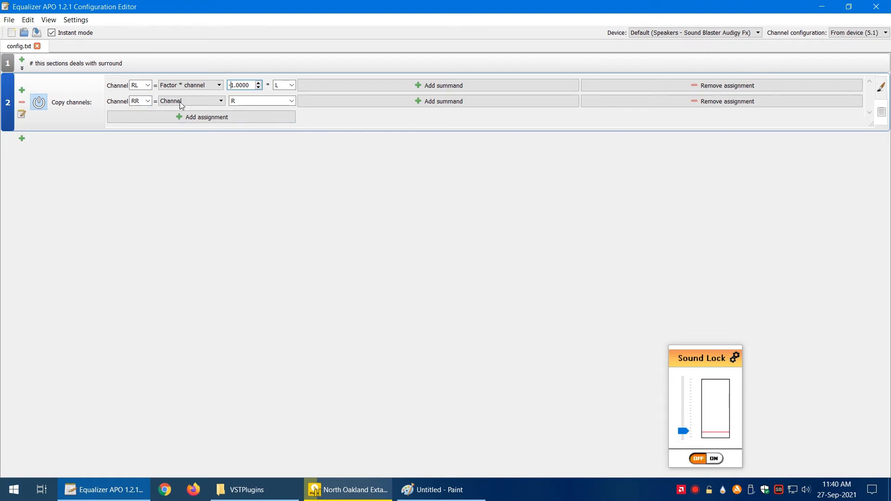
pyautogui.click(190, 101)
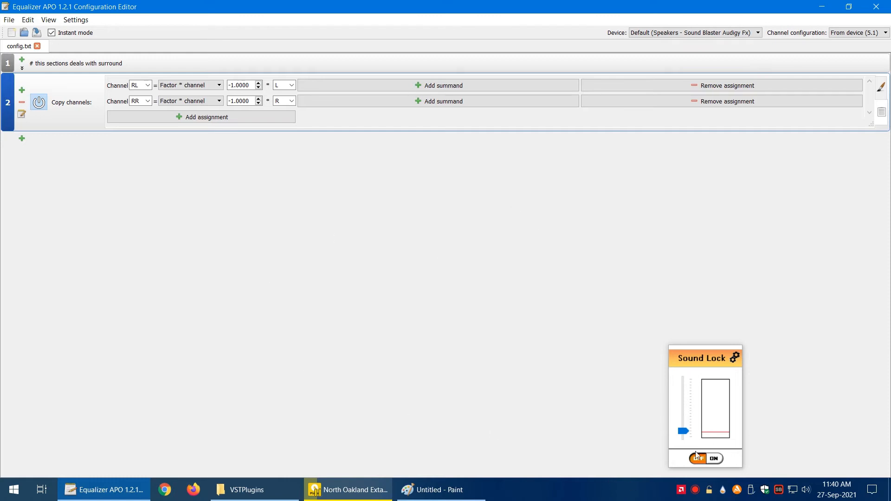
pyautogui.click(698, 458)
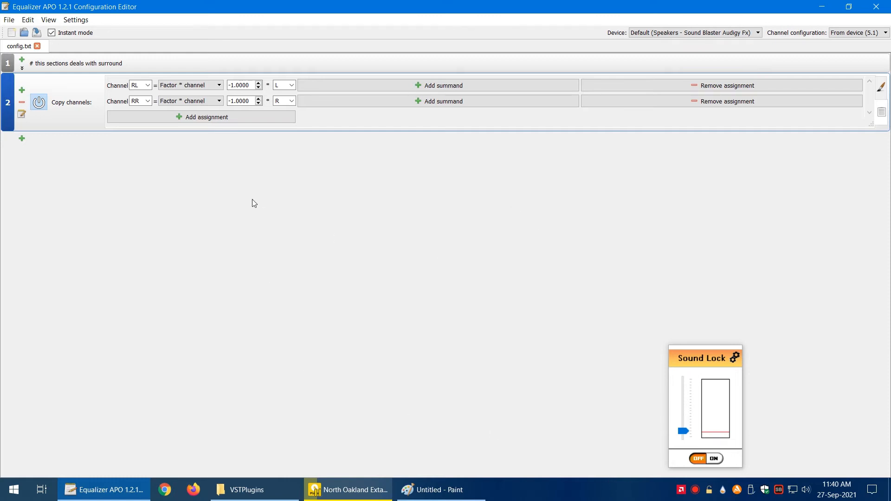
pyautogui.moveTo(416, 225)
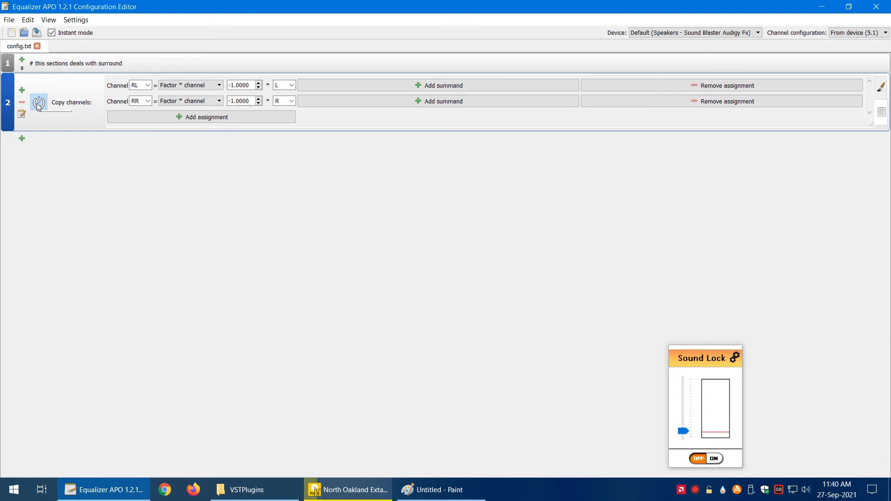
# - Toggle the Copy channels filter's power and leave the rear-channel routing filter switched off
pyautogui.click(38, 102)
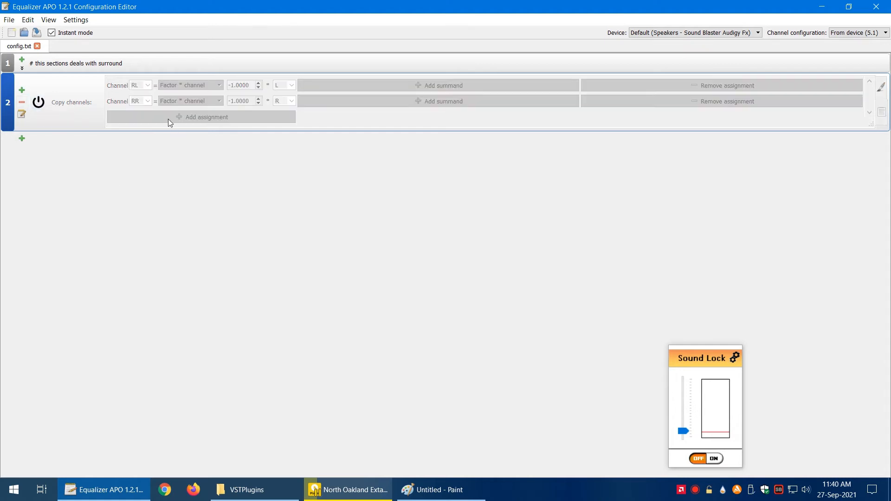
pyautogui.moveTo(851, 97)
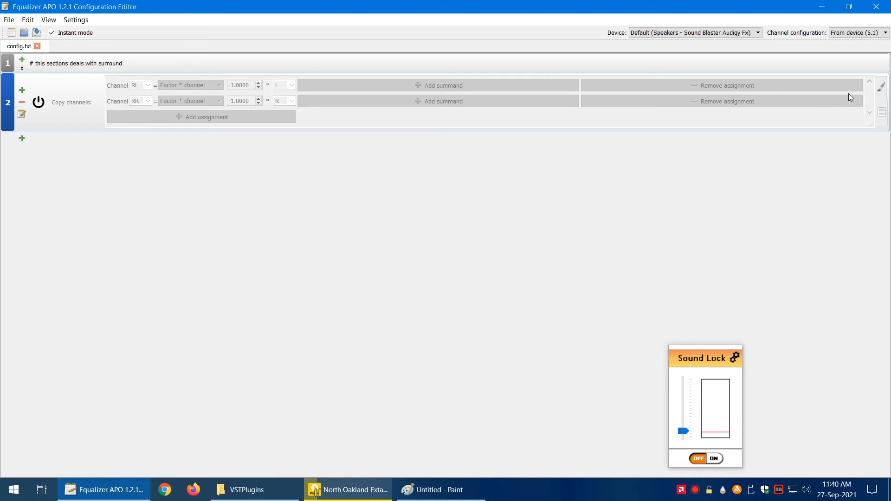
pyautogui.click(38, 102)
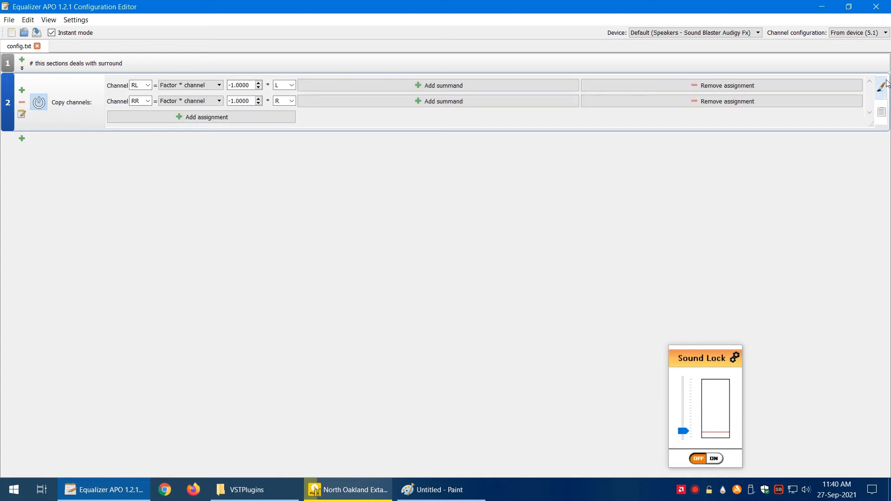
pyautogui.click(880, 85)
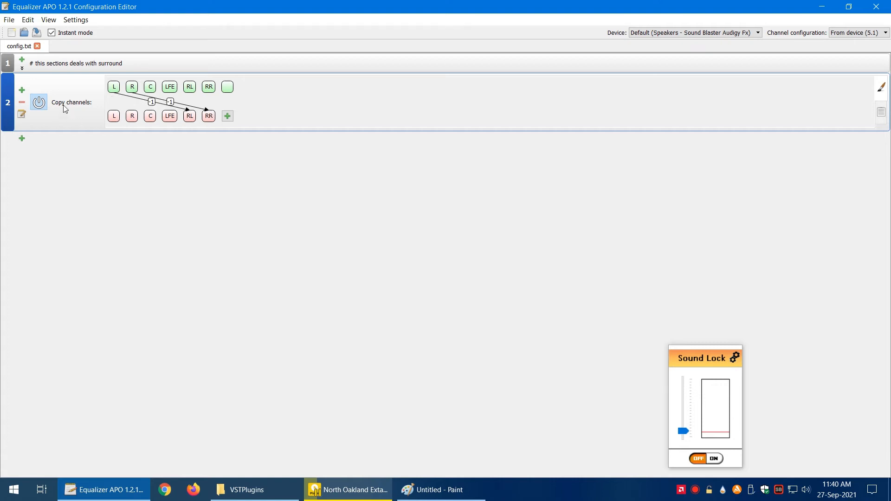
pyautogui.moveTo(290, 134)
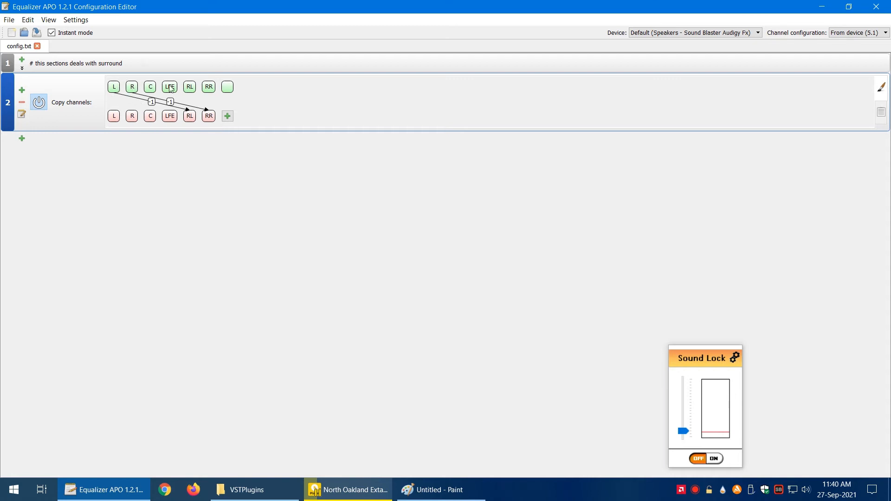
pyautogui.moveTo(295, 151)
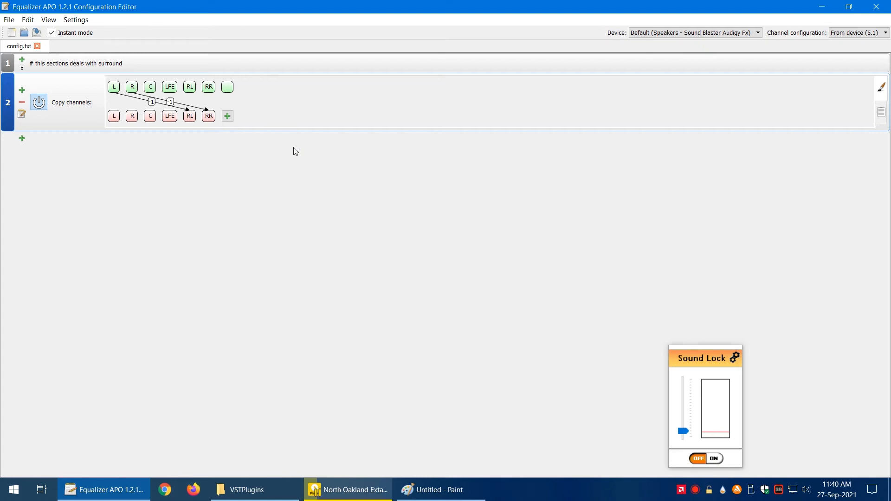
pyautogui.click(39, 102)
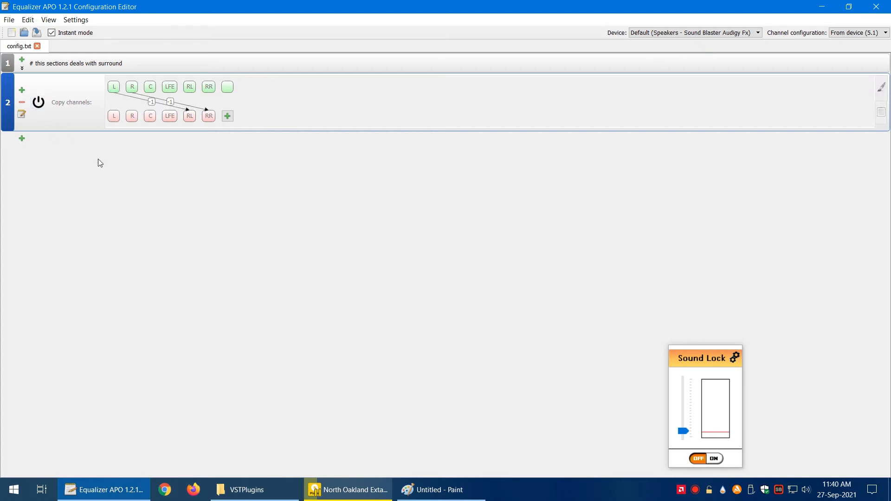
pyautogui.moveTo(21, 139)
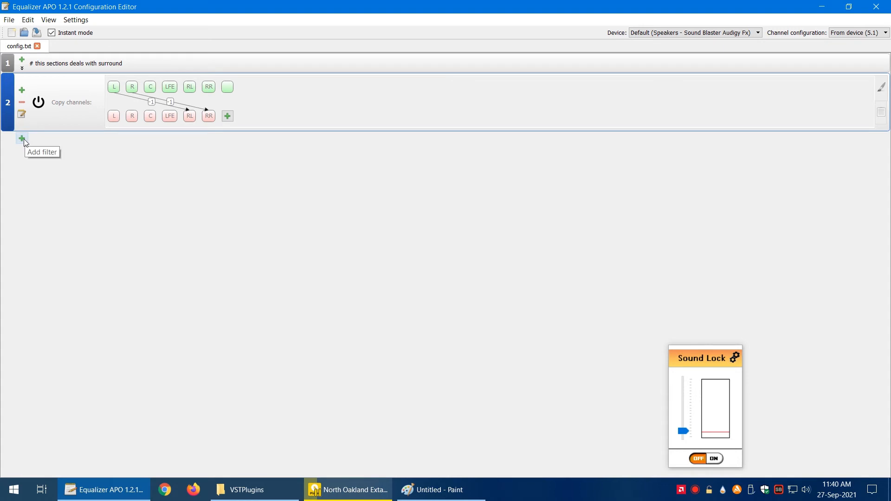
pyautogui.moveTo(22, 142)
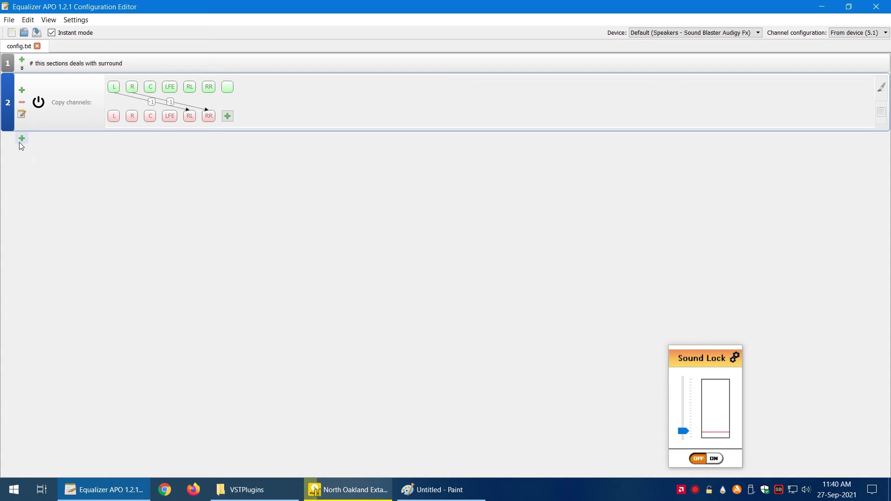
pyautogui.moveTo(21, 139)
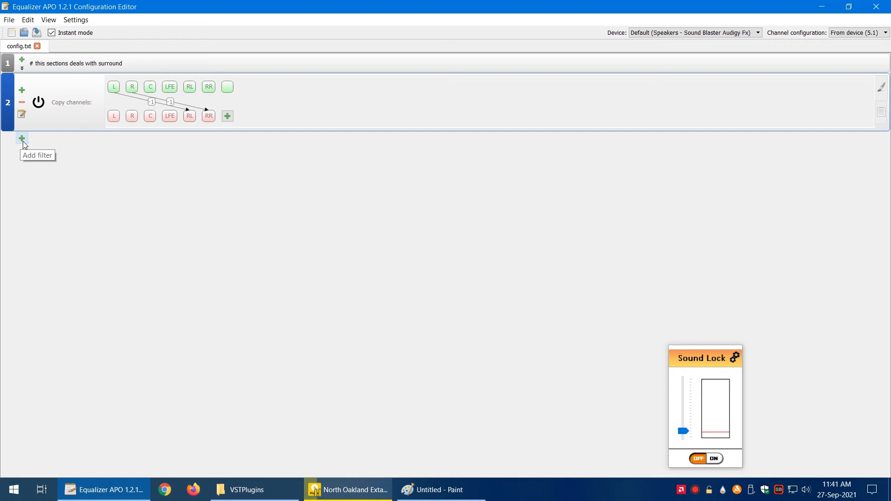
# - Insert a second Copy channels filter and a comment line reading 'center summon' above it
pyautogui.click(22, 138)
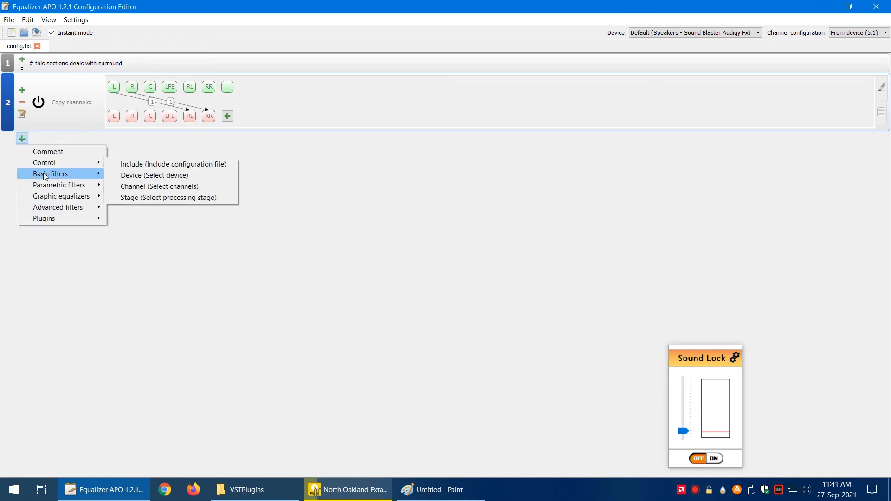
pyautogui.click(159, 187)
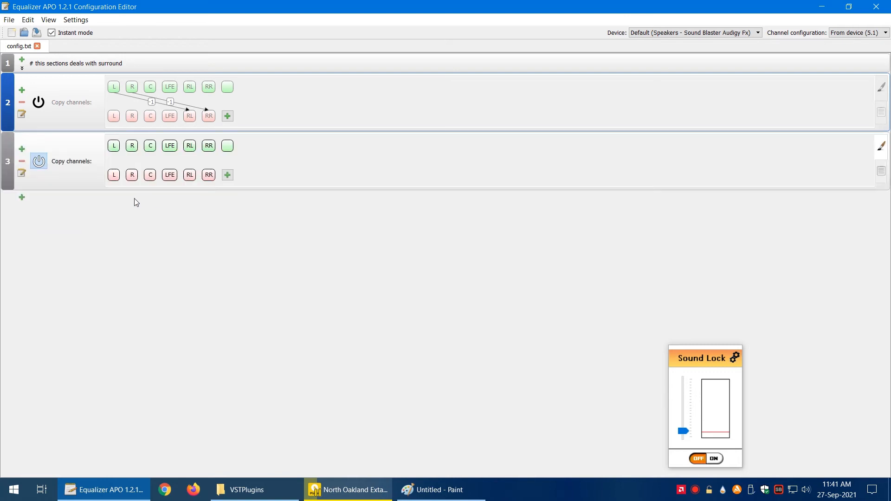
pyautogui.click(21, 197)
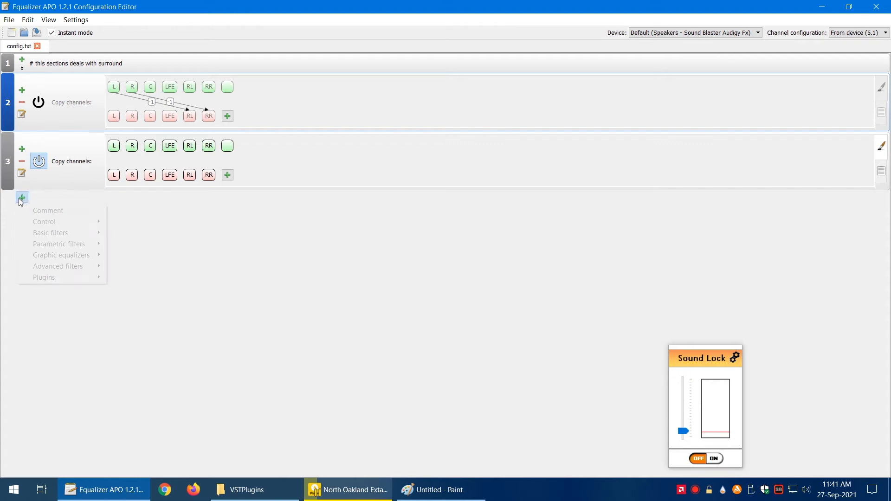
pyautogui.click(47, 211)
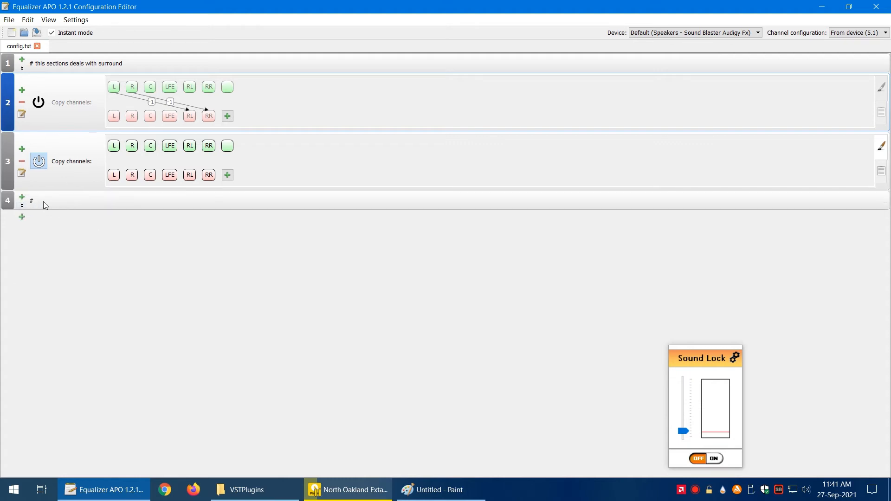
pyautogui.write('center')
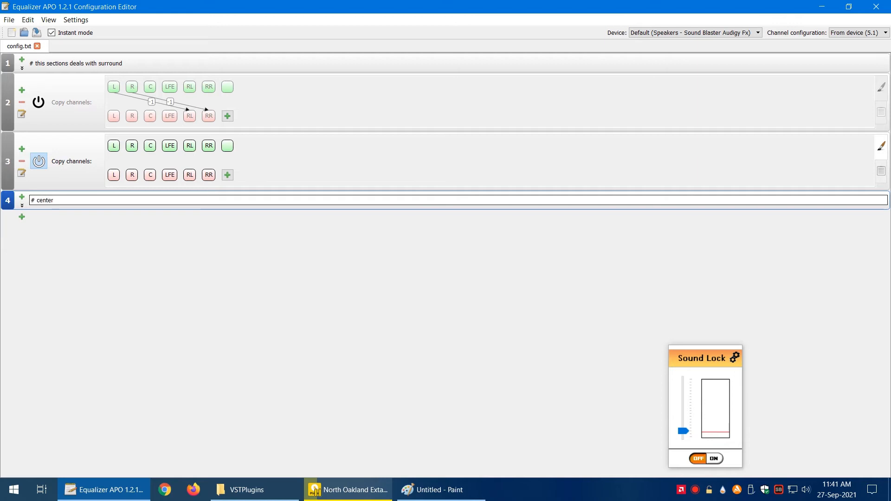
pyautogui.write('su')
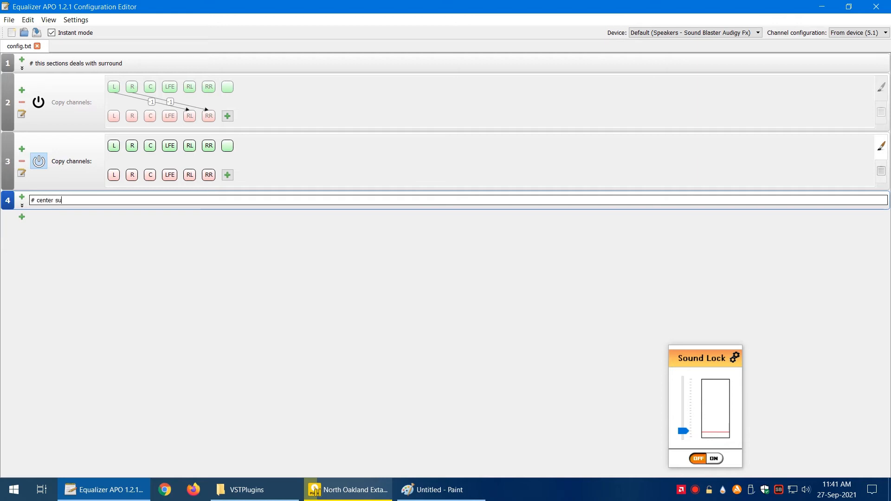
pyautogui.write('mmon')
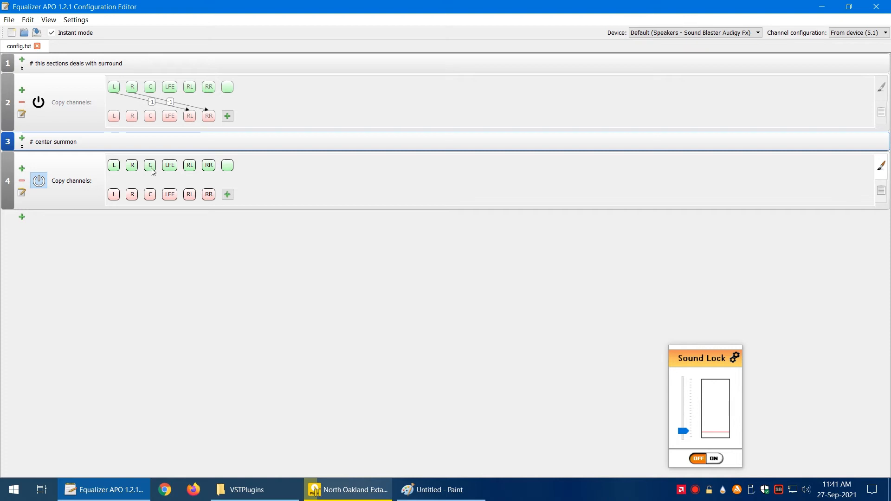
pyautogui.moveTo(151, 177)
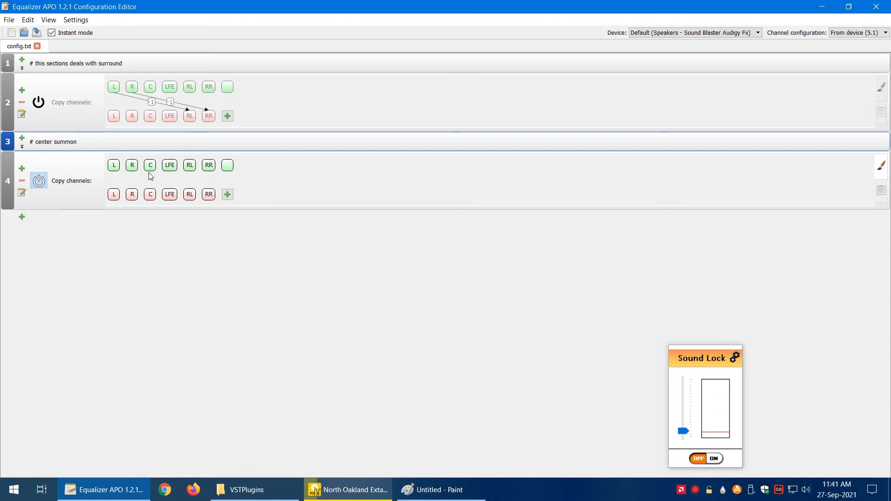
pyautogui.moveTo(144, 179)
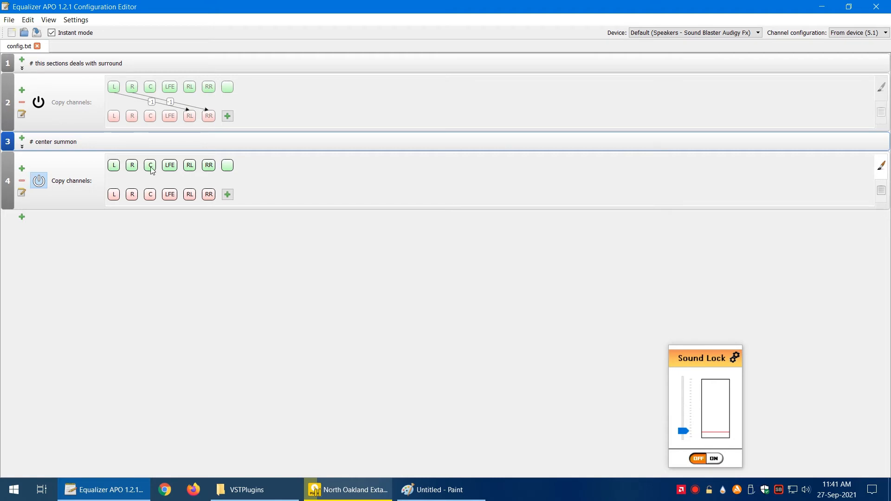
pyautogui.moveTo(148, 181)
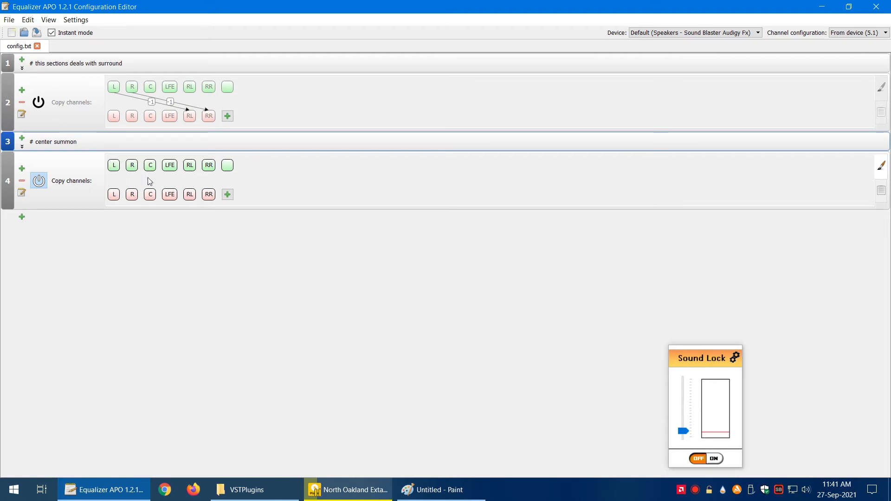
pyautogui.moveTo(147, 175)
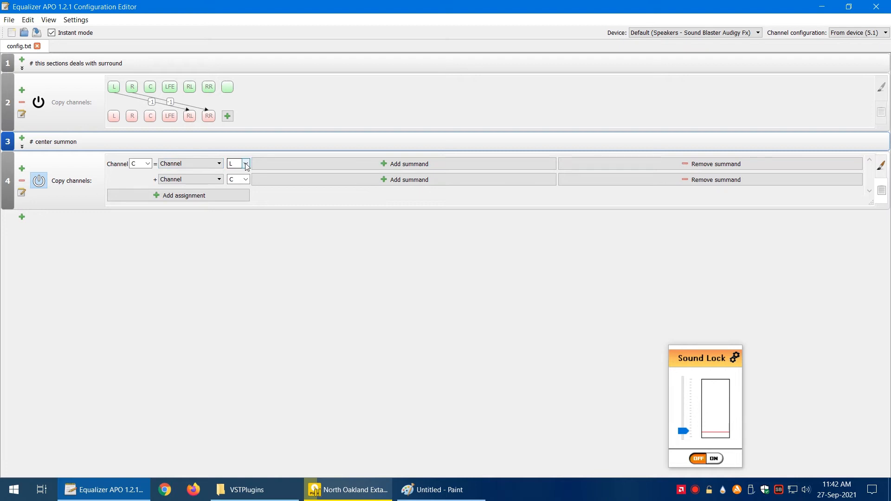
# - Route the center channel as 0.5 × L plus 0.5 × R in the new Copy channels filter
pyautogui.click(219, 163)
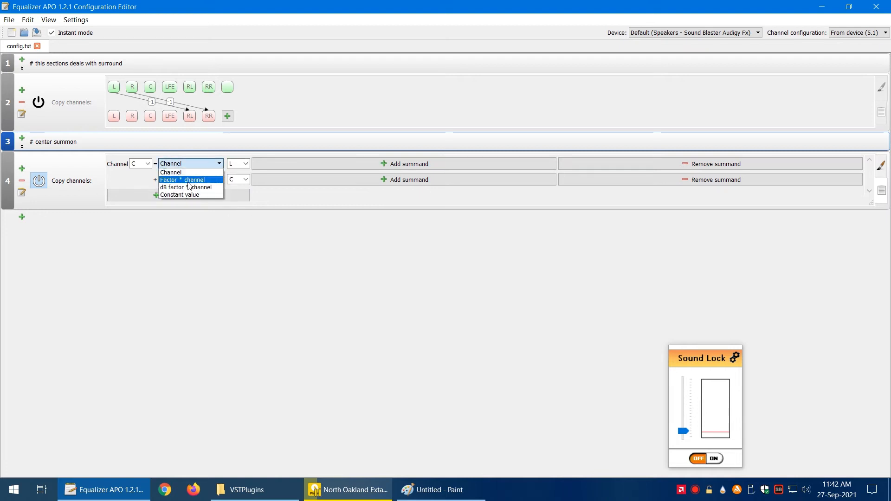
pyautogui.click(183, 179)
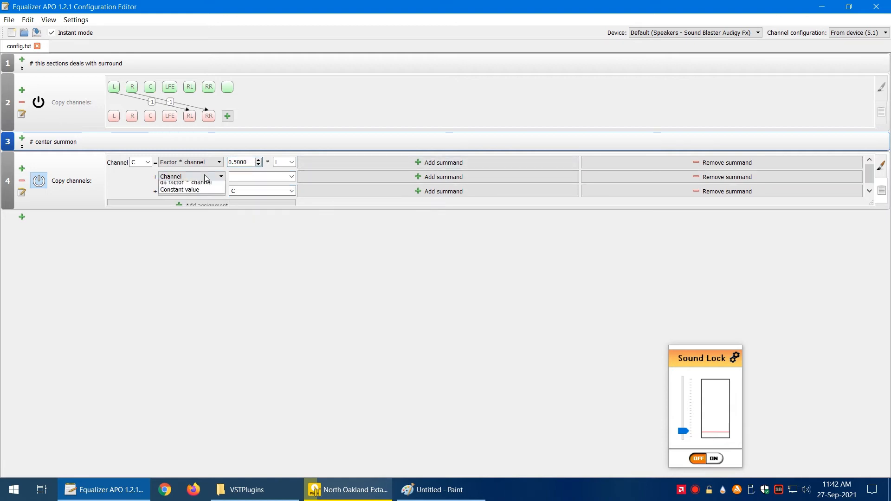
pyautogui.click(173, 176)
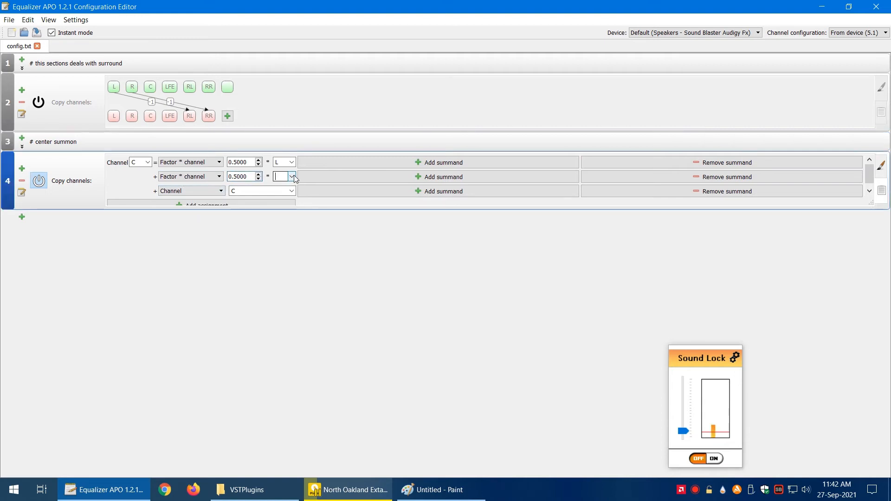
pyautogui.click(284, 177)
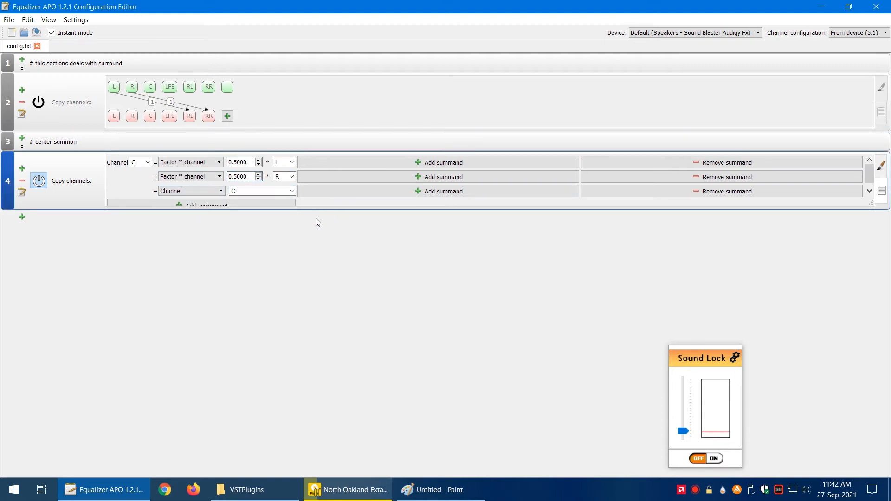
pyautogui.click(880, 165)
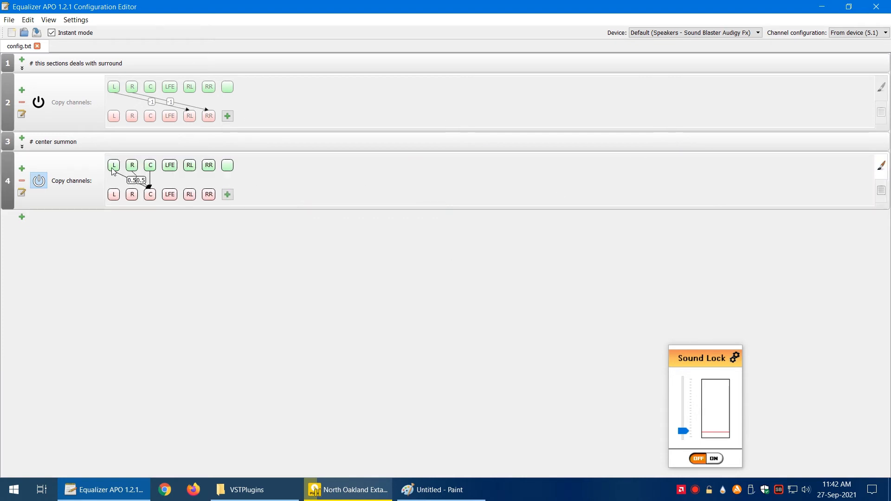
pyautogui.moveTo(134, 184)
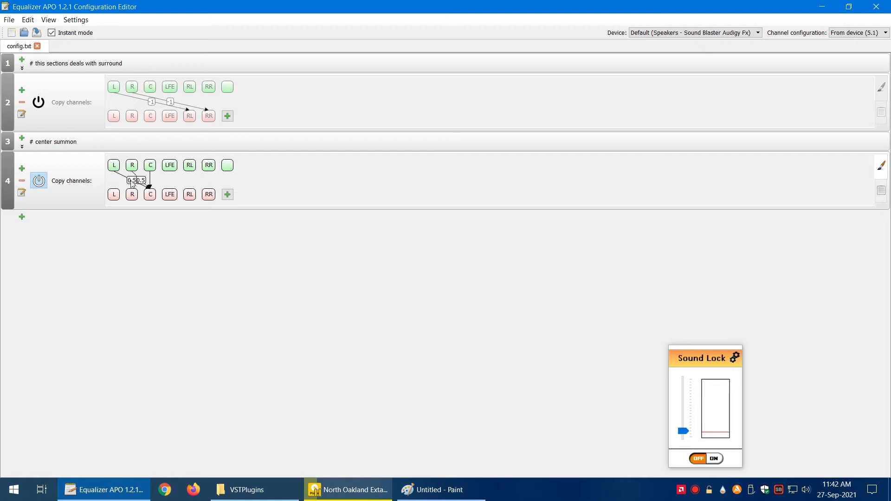
pyautogui.moveTo(117, 174)
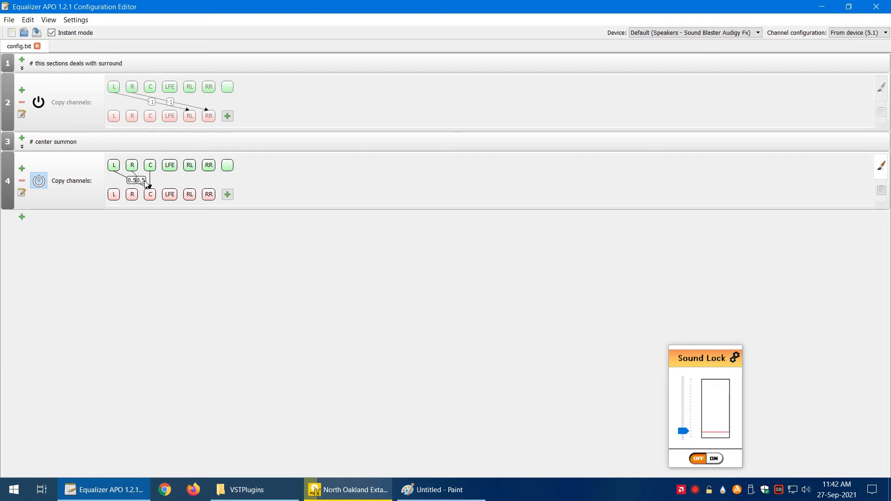
pyautogui.moveTo(153, 195)
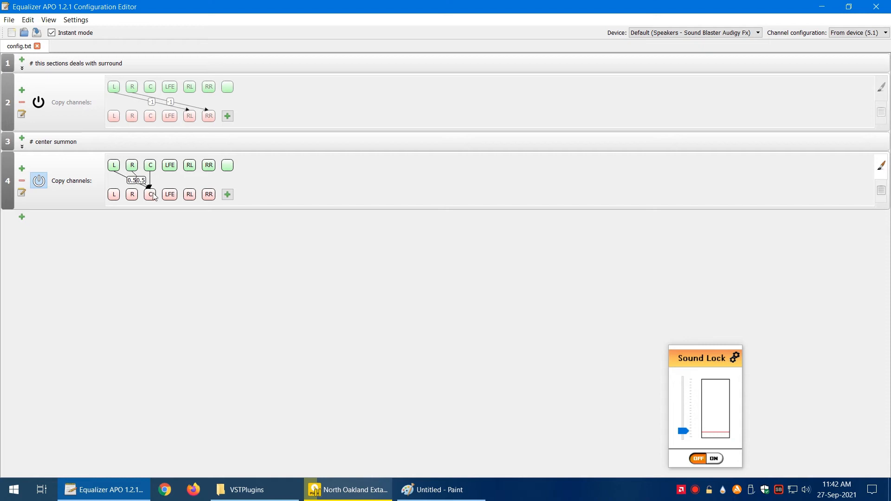
pyautogui.moveTo(155, 199)
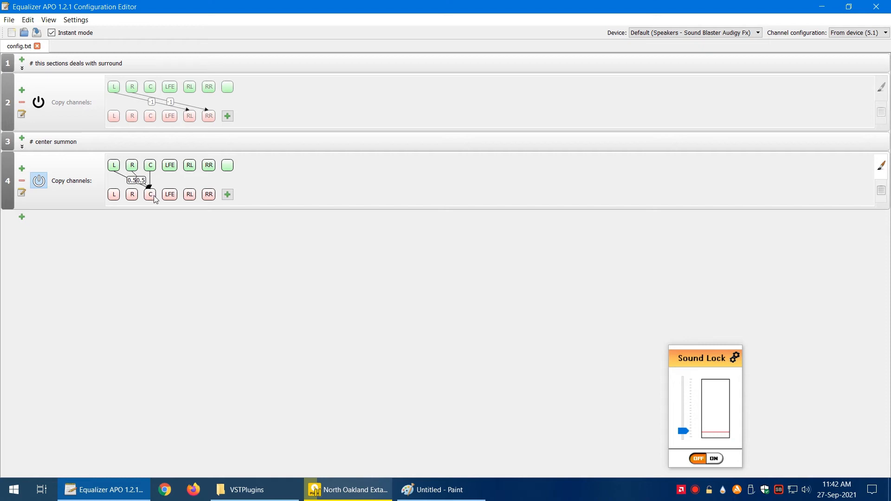
pyautogui.moveTo(175, 184)
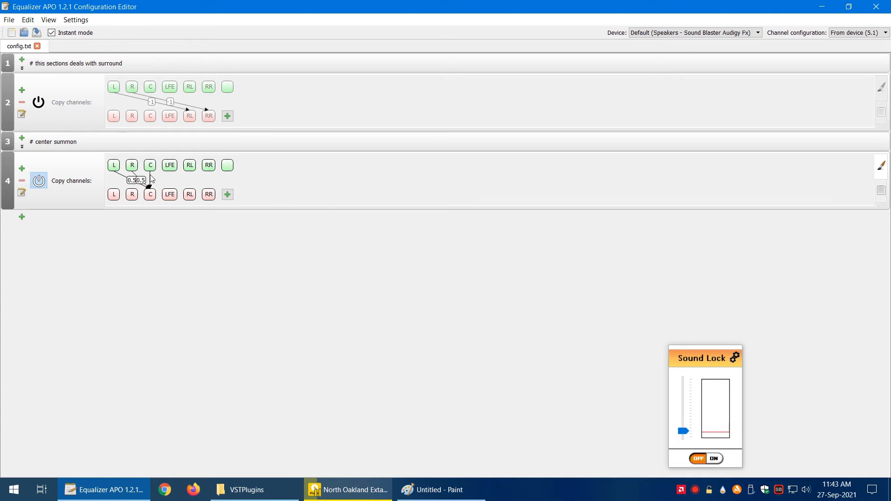
pyautogui.moveTo(85, 161)
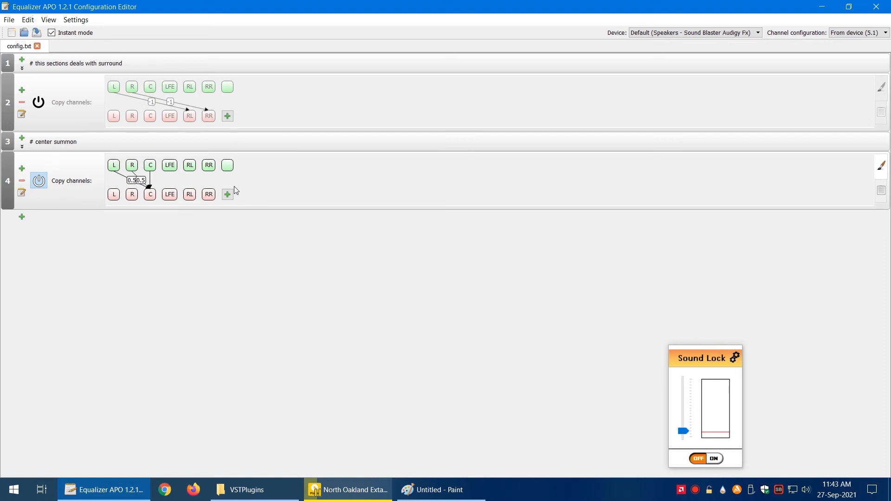
pyautogui.moveTo(48, 189)
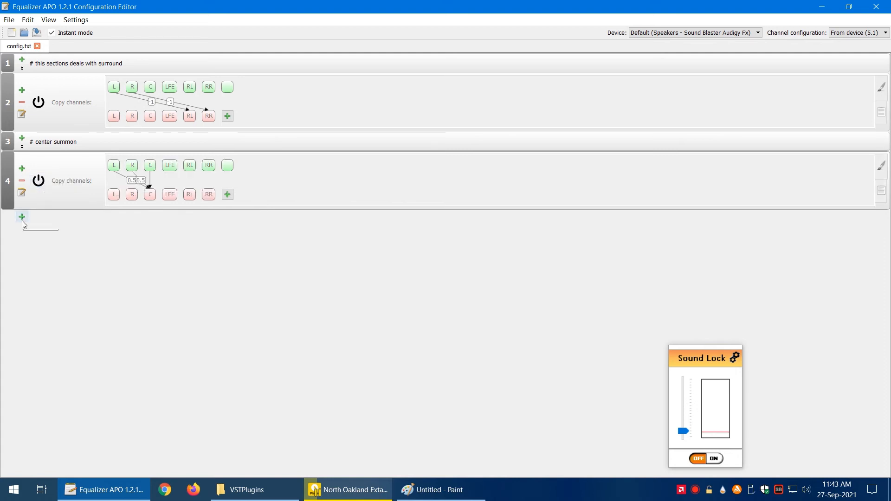
# - Add a 15-band graphic equalizer section below the center-summing copy filter
pyautogui.click(22, 216)
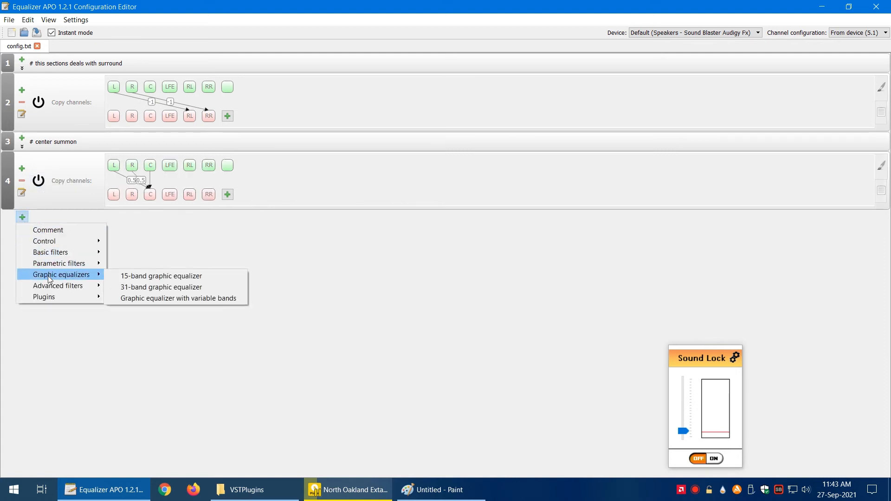
pyautogui.moveTo(161, 276)
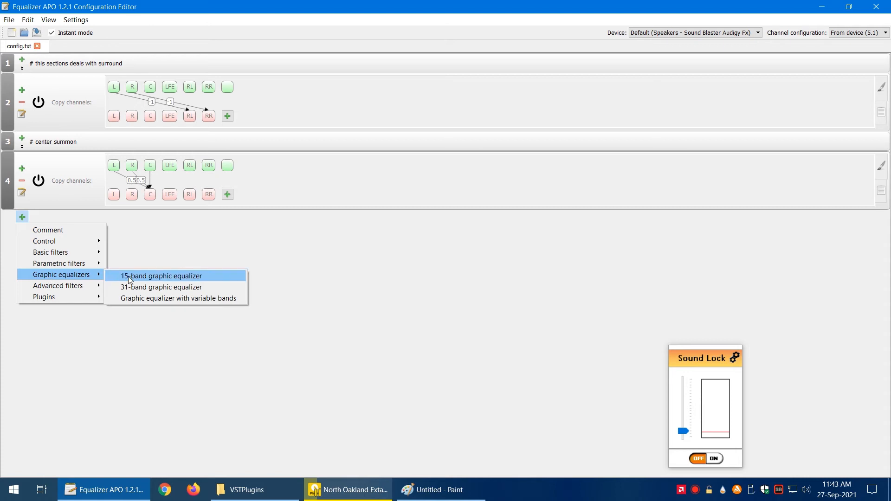
pyautogui.moveTo(171, 283)
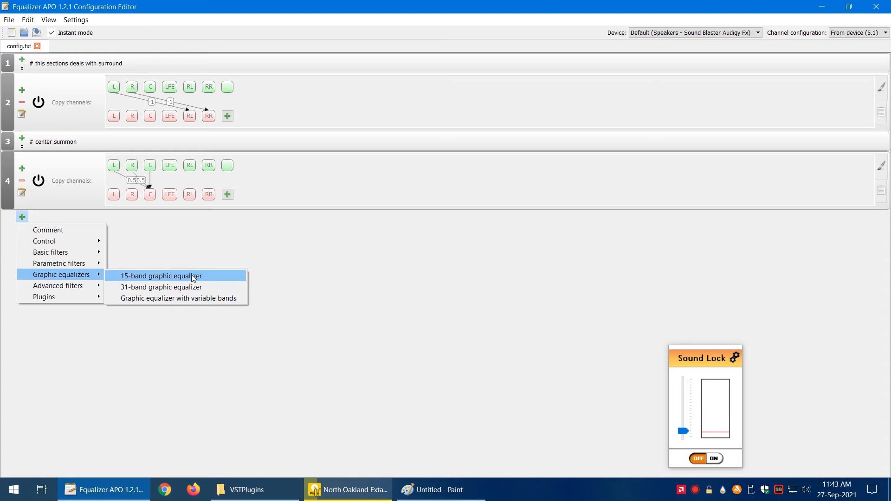
pyautogui.moveTo(211, 287)
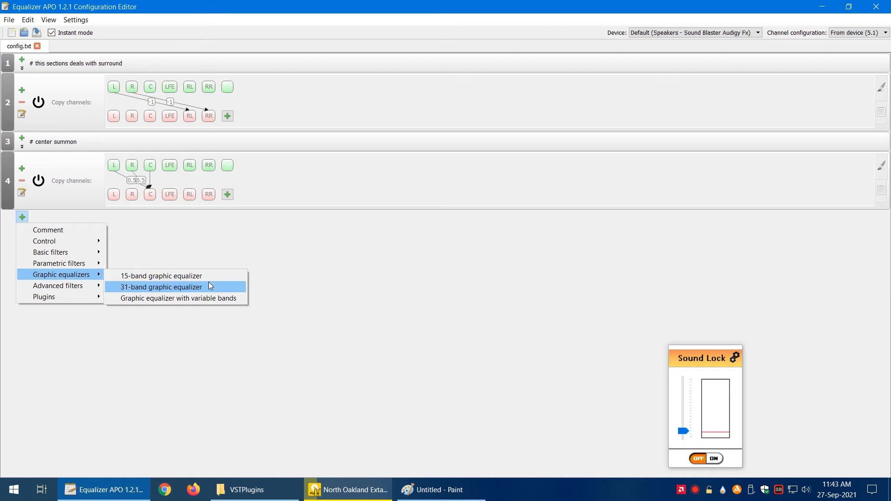
pyautogui.moveTo(227, 302)
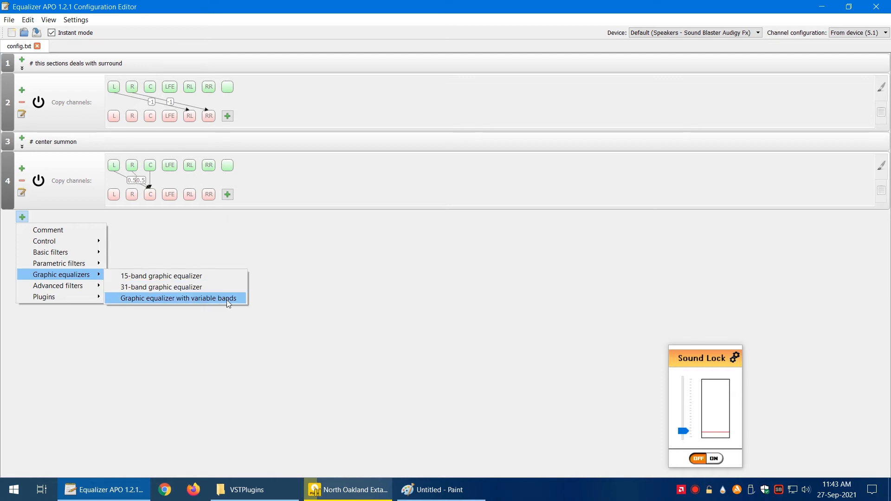
pyautogui.moveTo(161, 276)
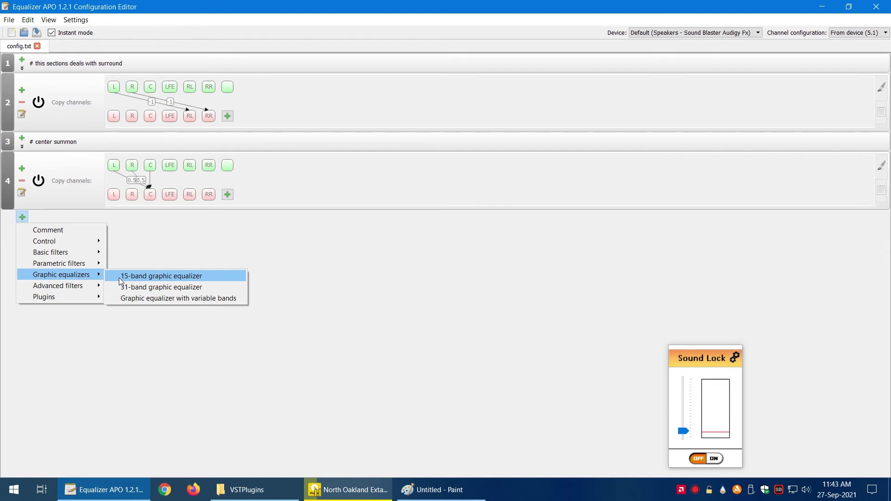
pyautogui.click(161, 275)
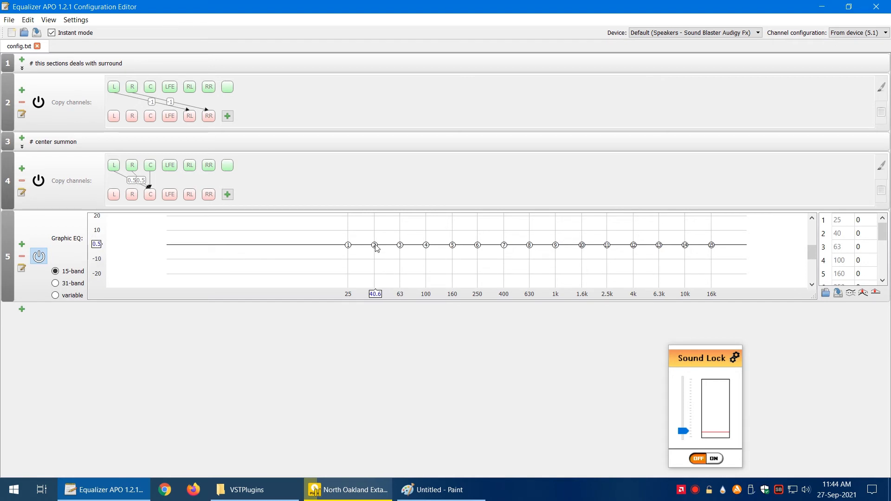
pyautogui.moveTo(417, 254)
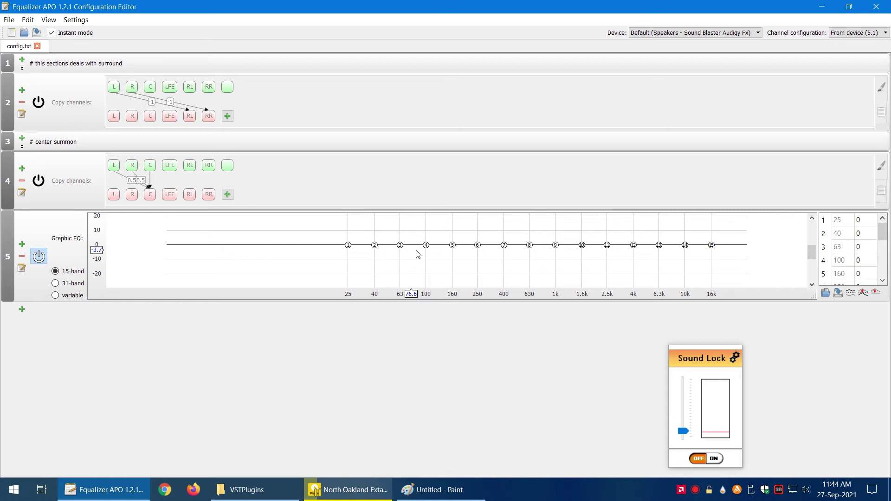
pyautogui.moveTo(596, 242)
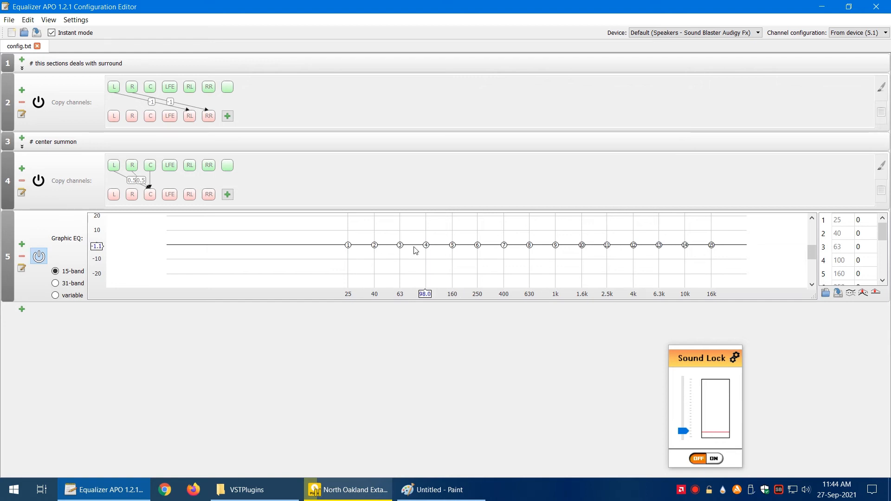
# - Boost the graphic EQ's 40 Hz band to about +10.6 dB
pyautogui.click(374, 245)
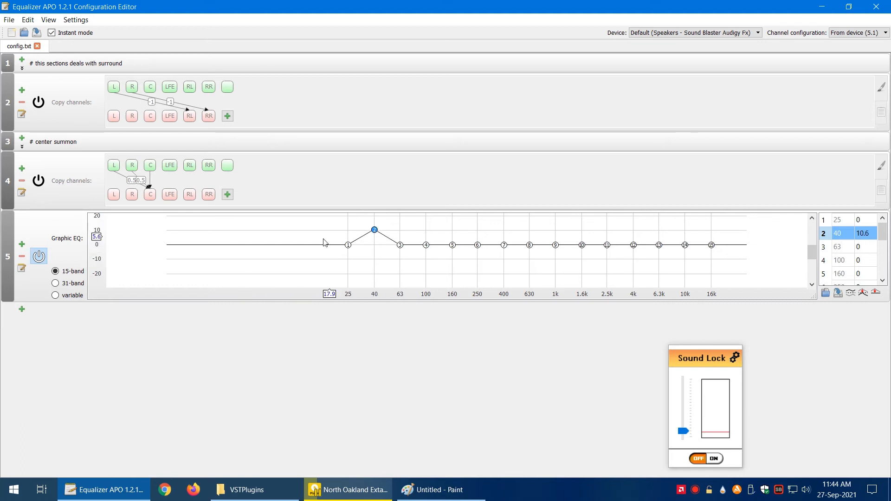
pyautogui.moveTo(391, 237)
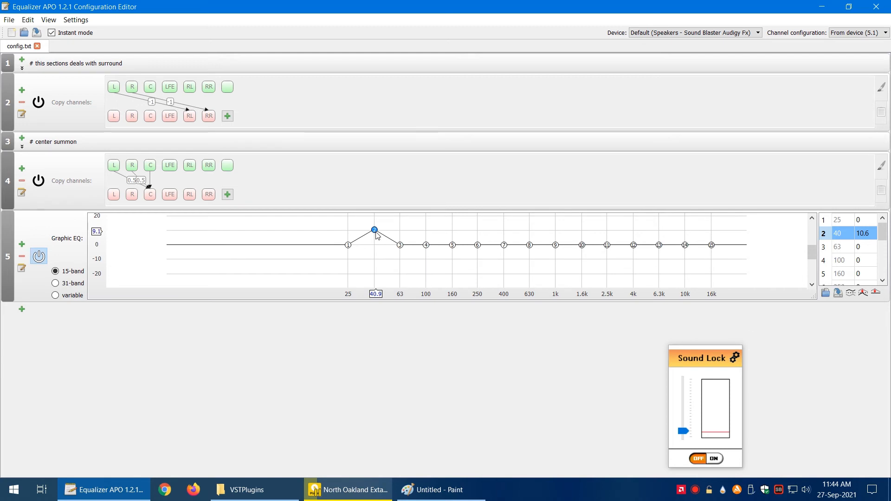
pyautogui.moveTo(562, 235)
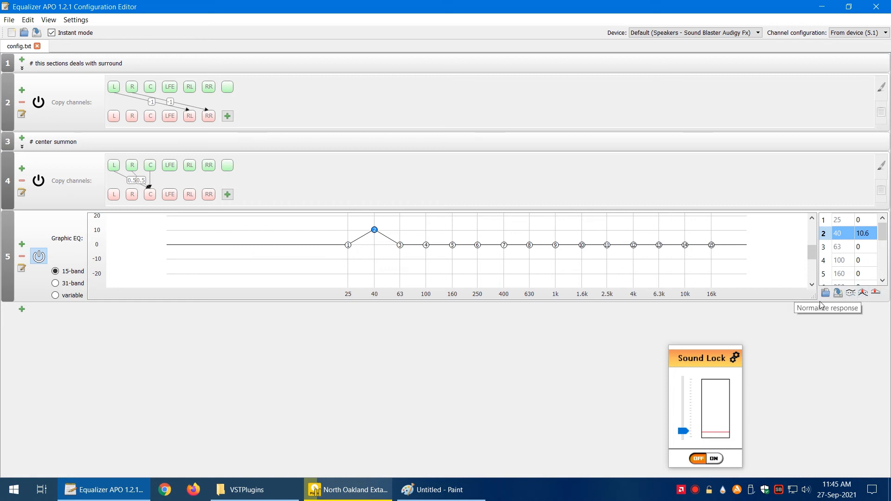
pyautogui.moveTo(862, 298)
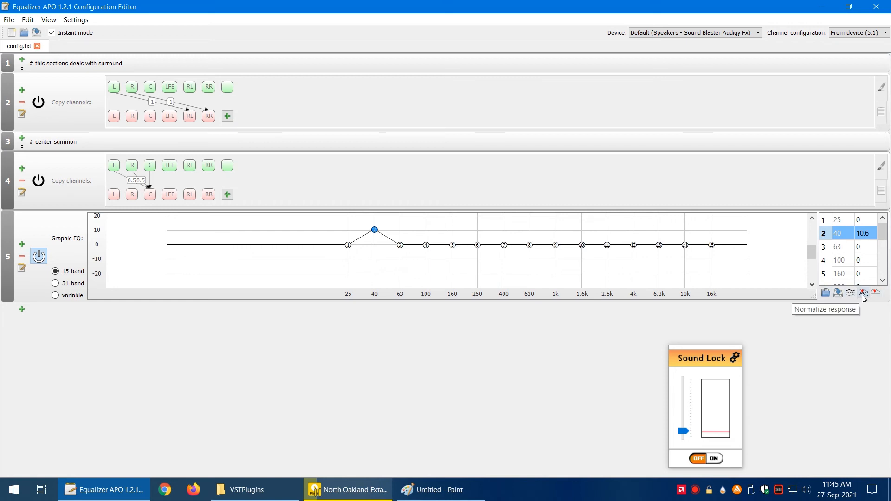
# - Normalize the EQ response so 40 Hz sits at 0 dB and every other band at -10.6 dB
pyautogui.click(862, 292)
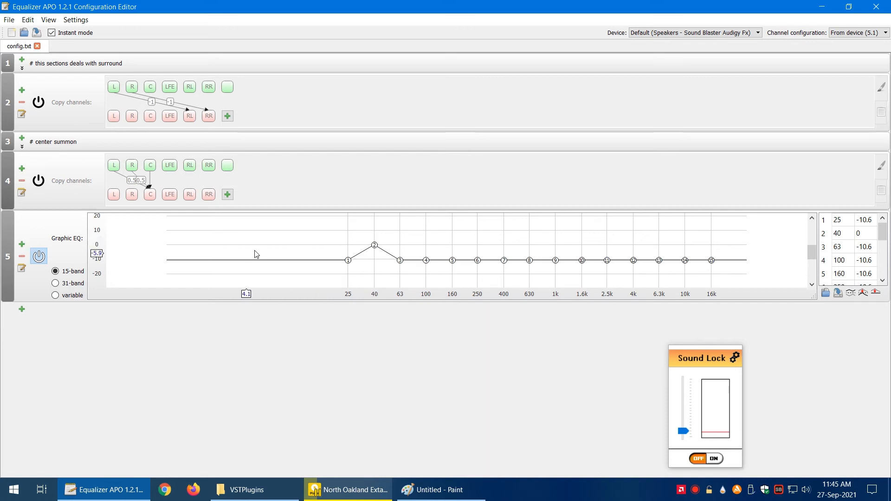
pyautogui.moveTo(461, 250)
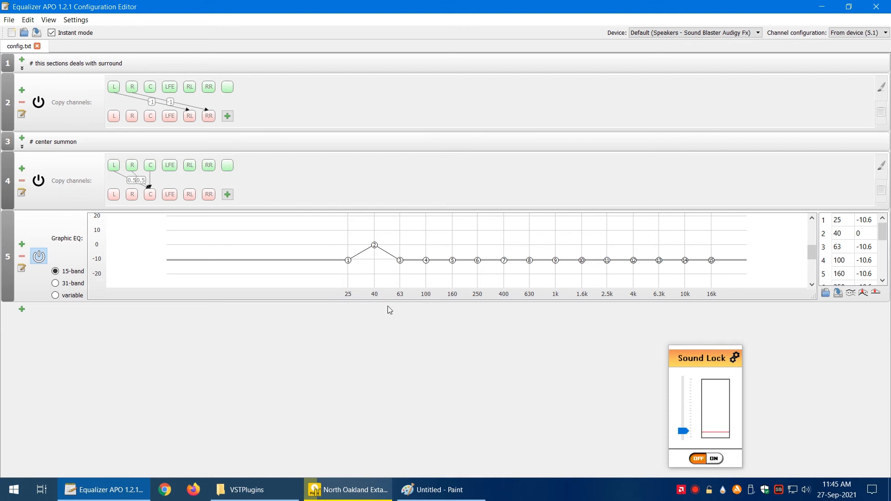
pyautogui.moveTo(374, 250)
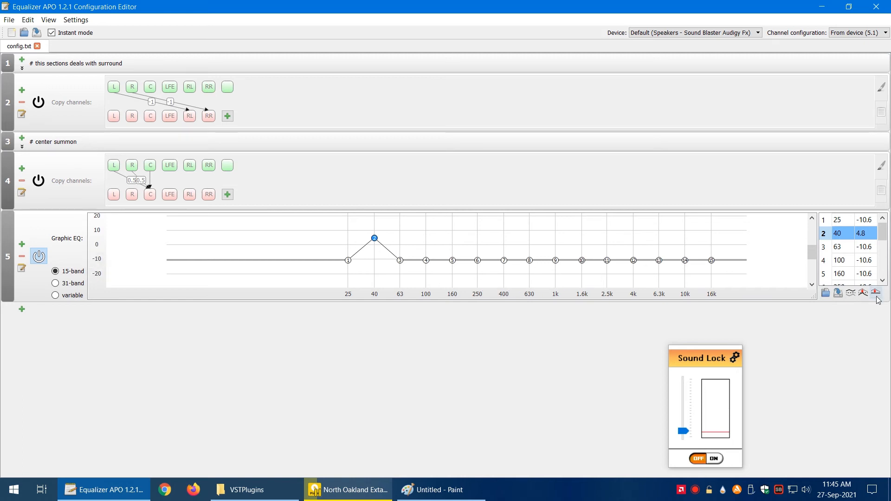
pyautogui.moveTo(877, 292)
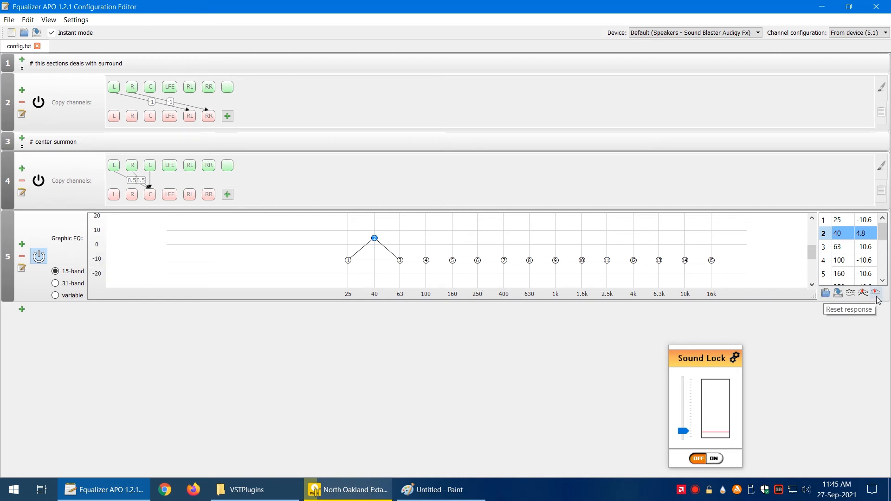
# - Reset the graphic EQ so all fifteen bands return to a flat 0 dB
pyautogui.click(877, 292)
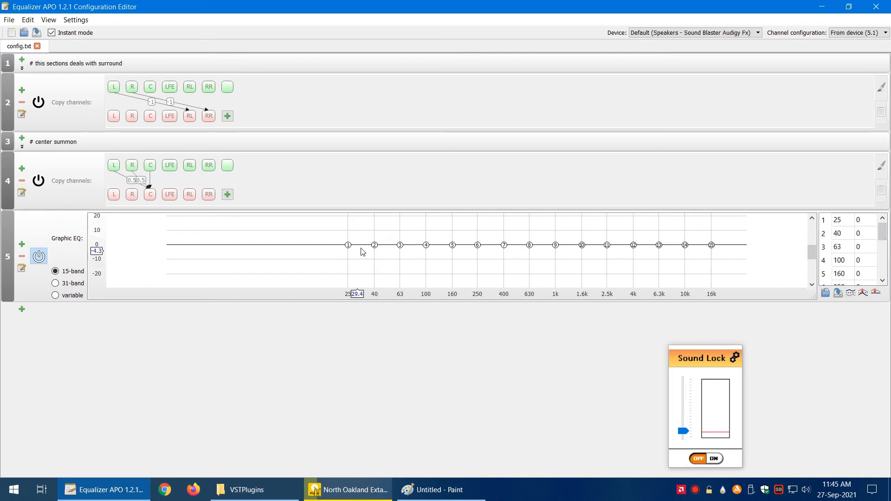
pyautogui.moveTo(724, 243)
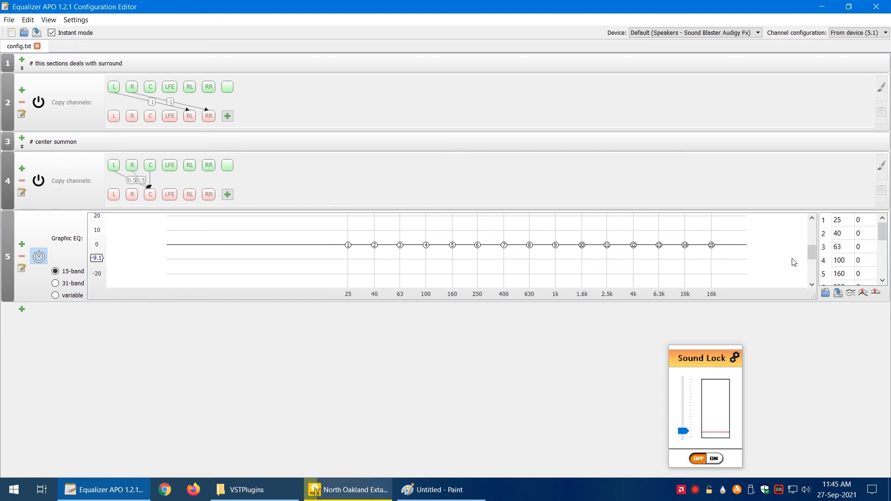
pyautogui.moveTo(824, 292)
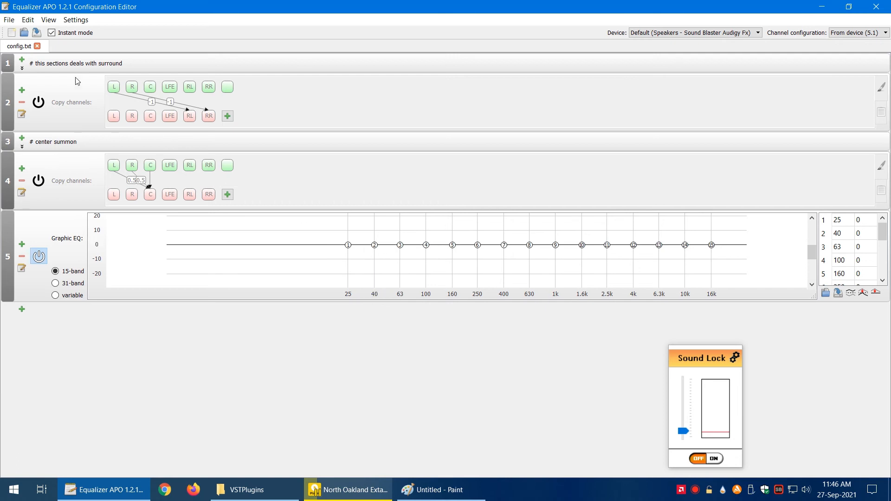
pyautogui.moveTo(101, 8)
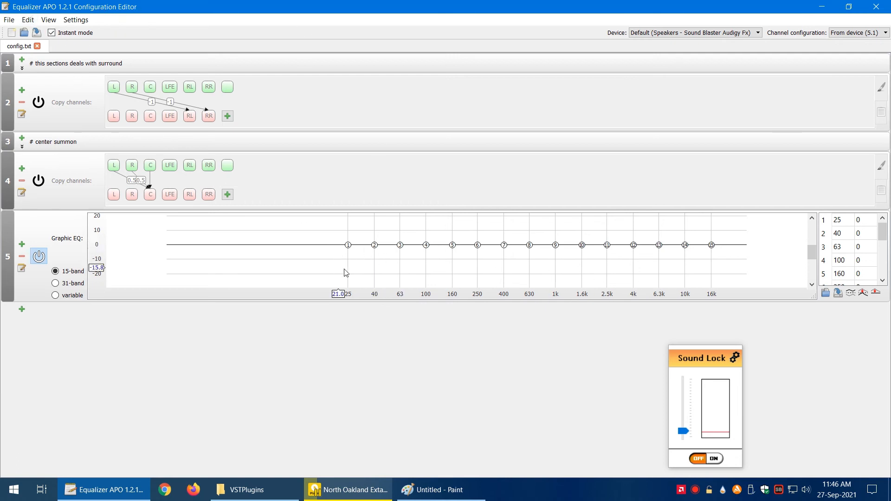
pyautogui.moveTo(143, 307)
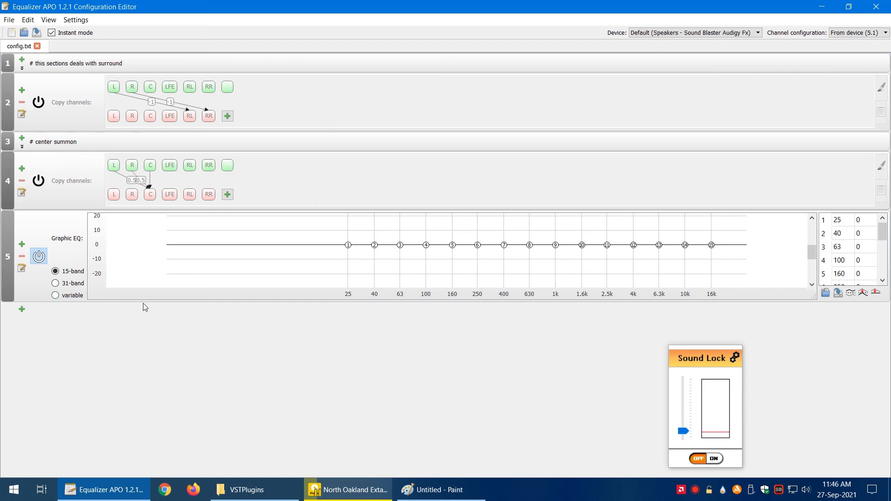
pyautogui.moveTo(113, 350)
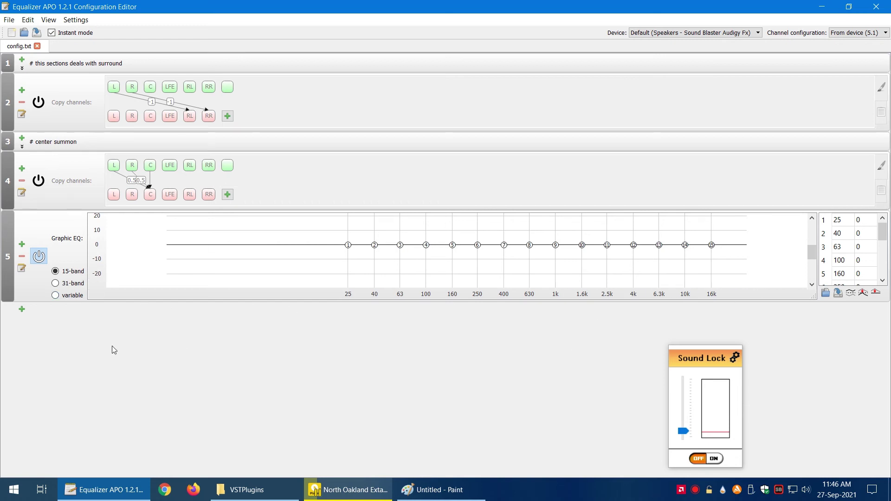
pyautogui.moveTo(85, 340)
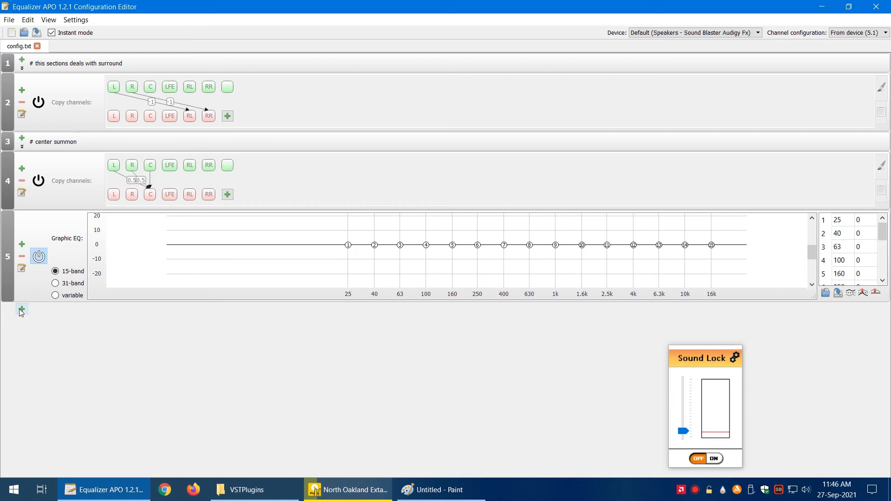
# - Add a VST plugin section below the equalizer and browse the VSTPlugins folder for its plugin
pyautogui.click(22, 309)
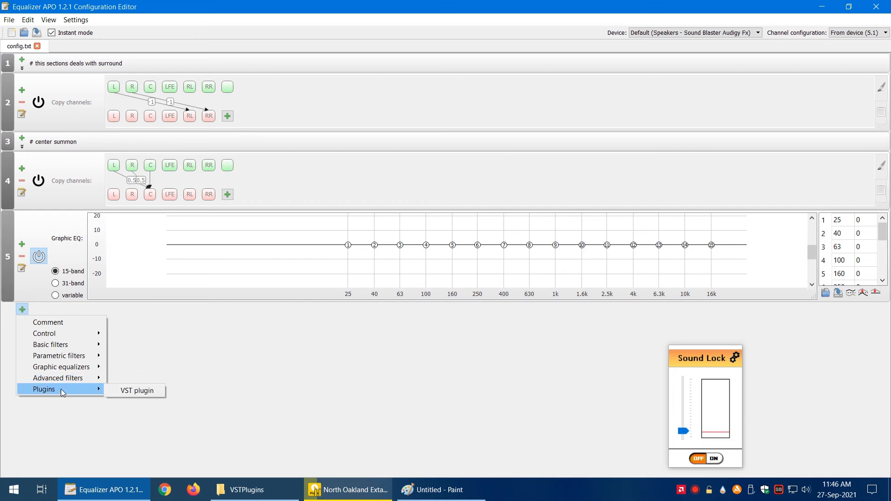
pyautogui.moveTo(137, 391)
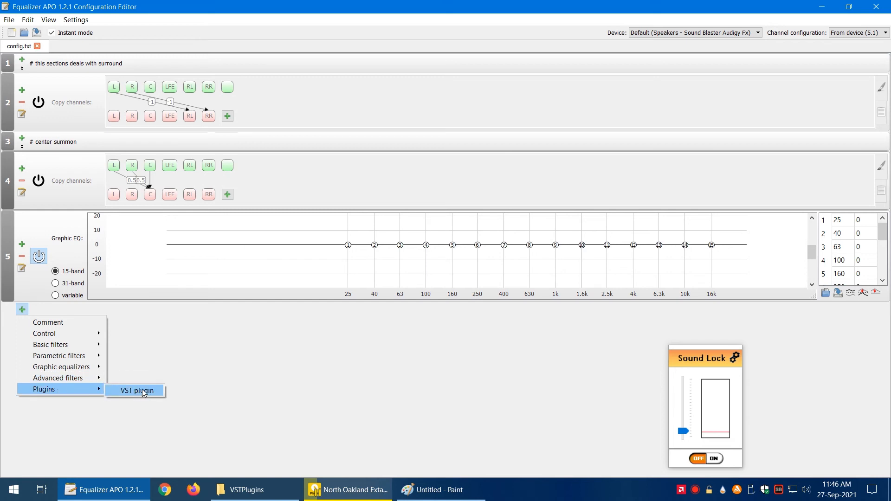
pyautogui.click(136, 391)
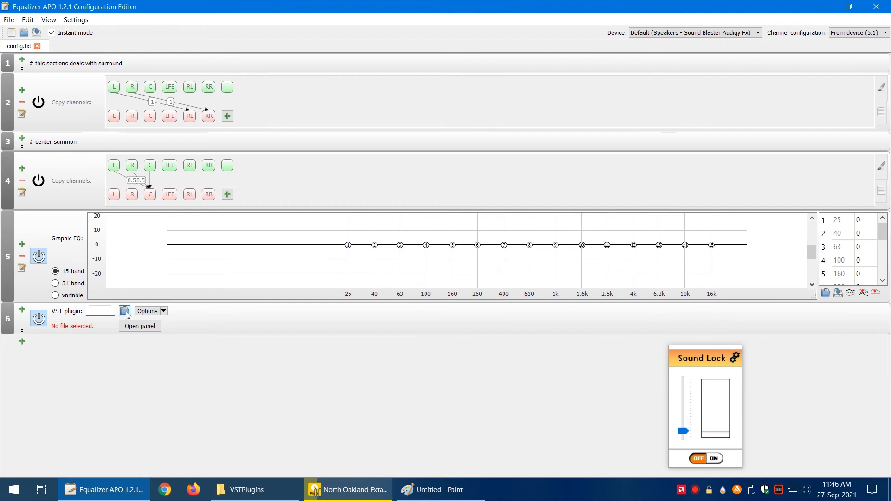
pyautogui.moveTo(130, 316)
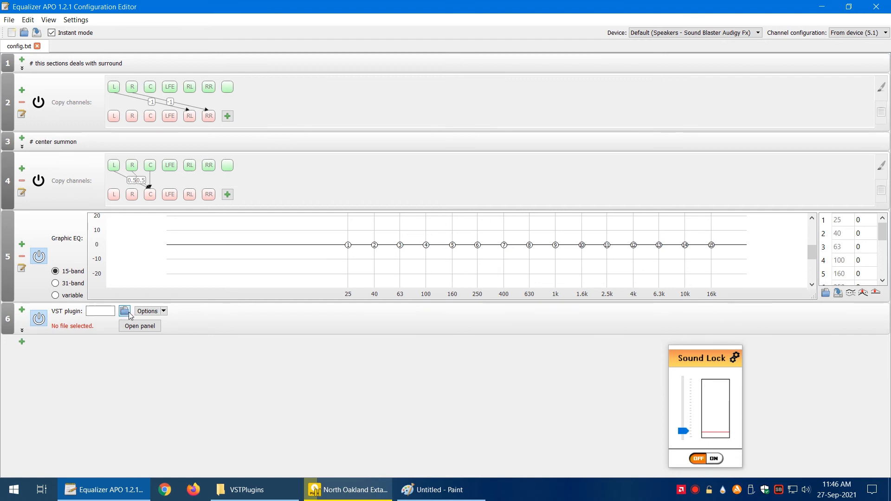
pyautogui.click(125, 311)
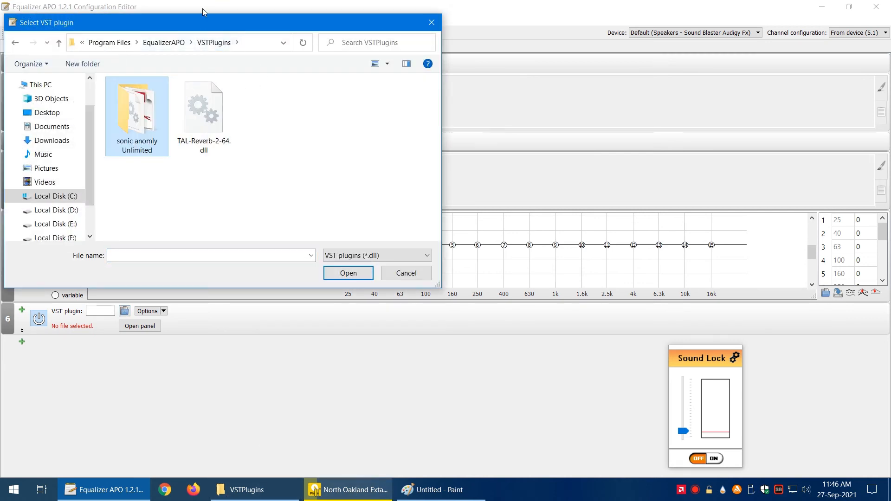
# - Load TAL-Reverb-2-64.dll into the VST plugin section
pyautogui.moveTo(205, 23); pyautogui.dragTo(295, 31)
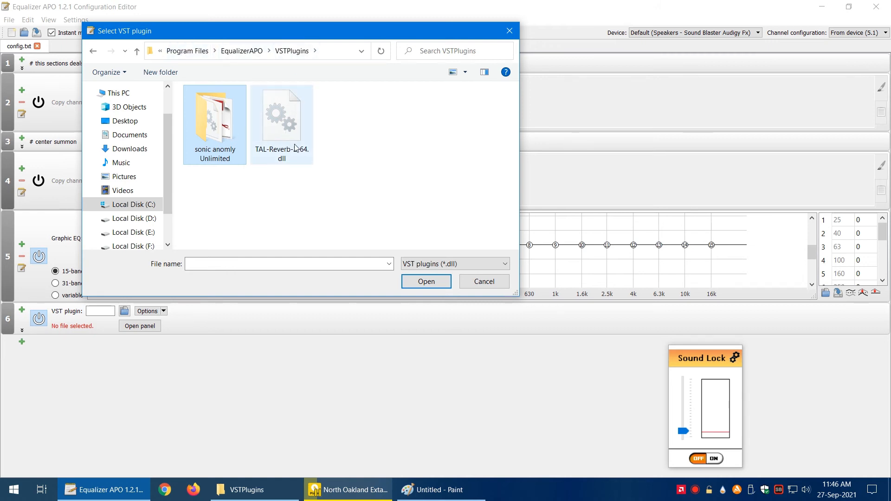
pyautogui.moveTo(301, 165)
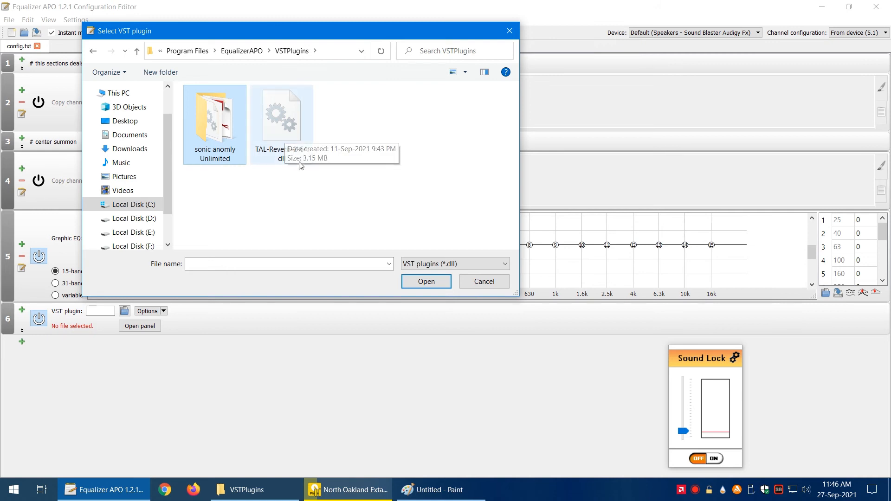
pyautogui.click(281, 114)
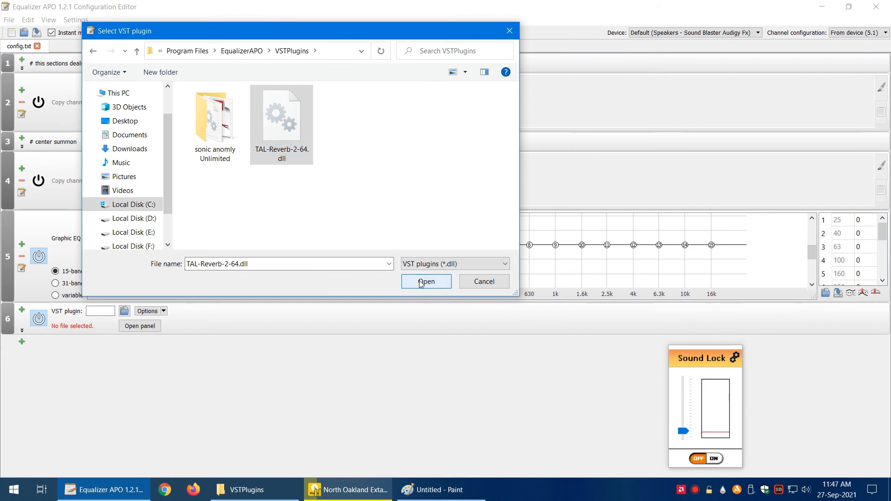
pyautogui.click(426, 281)
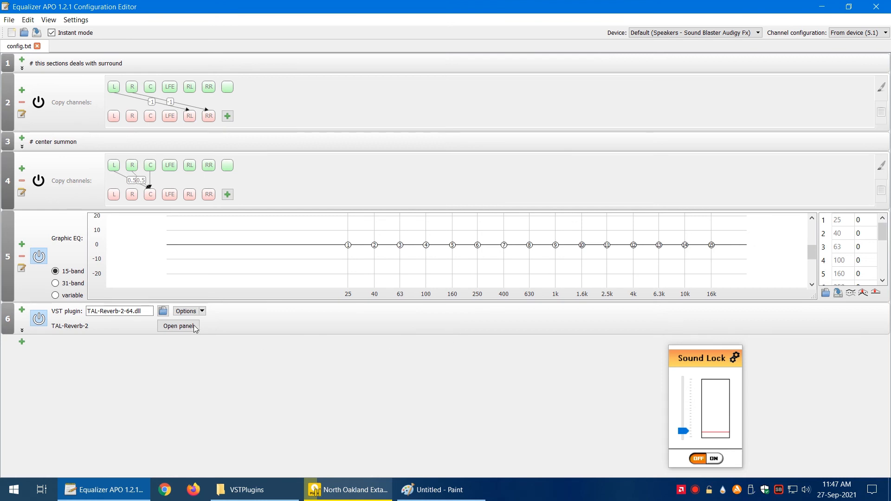
pyautogui.moveTo(211, 301)
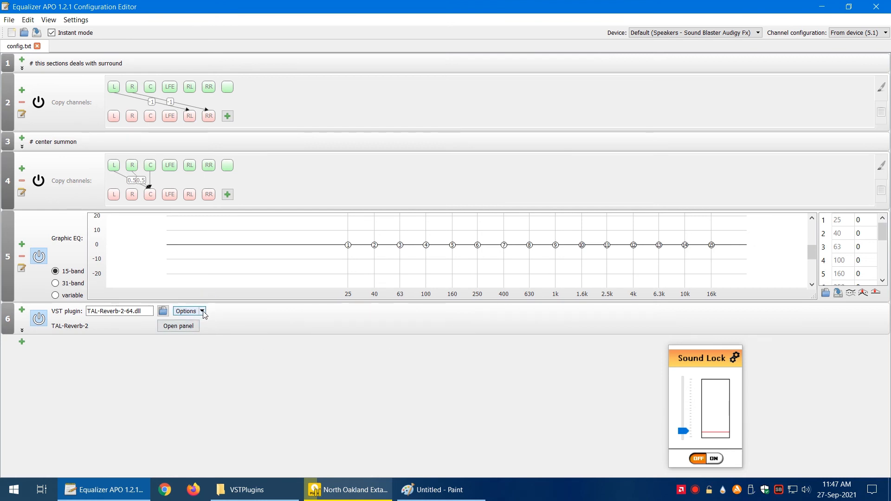
# - Embed the TAL-Reverb-2 panel in its VST row via Options > Embed (dry 0.0 dB, wet -21.4 dB)
pyautogui.click(188, 311)
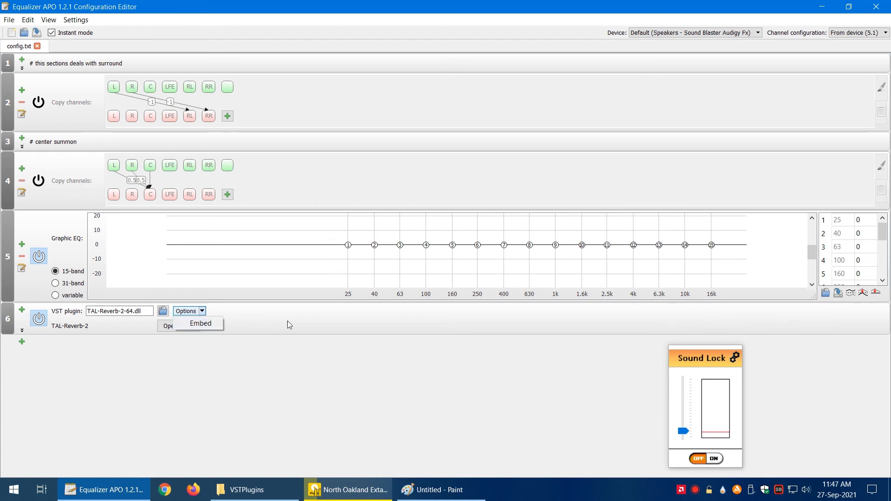
pyautogui.click(178, 326)
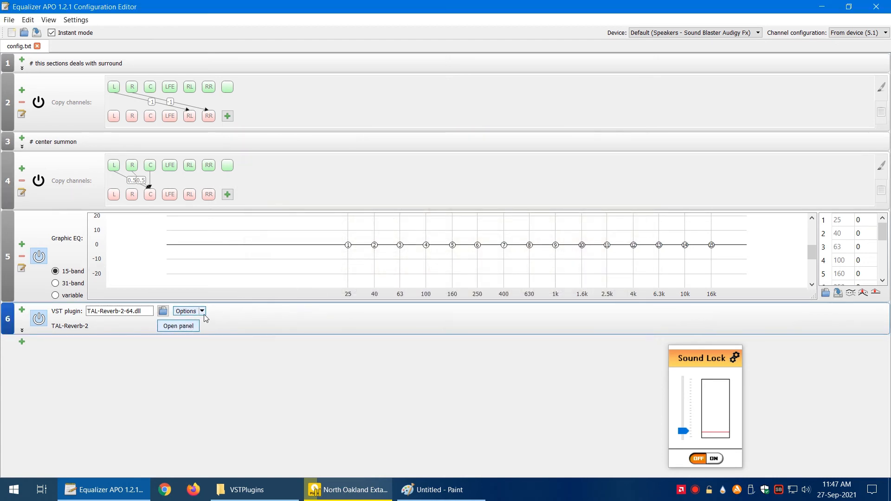
pyautogui.click(178, 326)
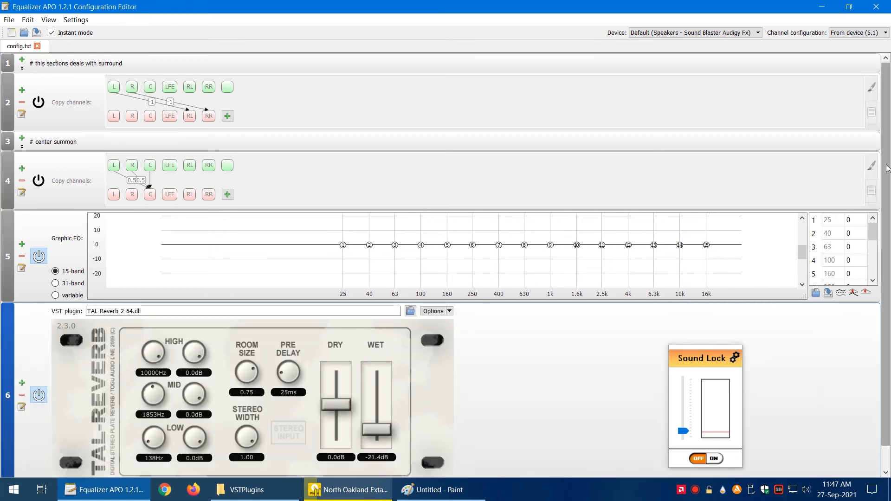
# - Set TAL-Reverb dry to 5.9 dB and room size to 0.83, then reach the add-filter + list
pyautogui.scroll(-3)
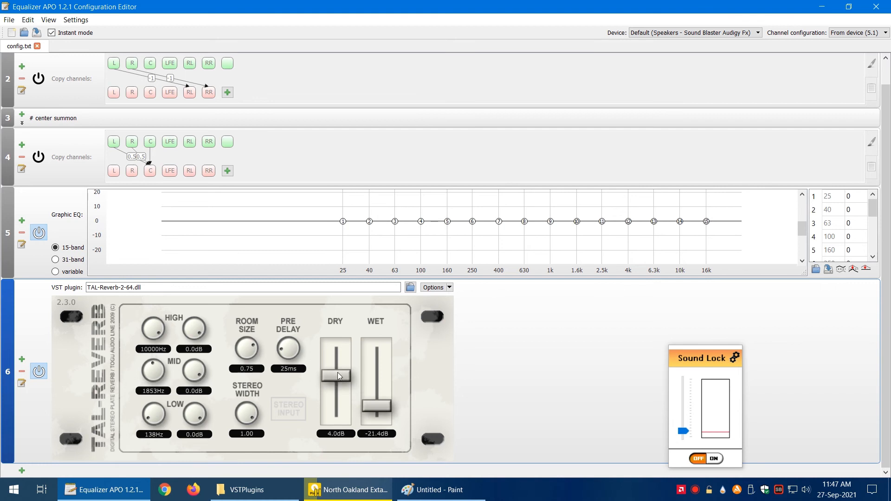
pyautogui.moveTo(340, 380)
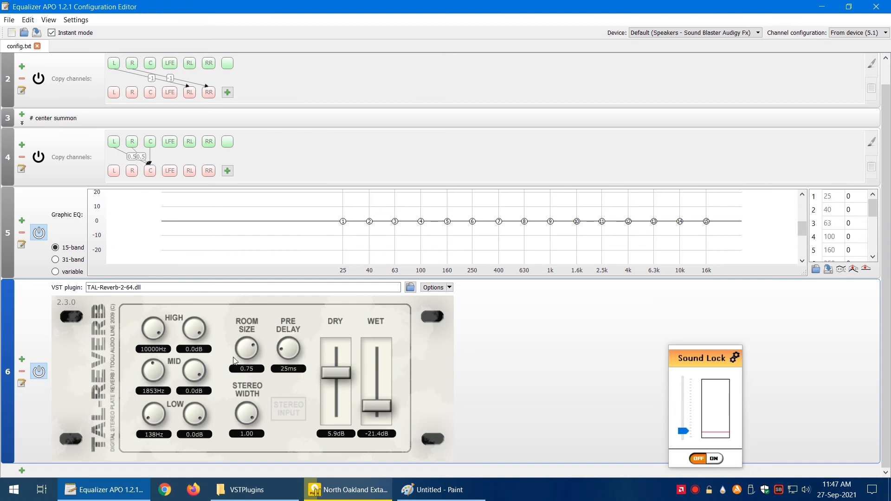
pyautogui.moveTo(241, 351)
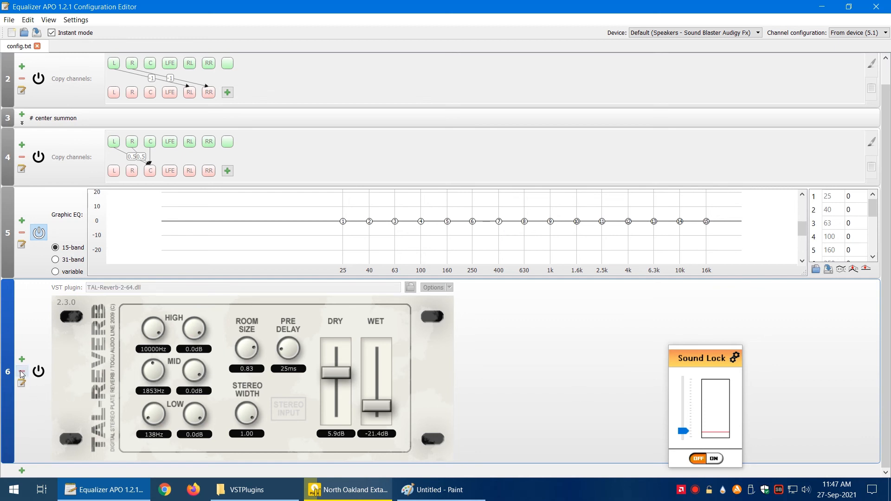
pyautogui.click(21, 358)
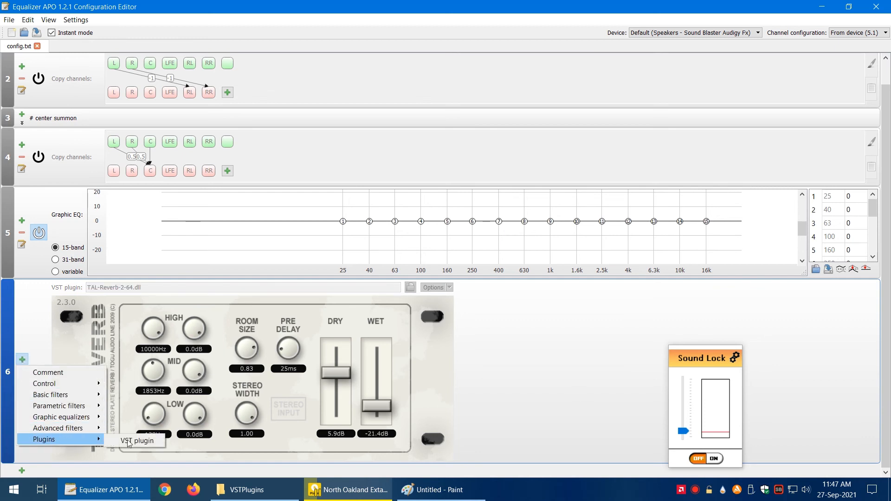
# - Add a VST filter loading sonic anomaly Unlimited\Unlimited.x64.dll above the reverb, with its panel embedded
pyautogui.click(139, 441)
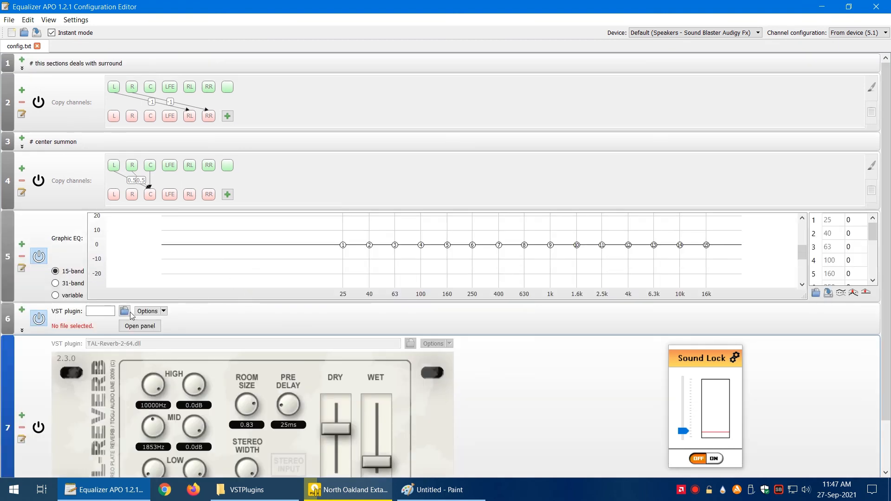
pyautogui.click(124, 311)
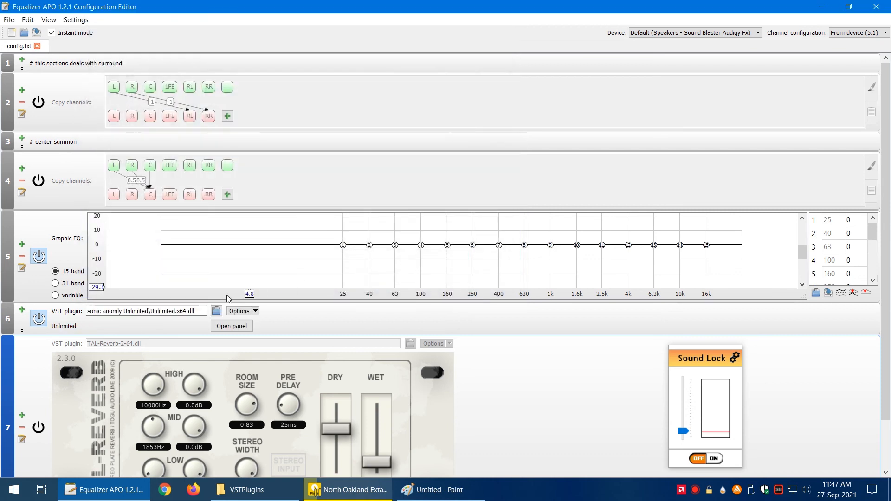
pyautogui.click(242, 311)
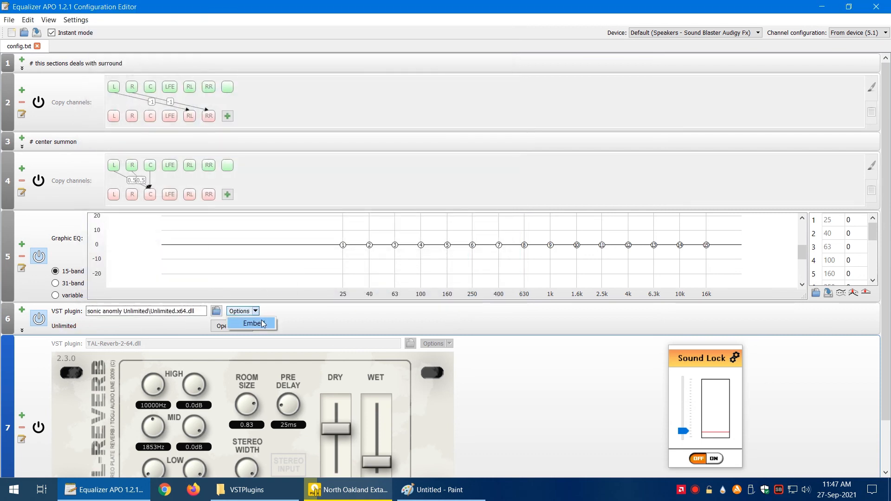
pyautogui.click(252, 323)
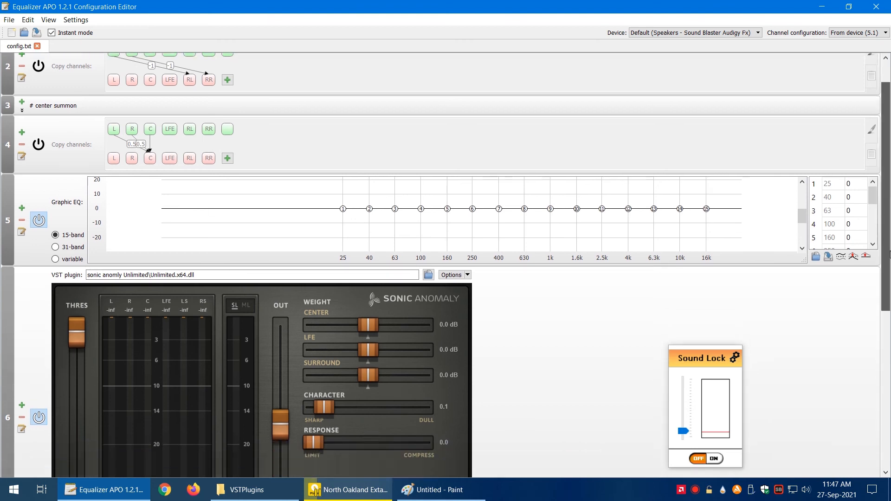
# - Lower the Unlimited limiter's THRES to -24.8 dB and OUT to -5.97 dB in the embedded panel
pyautogui.scroll(-3)
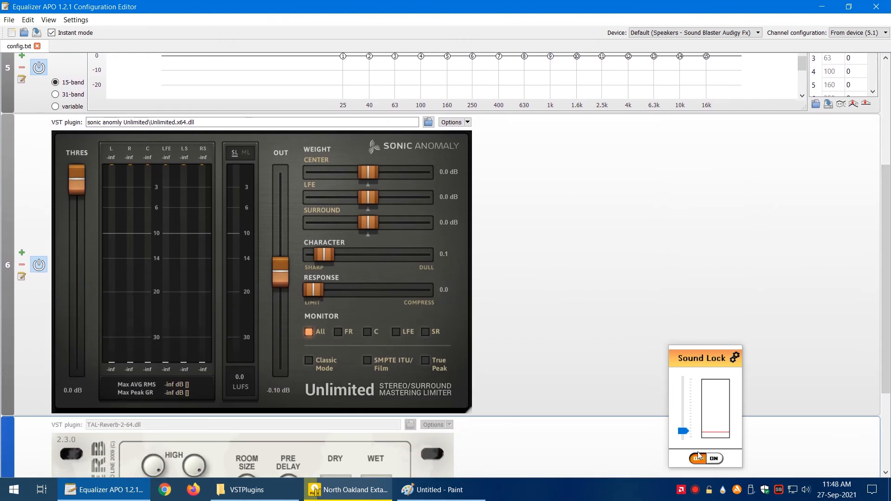
pyautogui.click(698, 458)
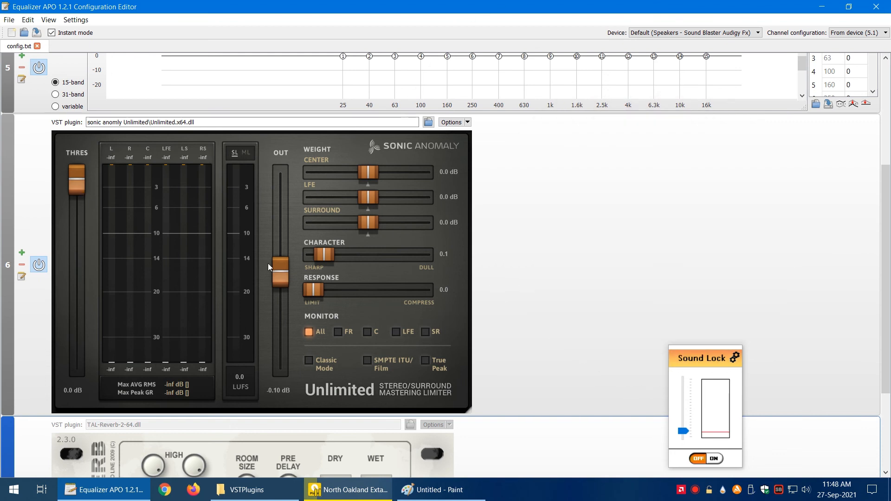
pyautogui.moveTo(295, 249)
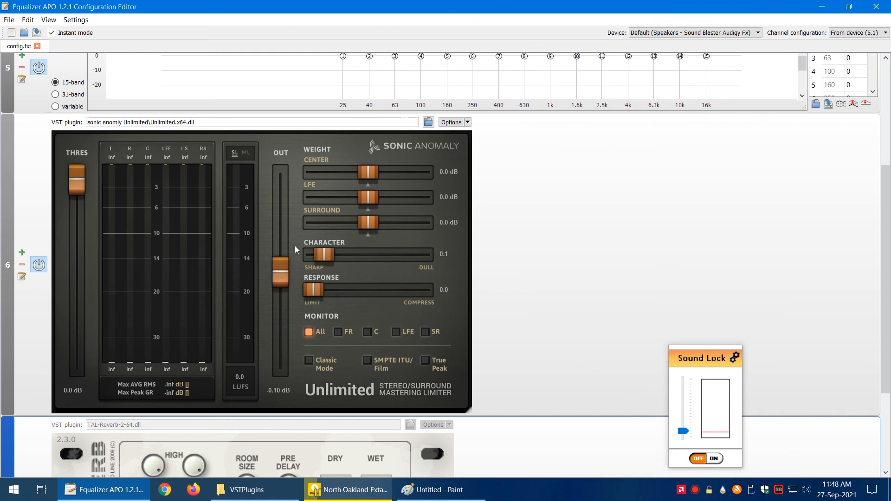
pyautogui.moveTo(389, 295)
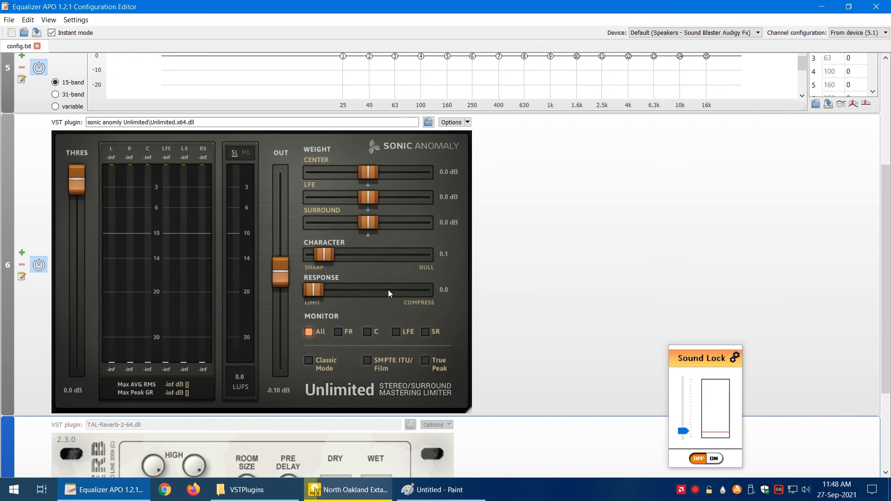
pyautogui.moveTo(459, 295)
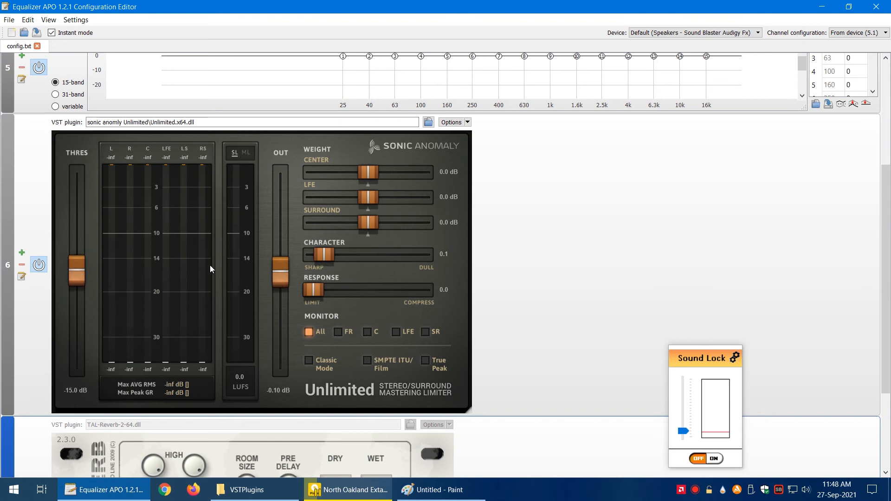
pyautogui.moveTo(276, 273)
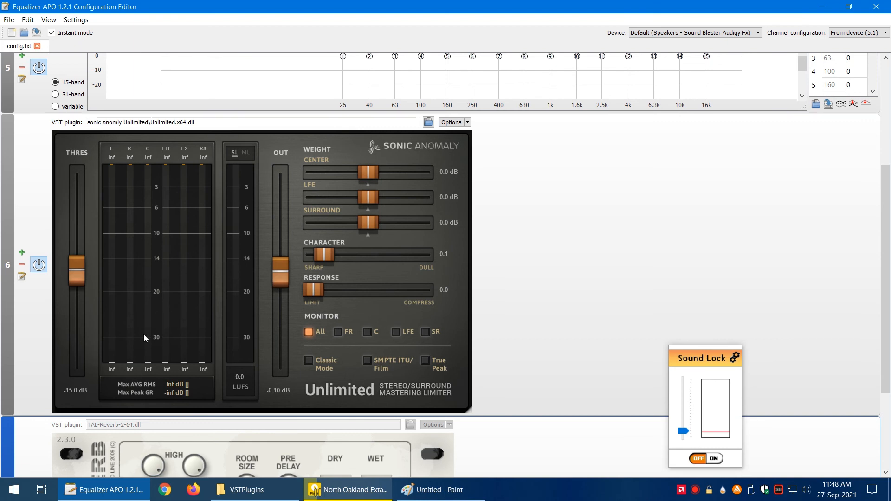
pyautogui.moveTo(169, 188)
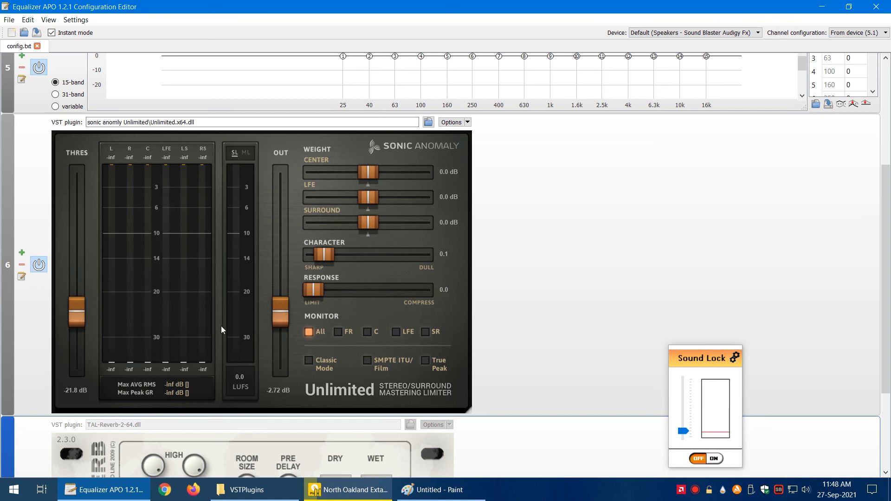
pyautogui.moveTo(313, 319)
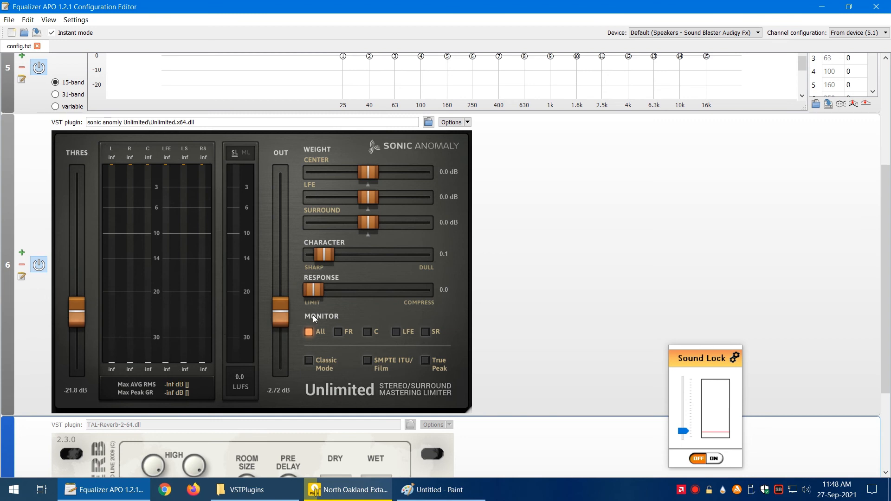
pyautogui.moveTo(215, 393)
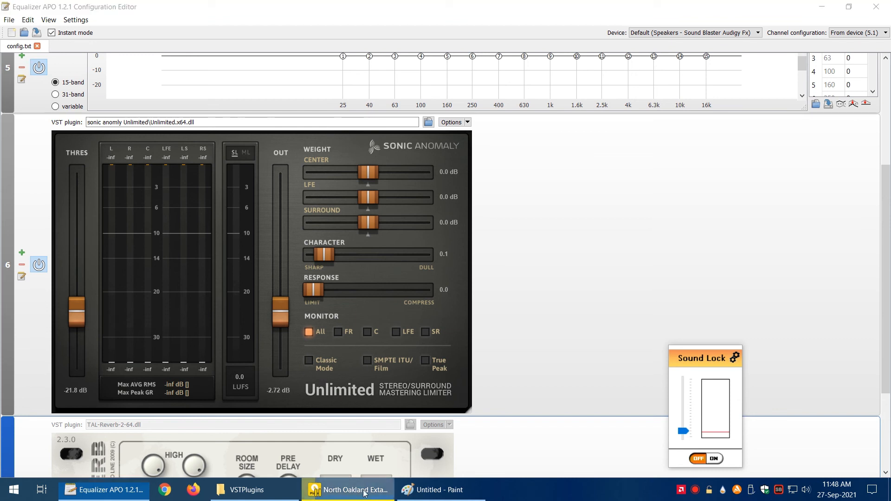
pyautogui.click(348, 490)
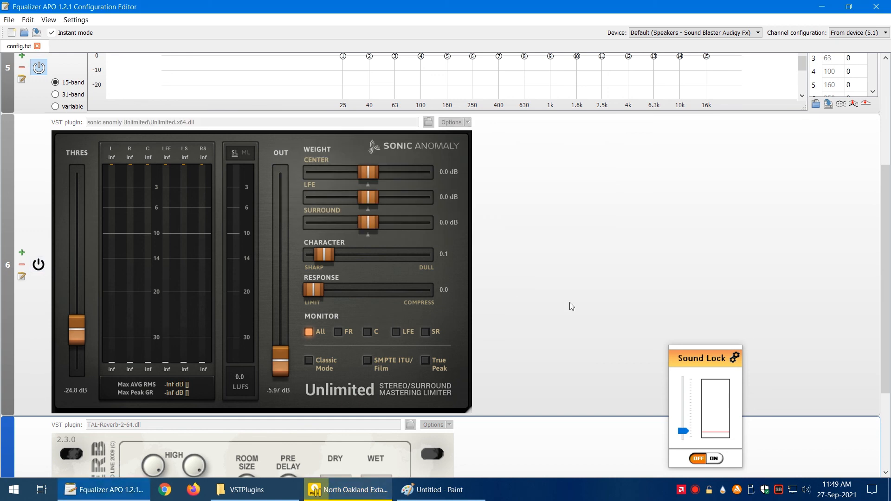
pyautogui.click(39, 266)
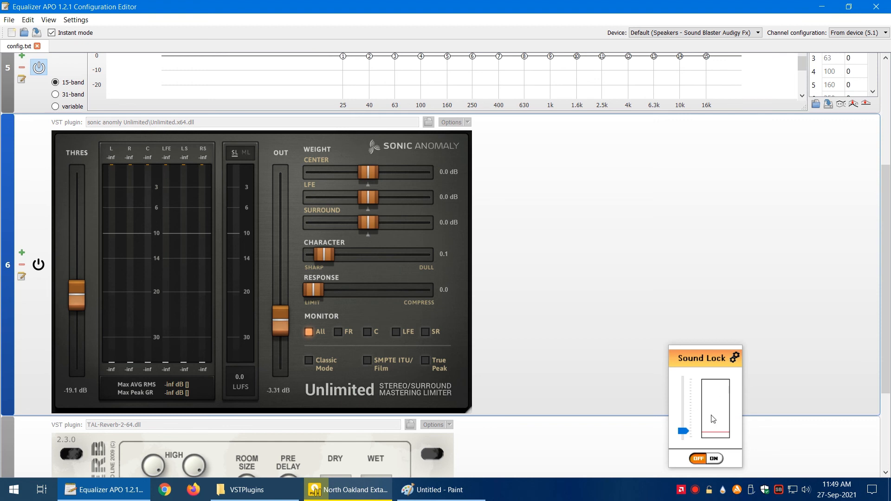
pyautogui.moveTo(274, 341)
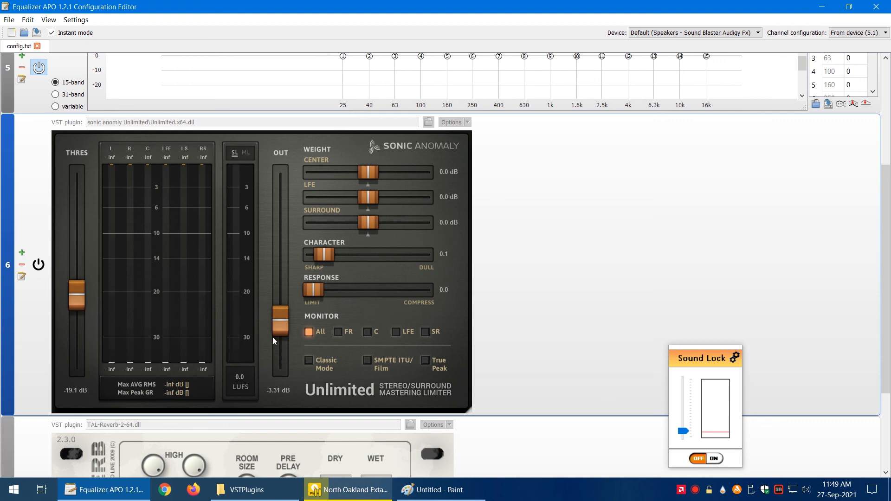
pyautogui.moveTo(549, 263)
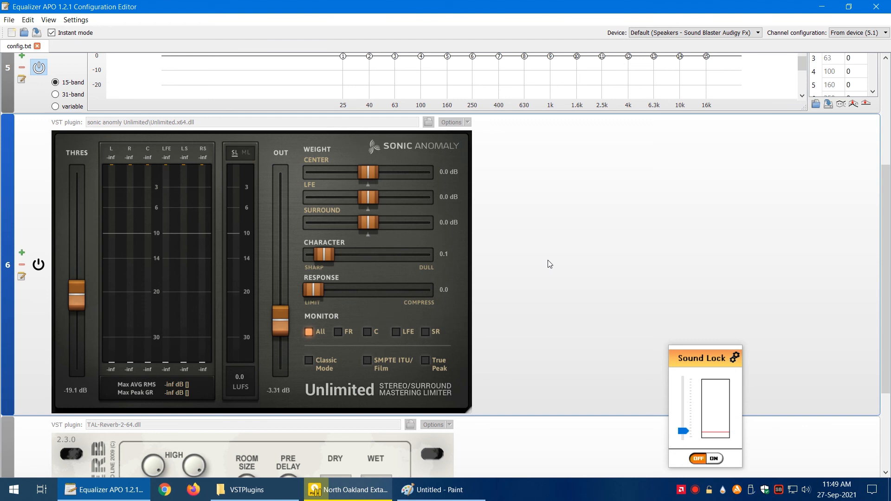
pyautogui.moveTo(571, 253)
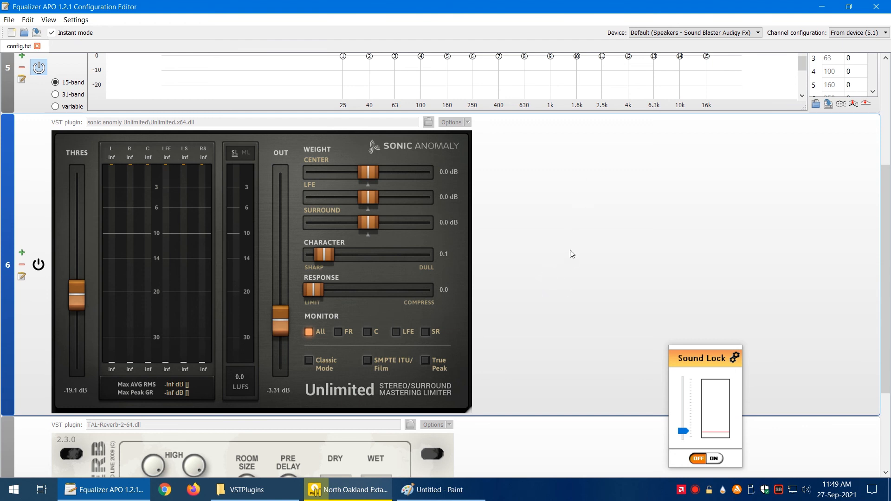
pyautogui.moveTo(576, 323)
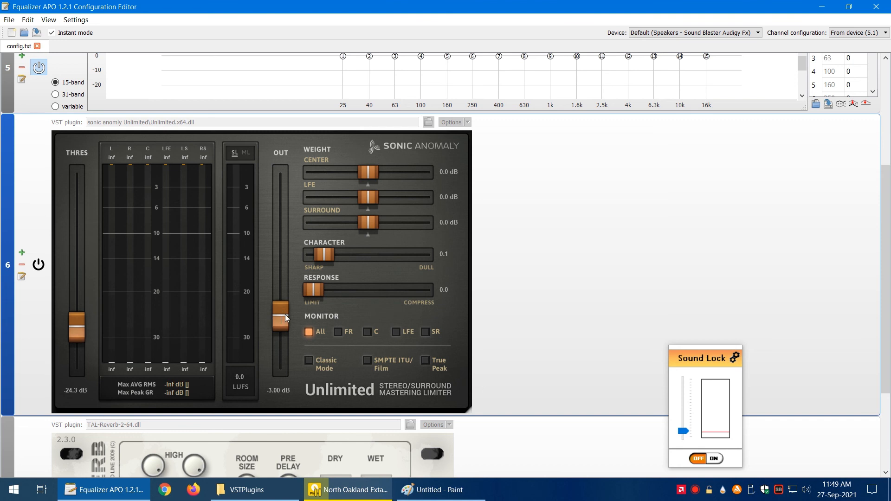
pyautogui.moveTo(570, 331)
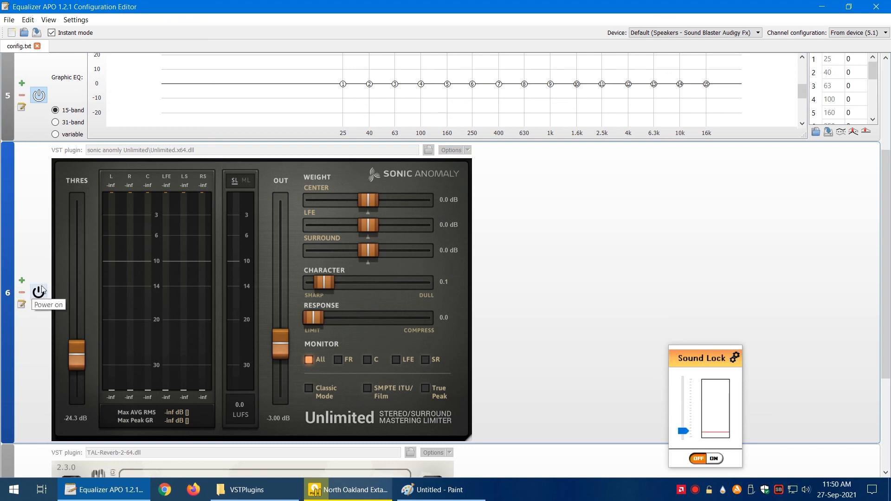
pyautogui.moveTo(22, 293)
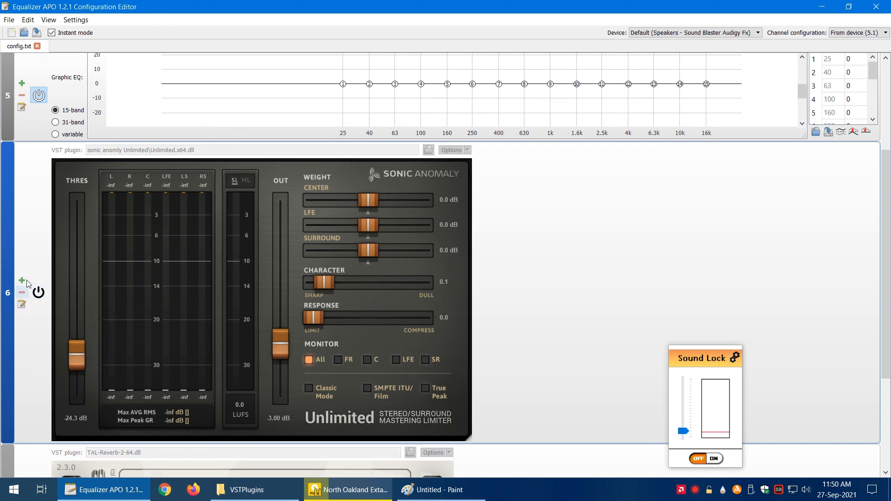
pyautogui.moveTo(17, 294)
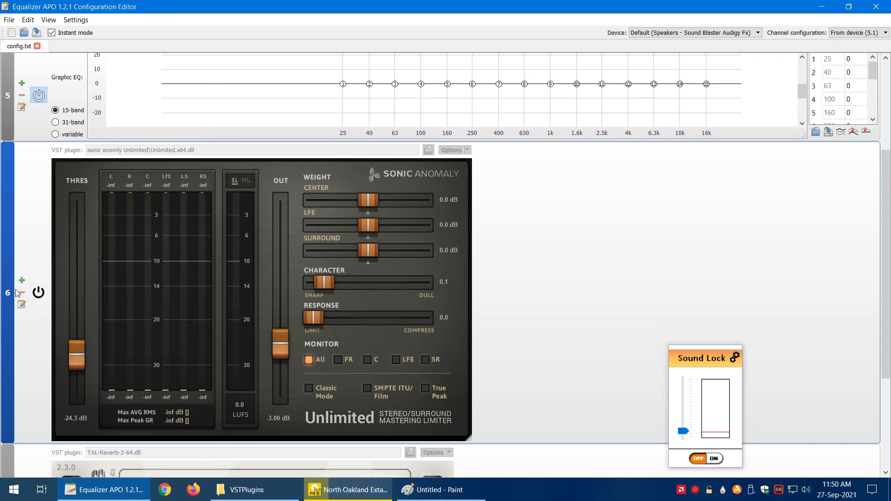
pyautogui.moveTo(653, 204)
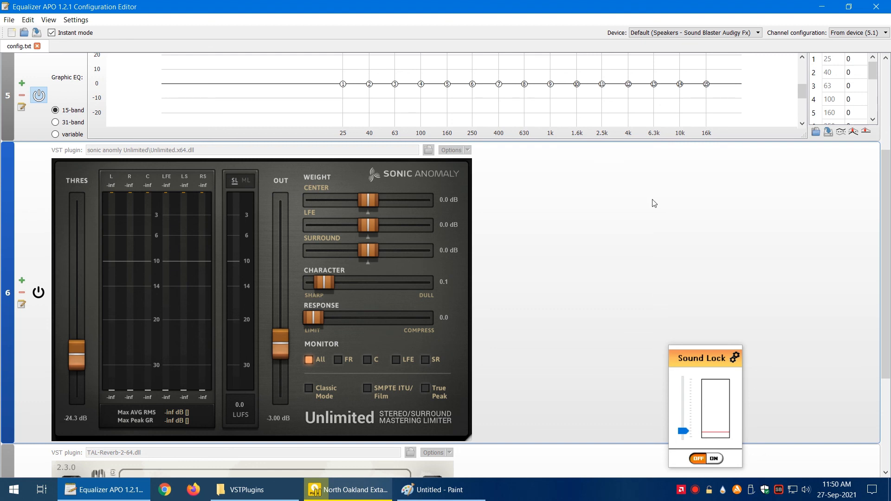
pyautogui.moveTo(472, 298)
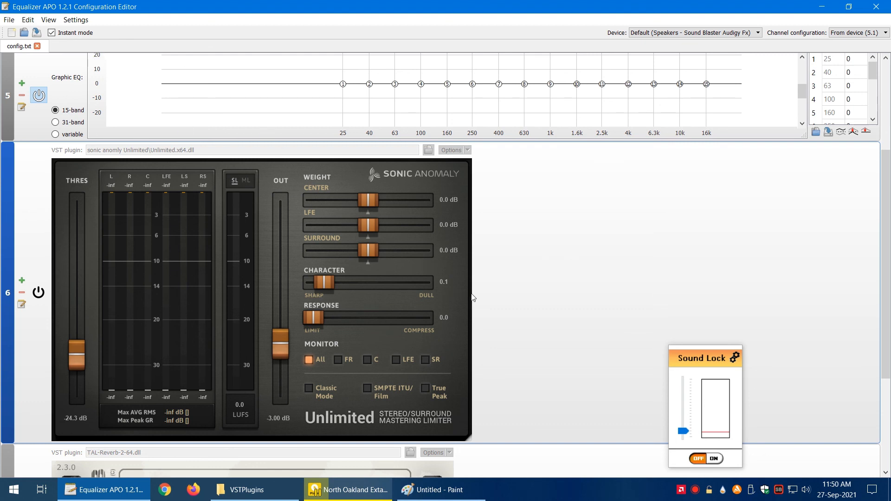
pyautogui.moveTo(7, 144)
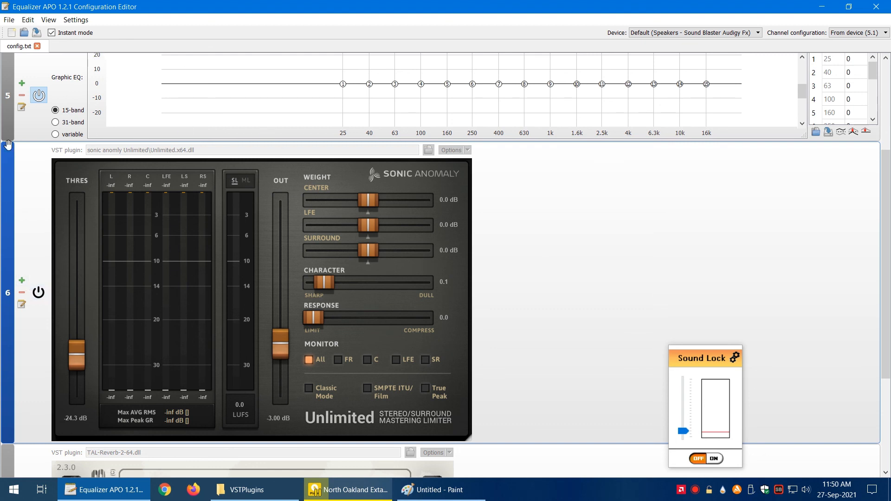
pyautogui.moveTo(584, 290)
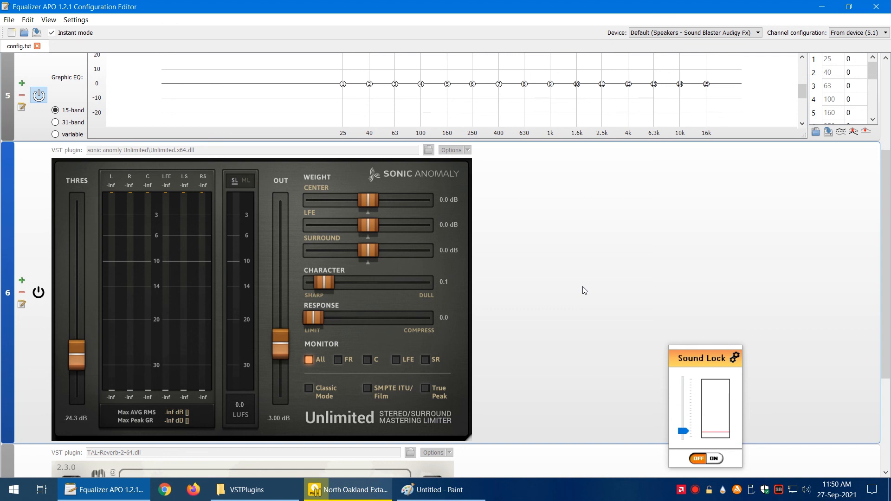
pyautogui.moveTo(259, 266)
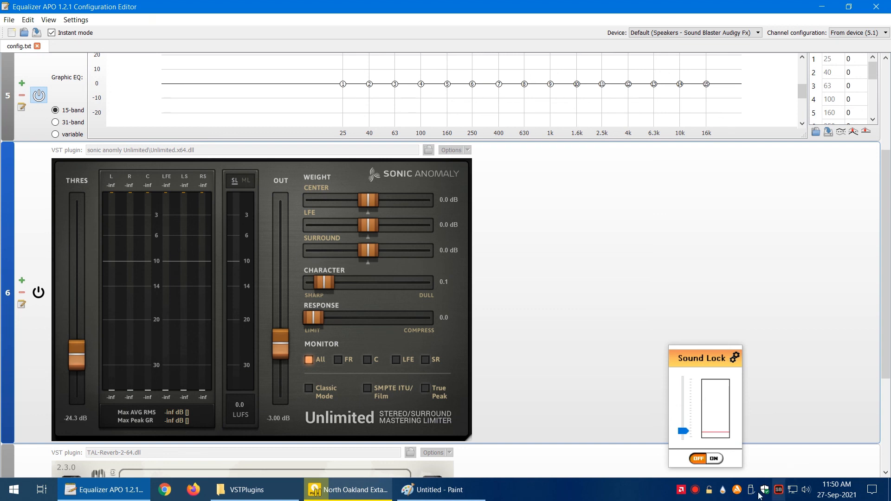
pyautogui.moveTo(709, 426)
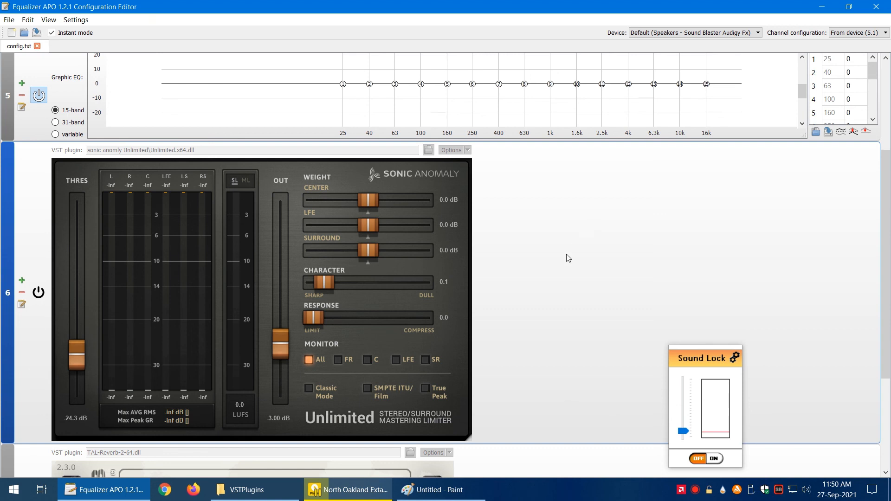
pyautogui.moveTo(542, 300)
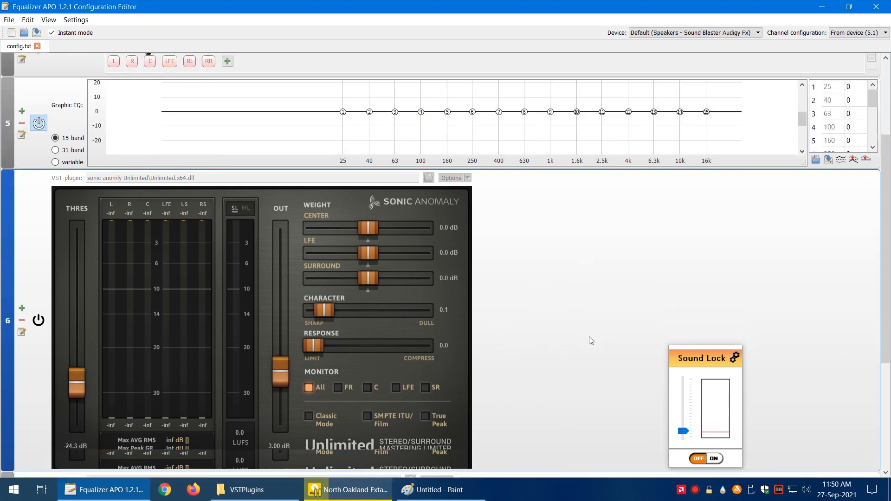
pyautogui.scroll(-3)
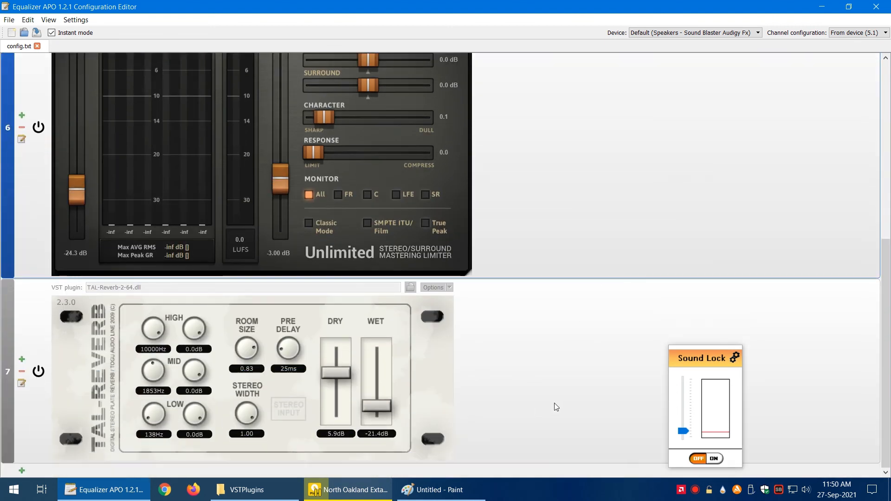
pyautogui.scroll(3)
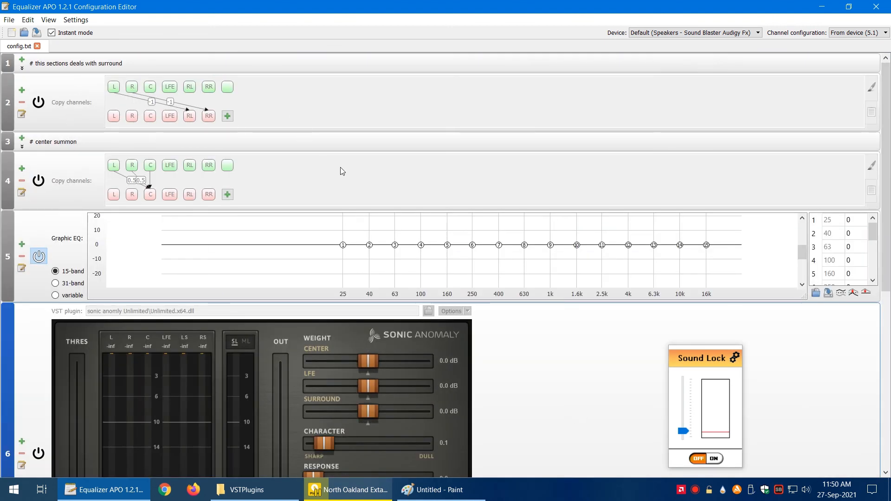
pyautogui.moveTo(548, 358)
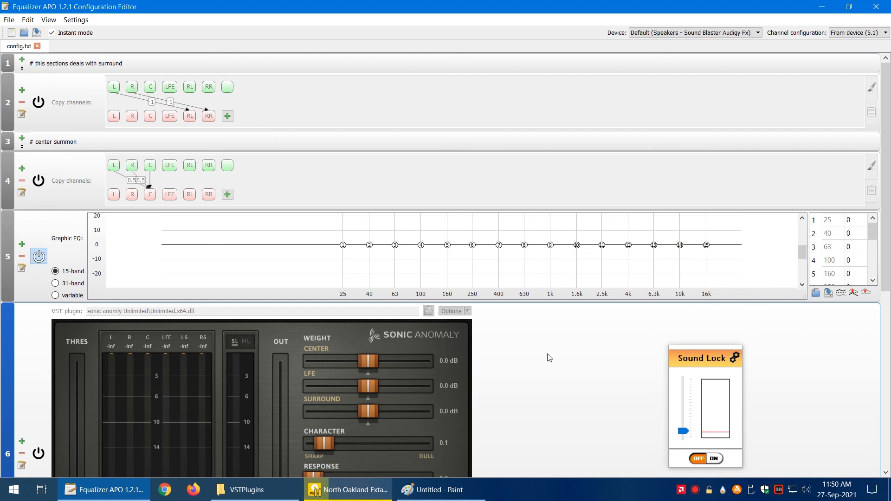
pyautogui.scroll(-3)
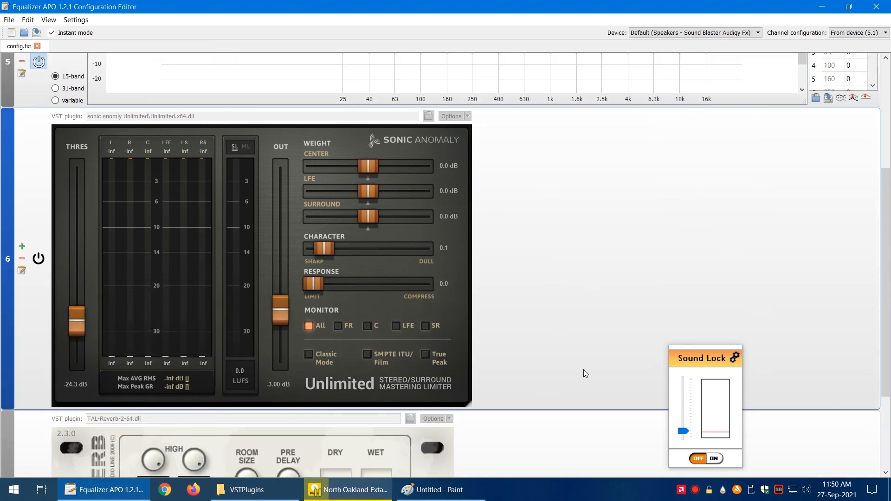
pyautogui.moveTo(744, 433)
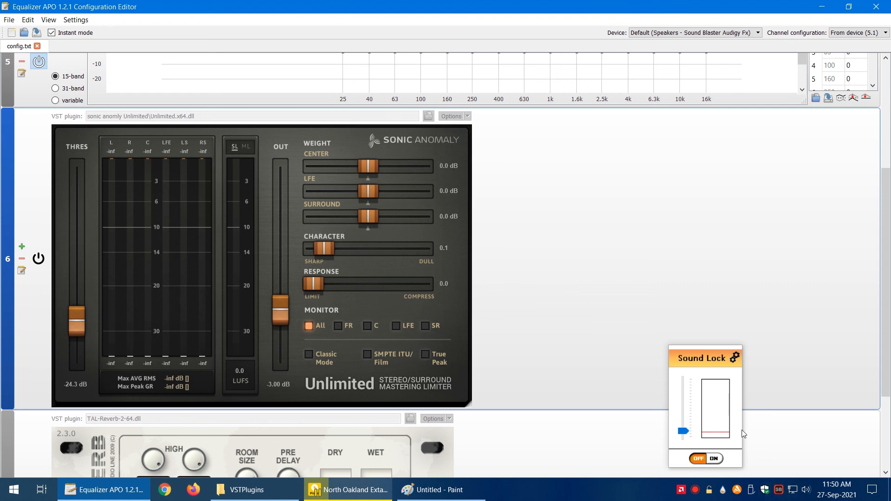
pyautogui.moveTo(599, 234)
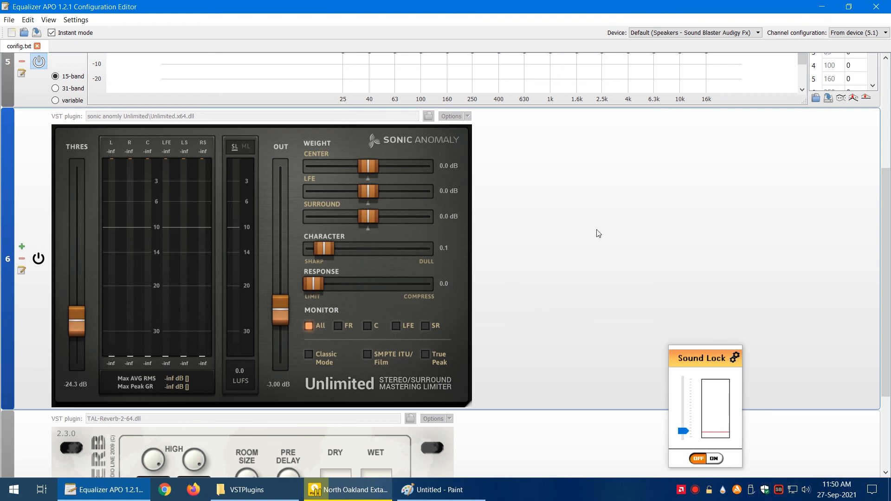
pyautogui.moveTo(460, 430)
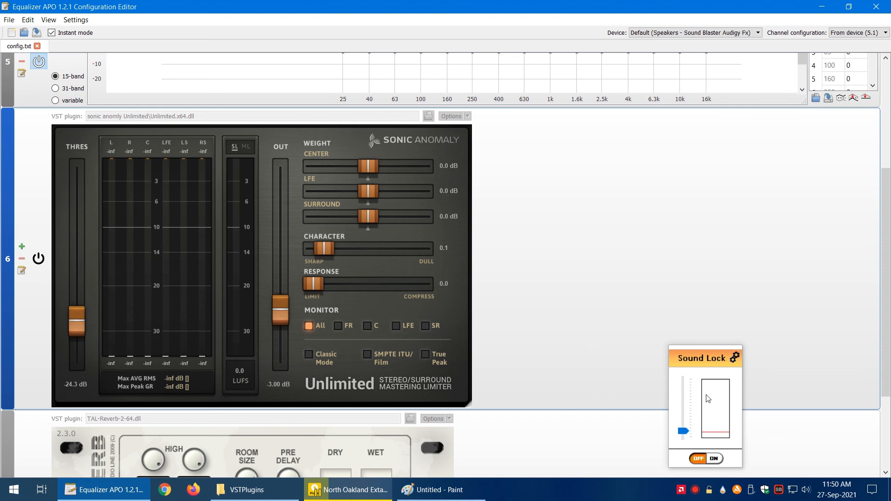
pyautogui.moveTo(729, 472)
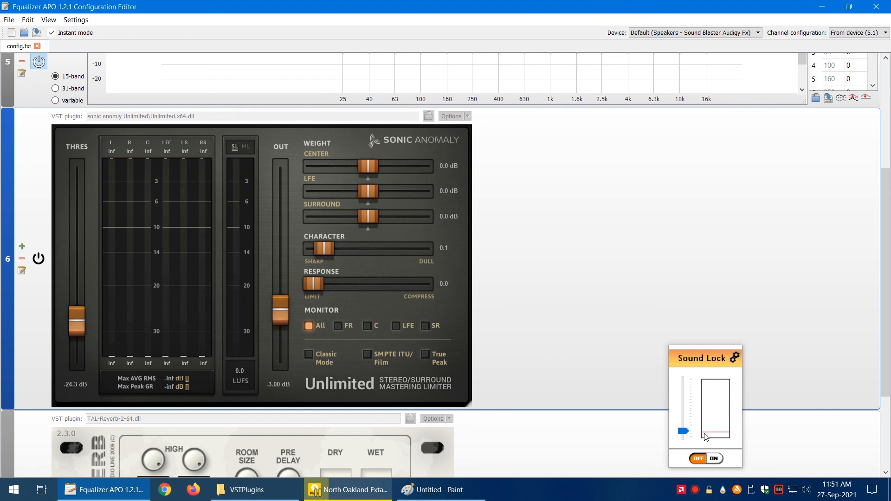
pyautogui.moveTo(784, 490)
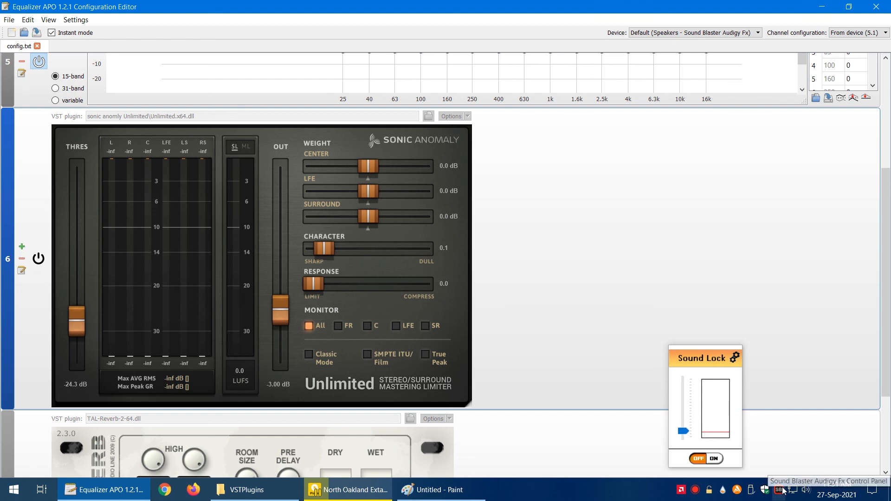
pyautogui.moveTo(618, 393)
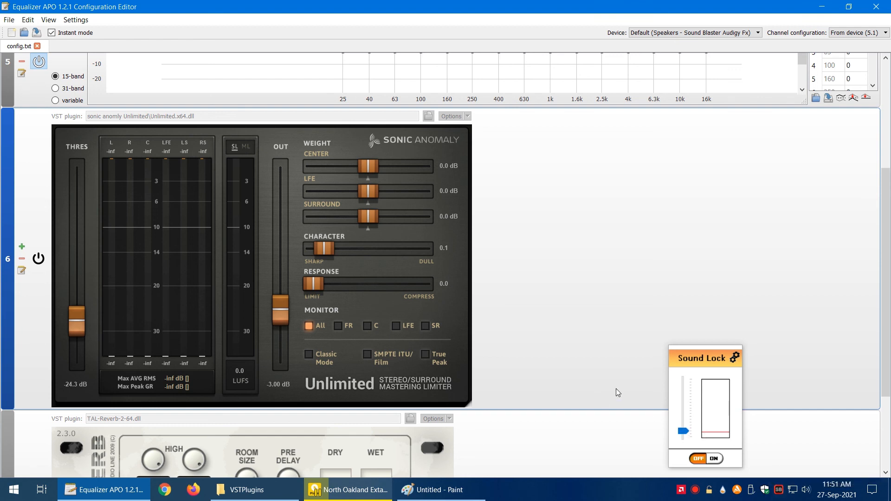
pyautogui.scroll(3)
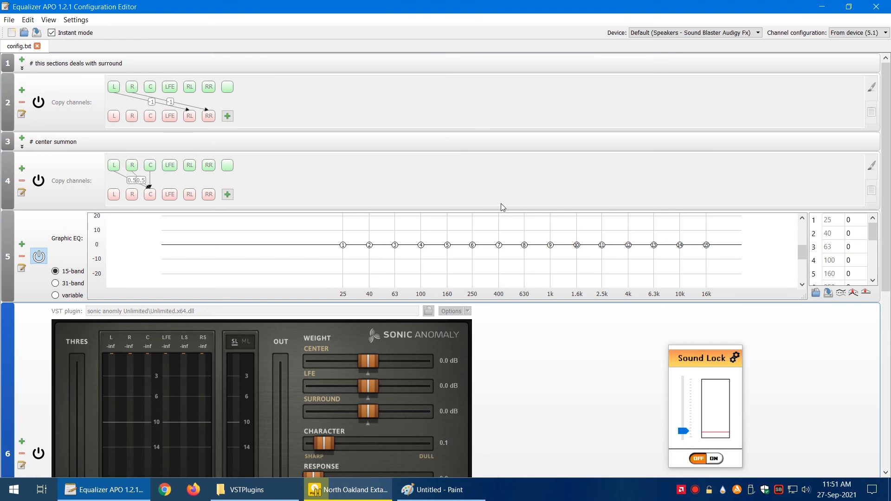
pyautogui.moveTo(434, 188)
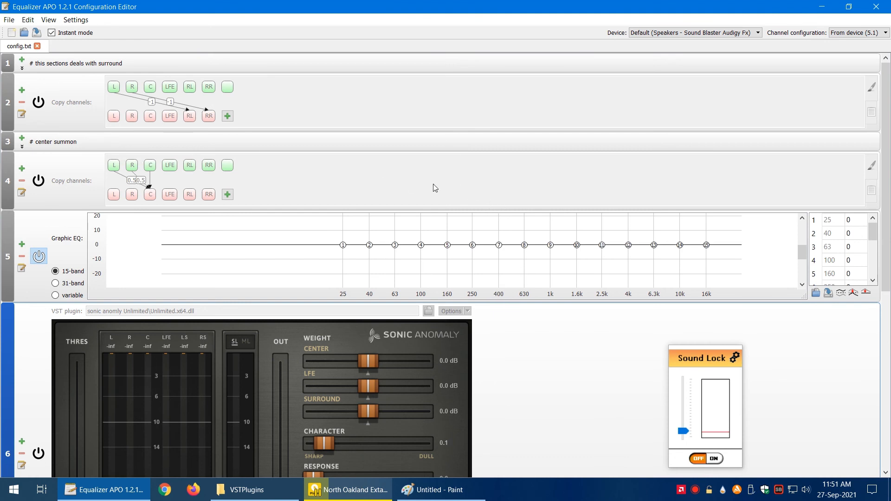